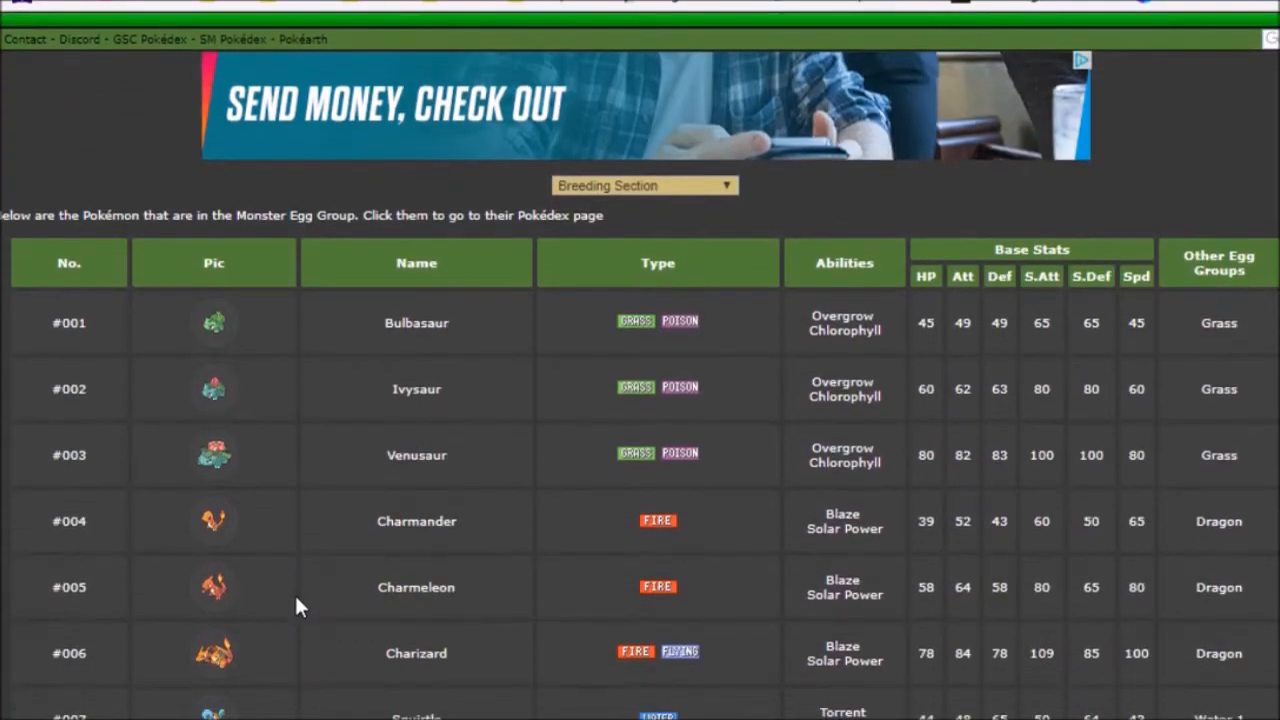
# Scroll the Water 1 table past Hoenn and Kalos to the Alola rows, Dragalge to Pyukumuku.
pyautogui.scroll(-3)
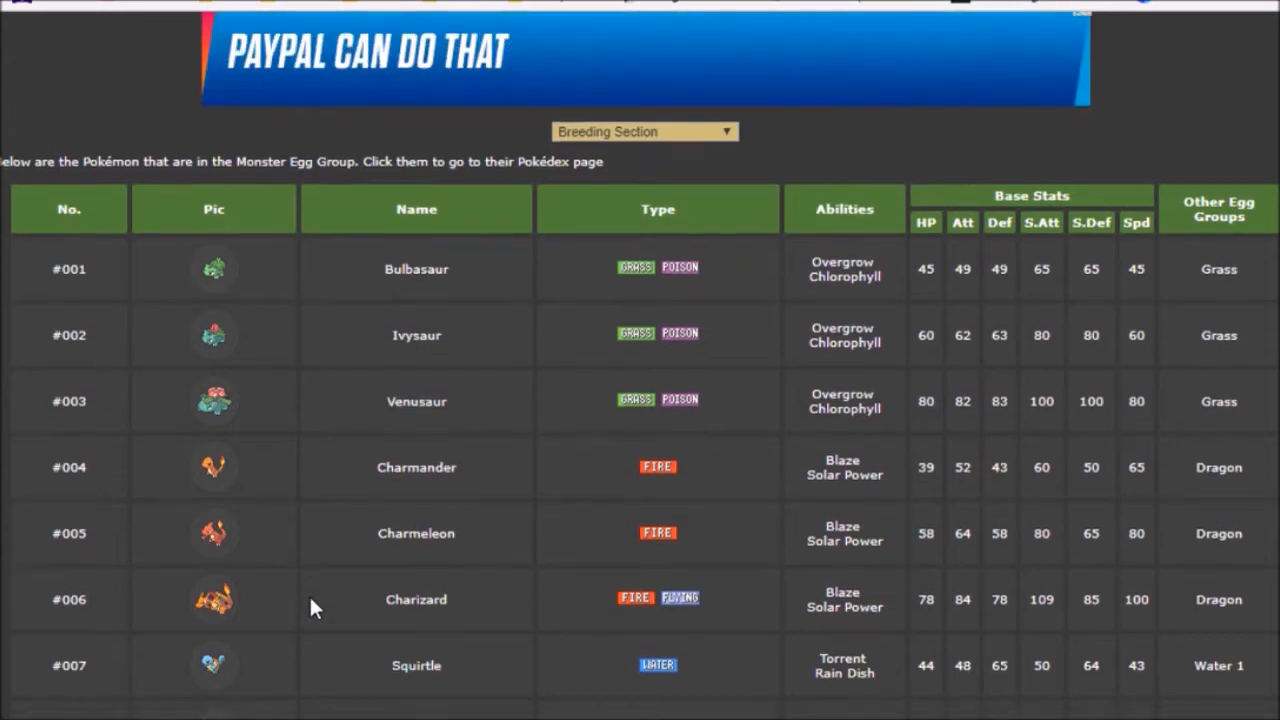
pyautogui.scroll(-3)
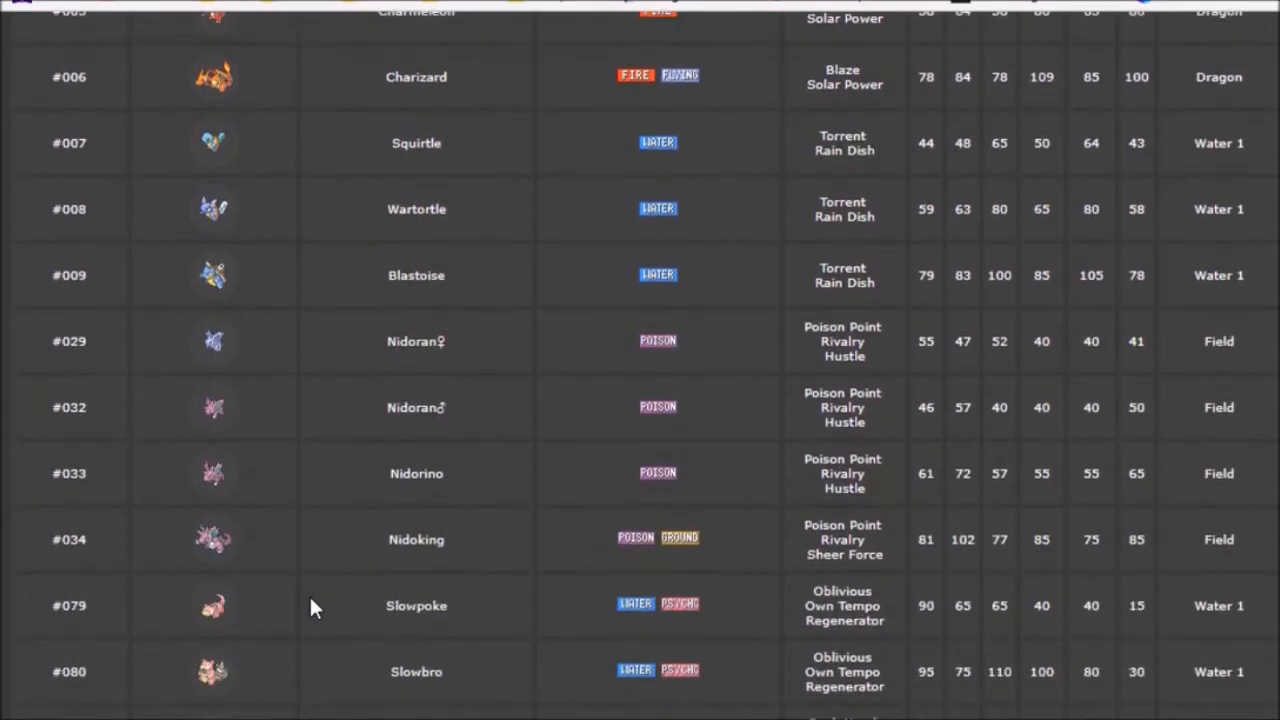
pyautogui.scroll(-3)
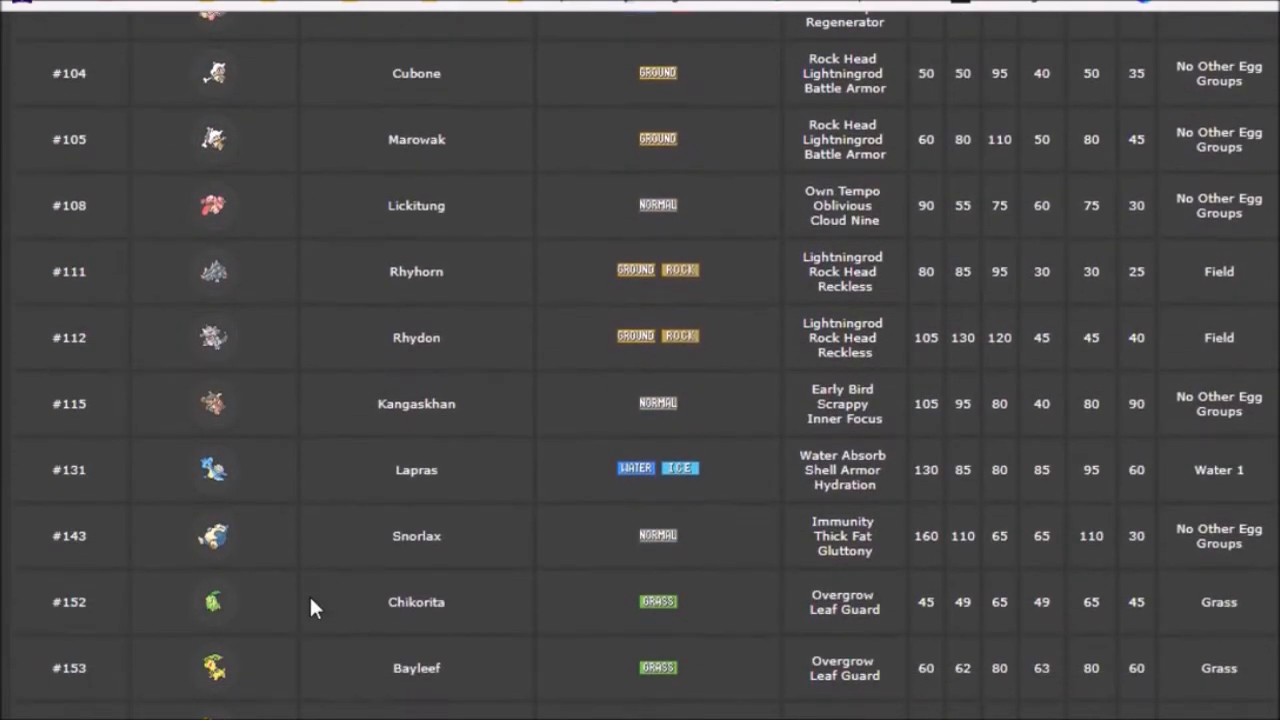
pyautogui.scroll(-3)
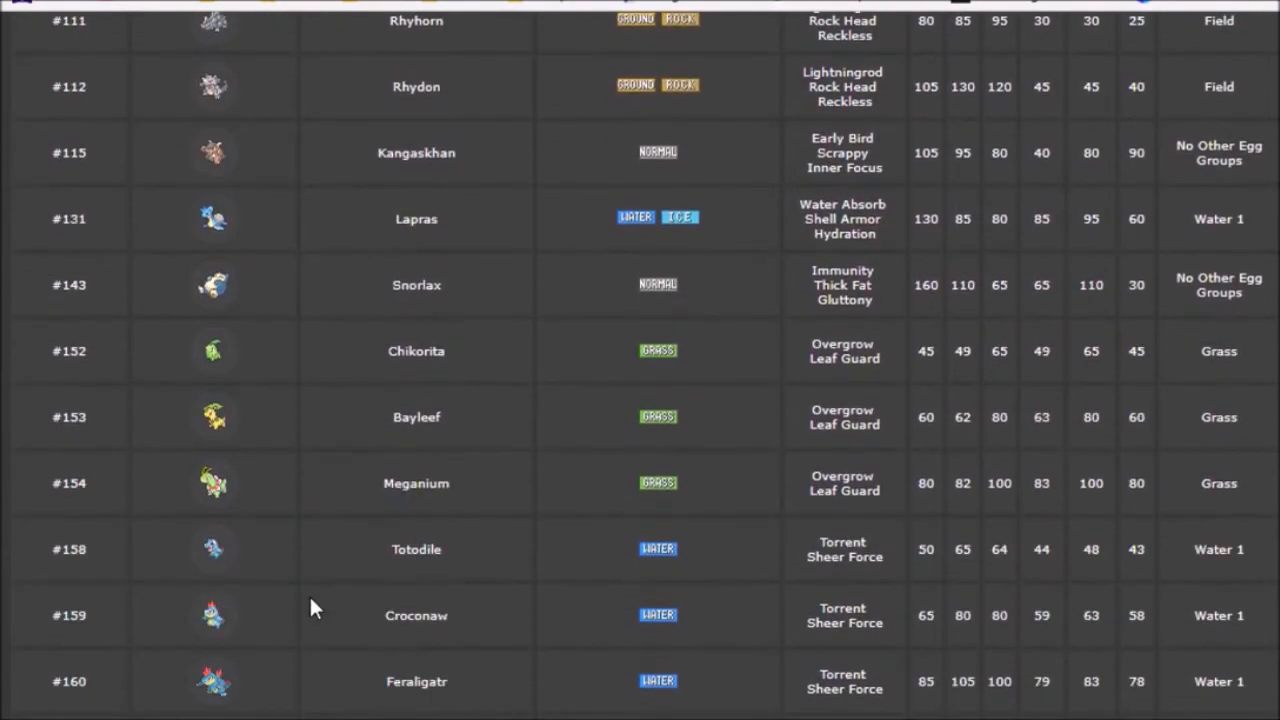
pyautogui.scroll(-3)
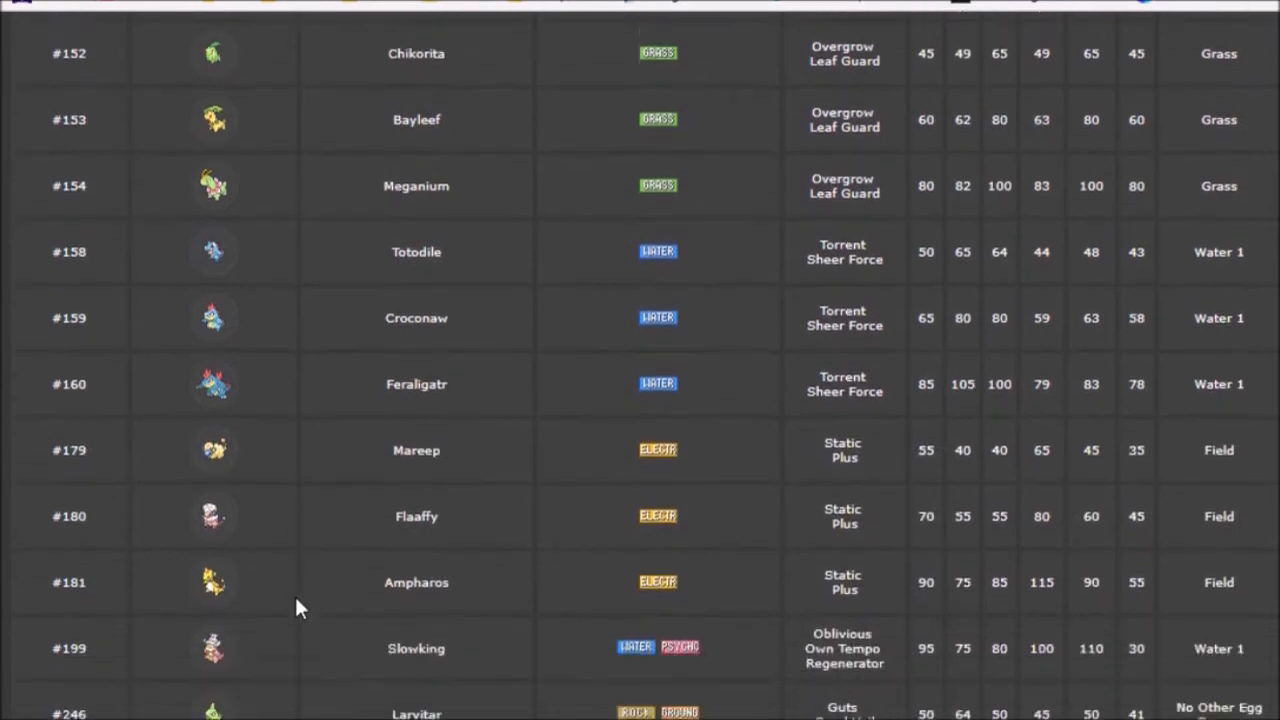
pyautogui.scroll(-3)
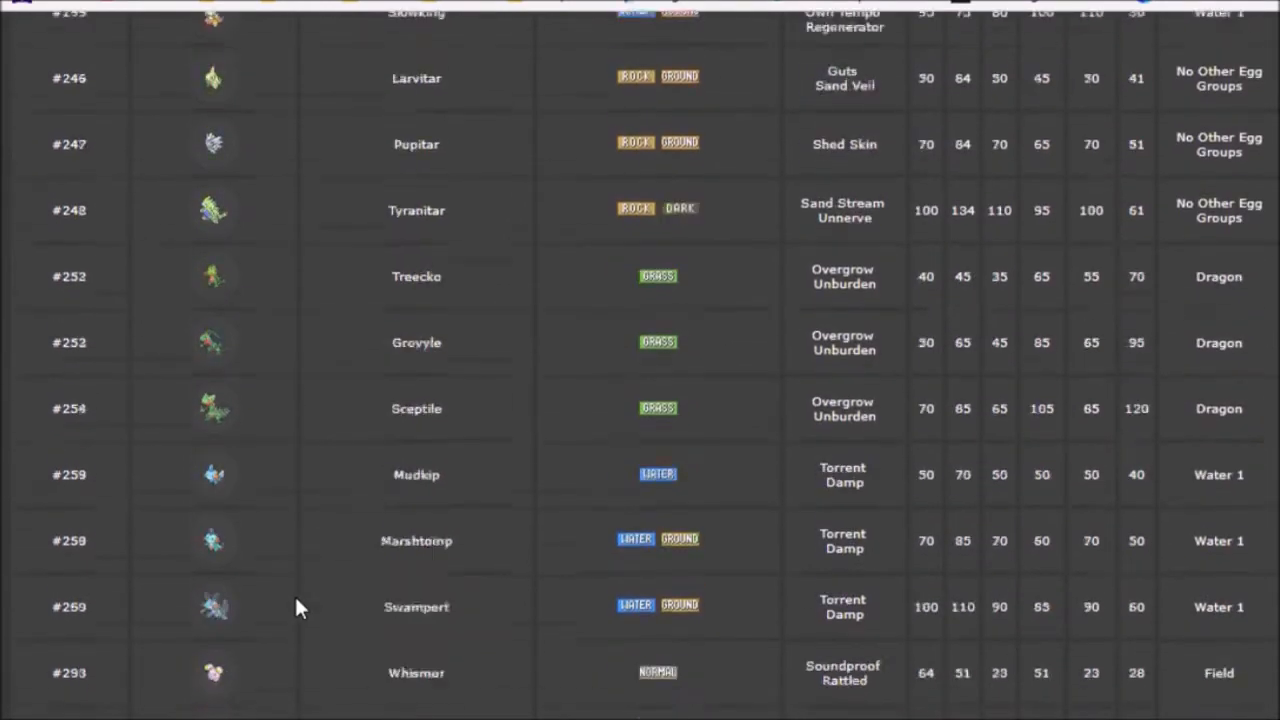
pyautogui.scroll(-3)
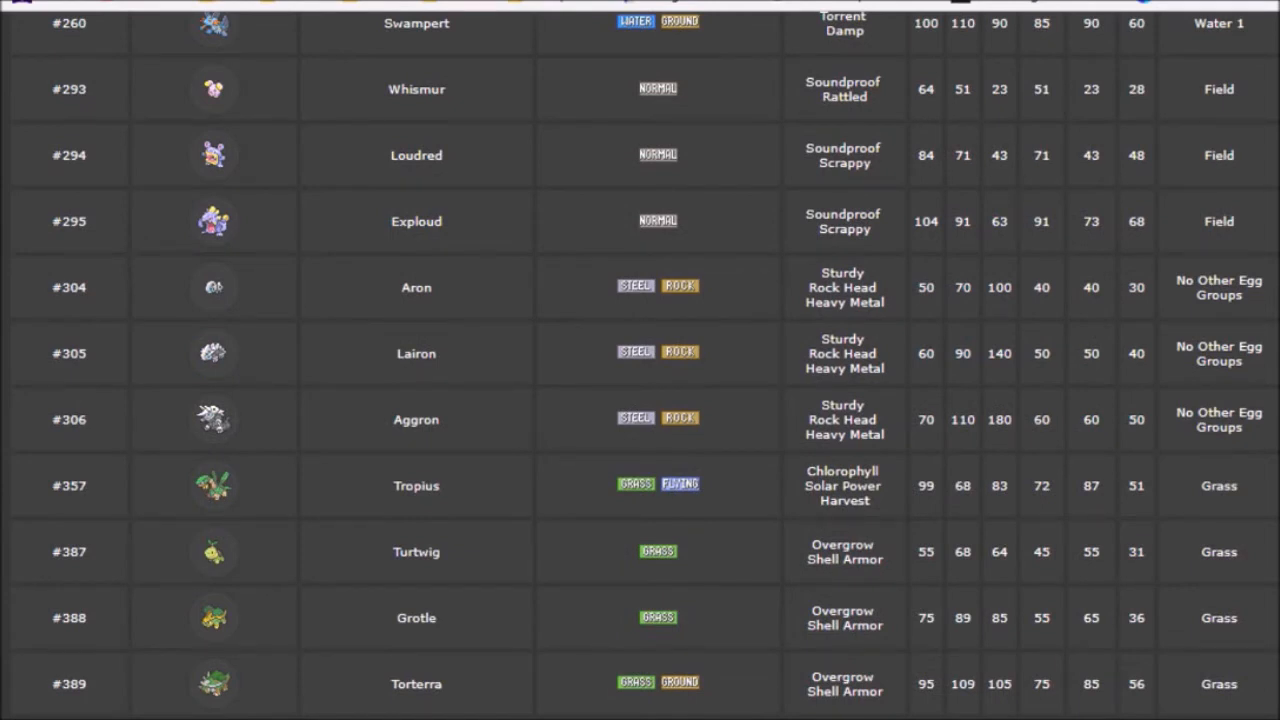
pyautogui.moveTo(320, 565)
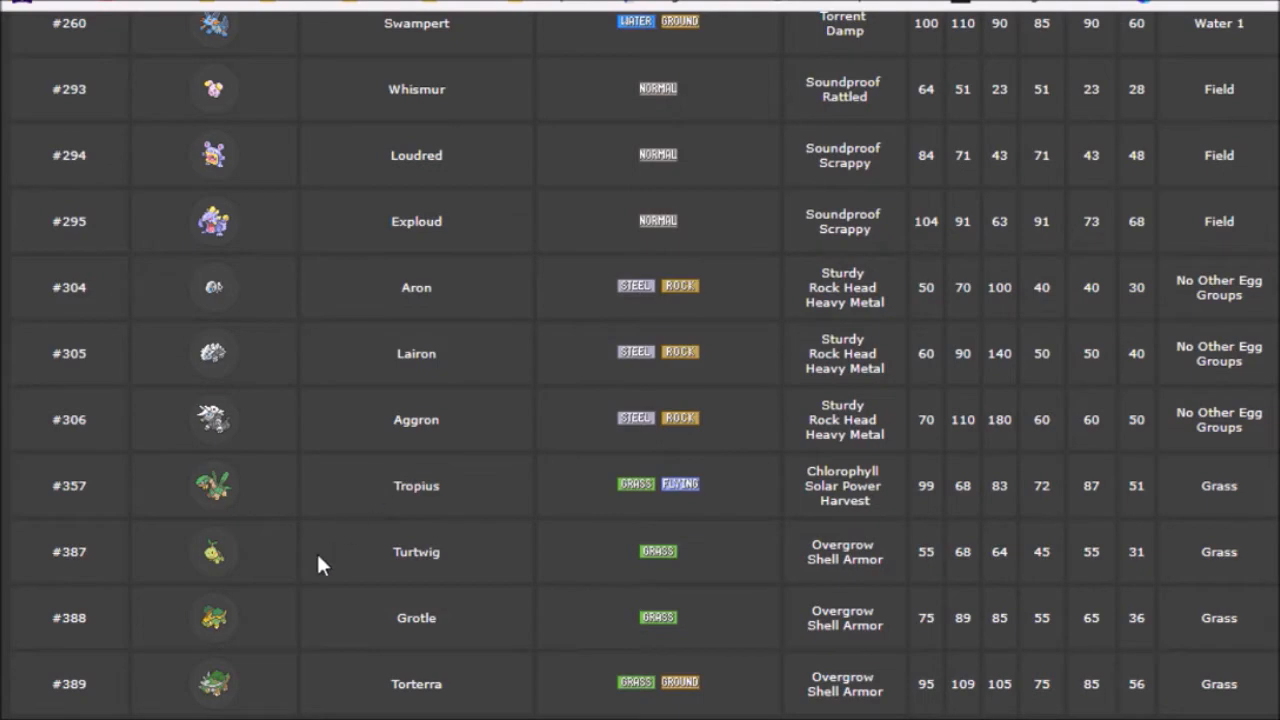
pyautogui.scroll(-3)
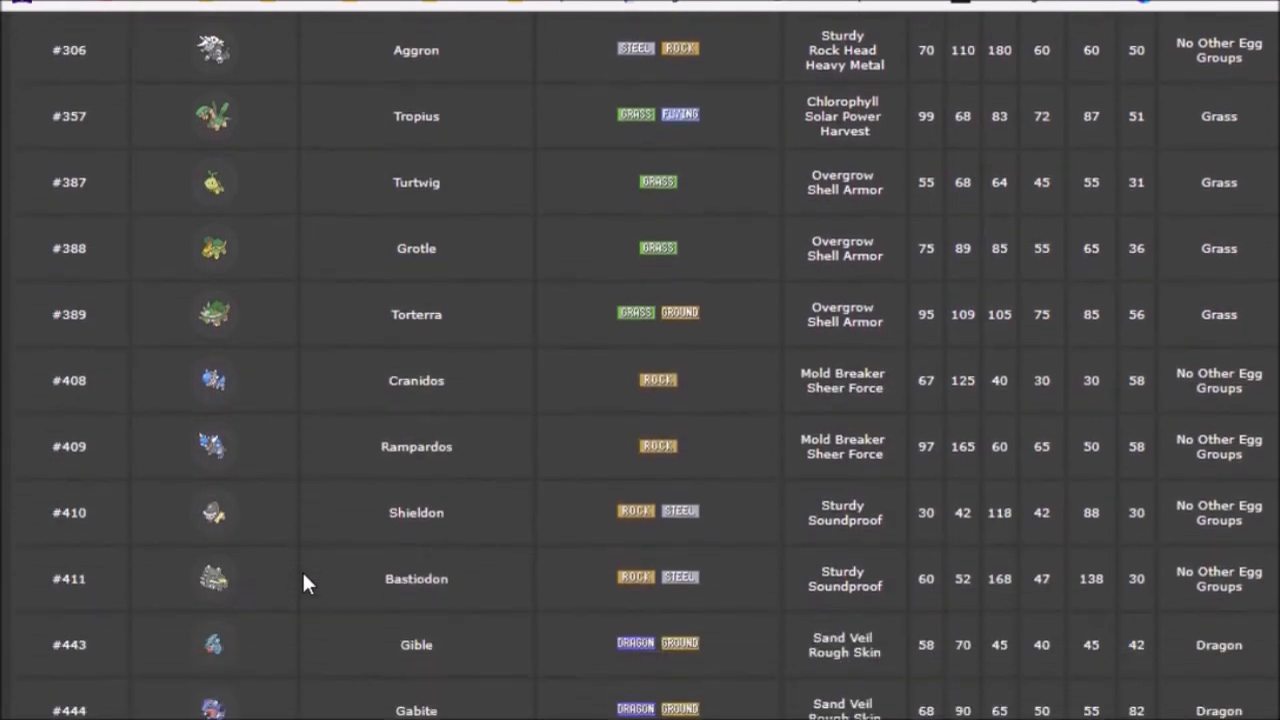
pyautogui.scroll(-3)
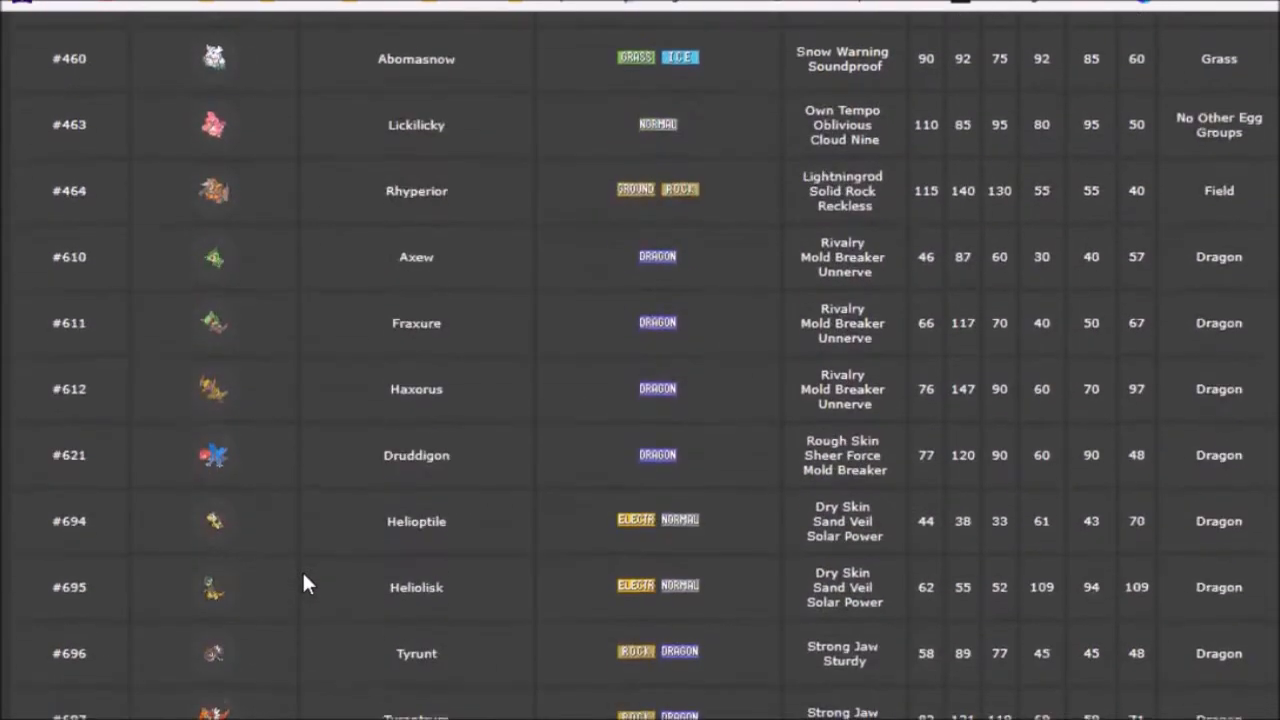
pyautogui.scroll(-3)
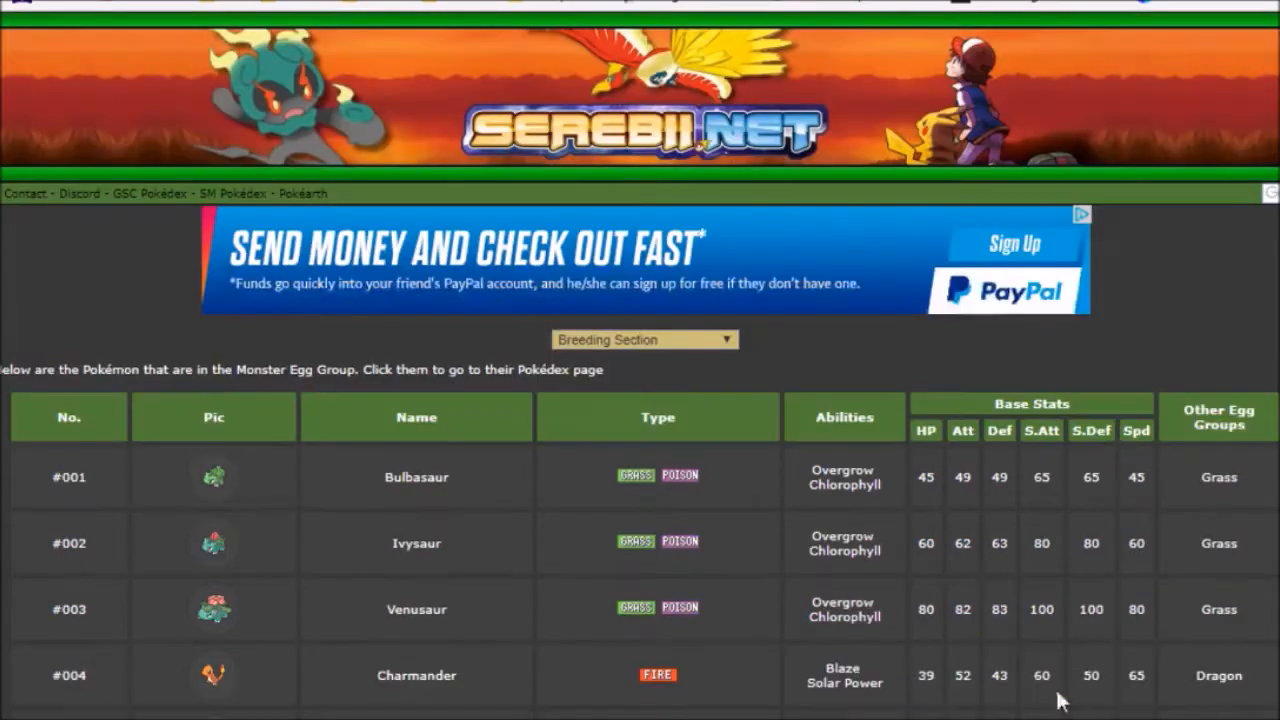
pyautogui.scroll(-3)
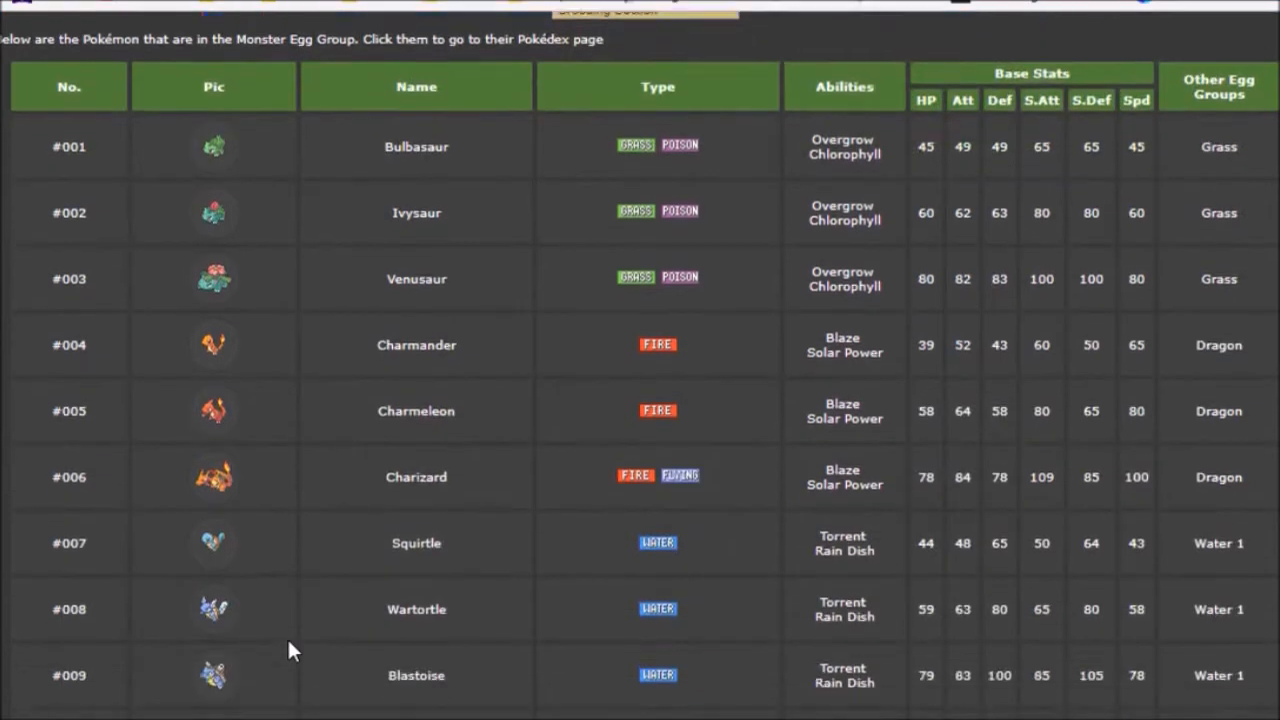
pyautogui.scroll(-3)
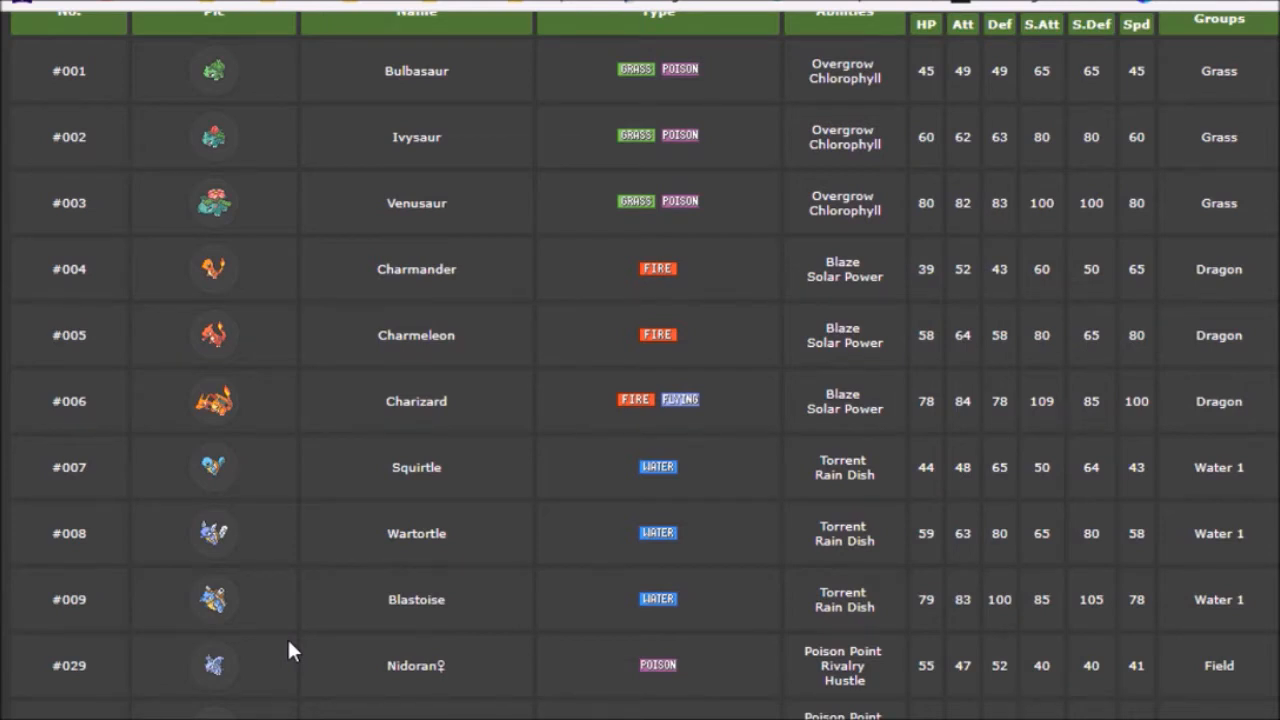
pyautogui.scroll(-3)
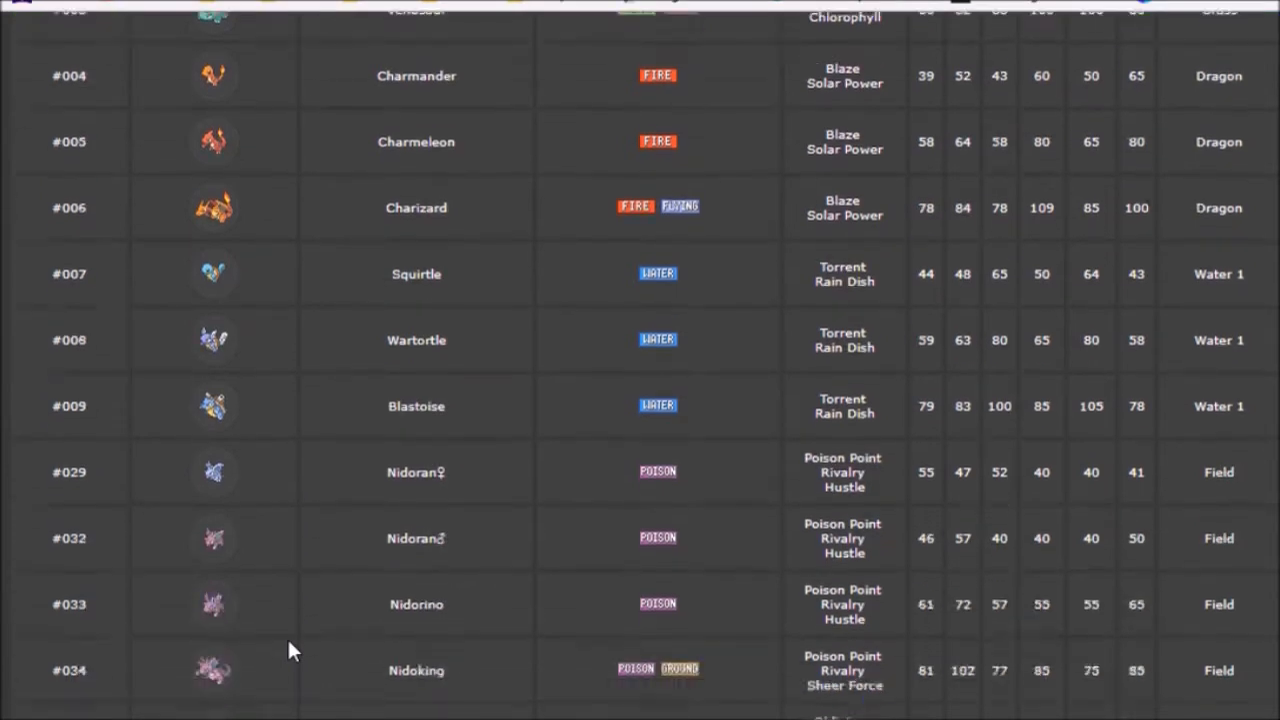
pyautogui.scroll(-3)
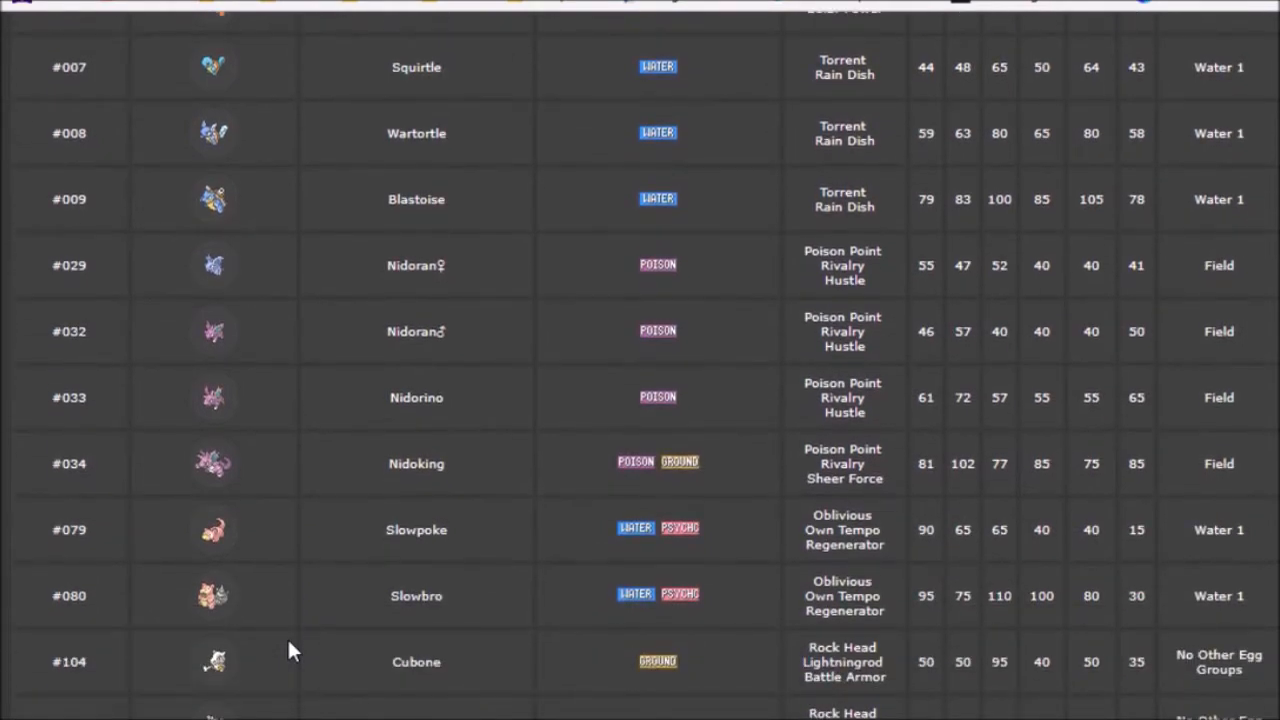
pyautogui.scroll(-3)
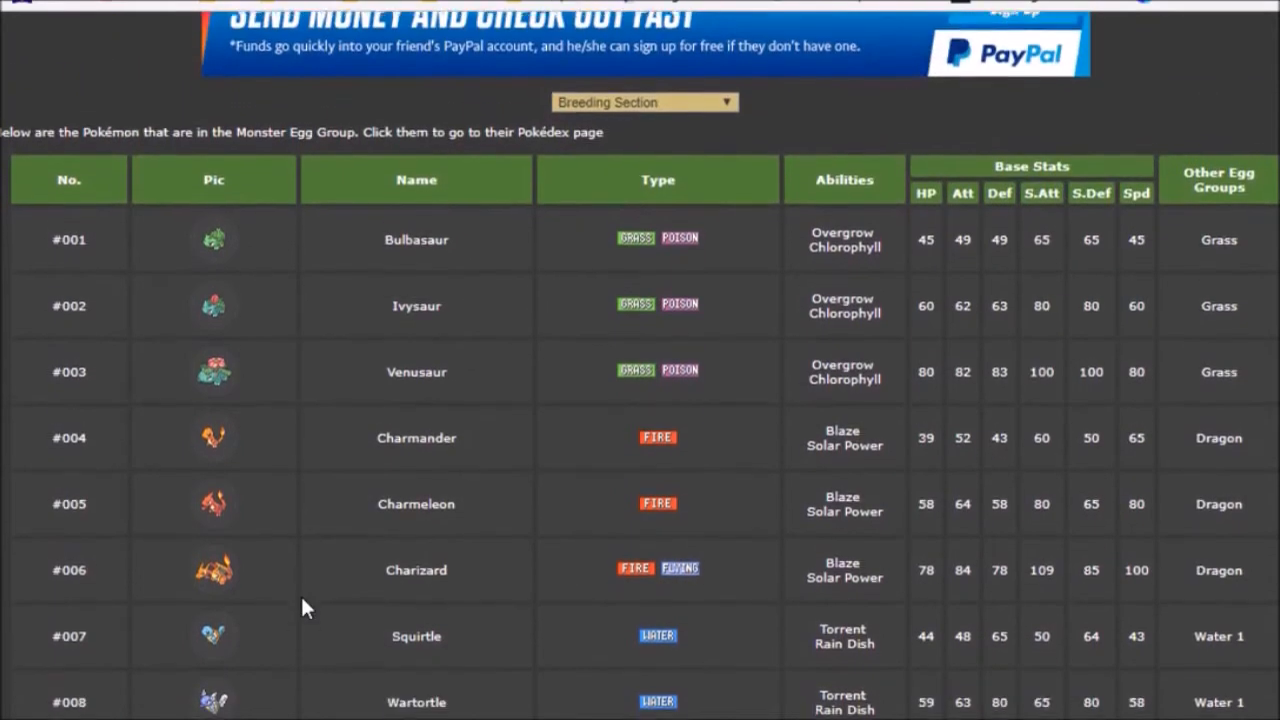
pyautogui.scroll(-3)
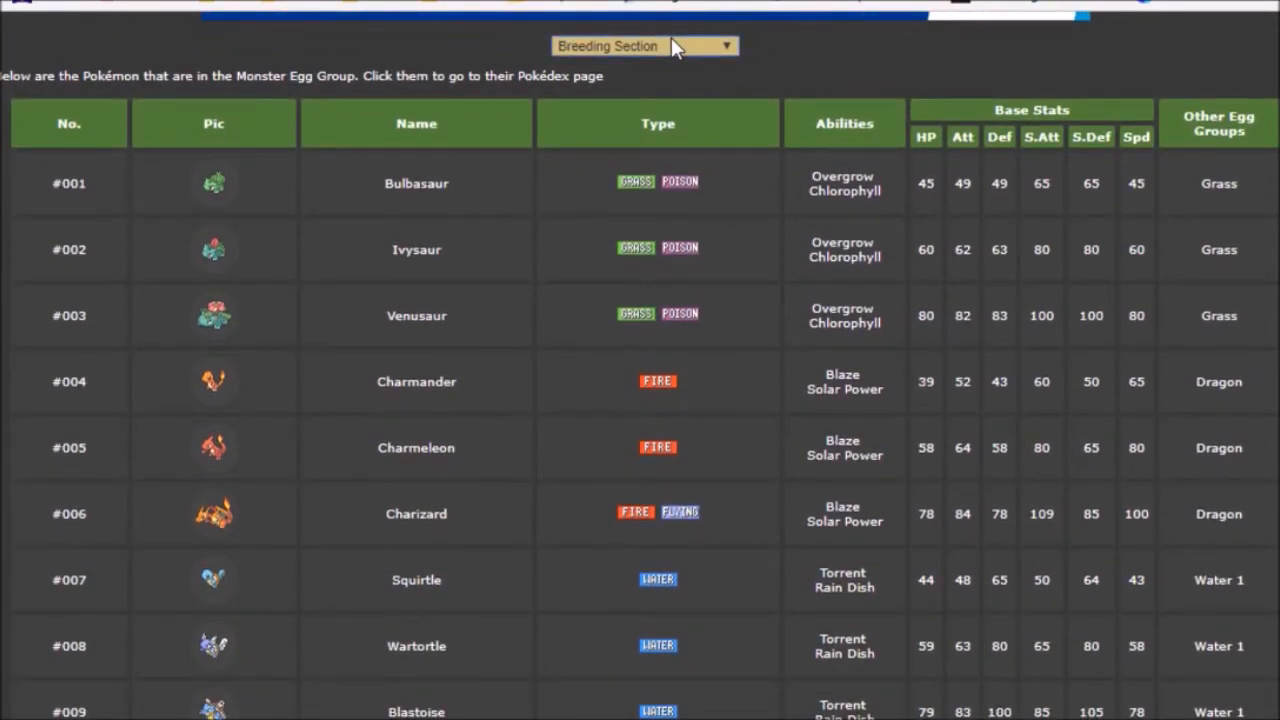
pyautogui.moveTo(640, 115)
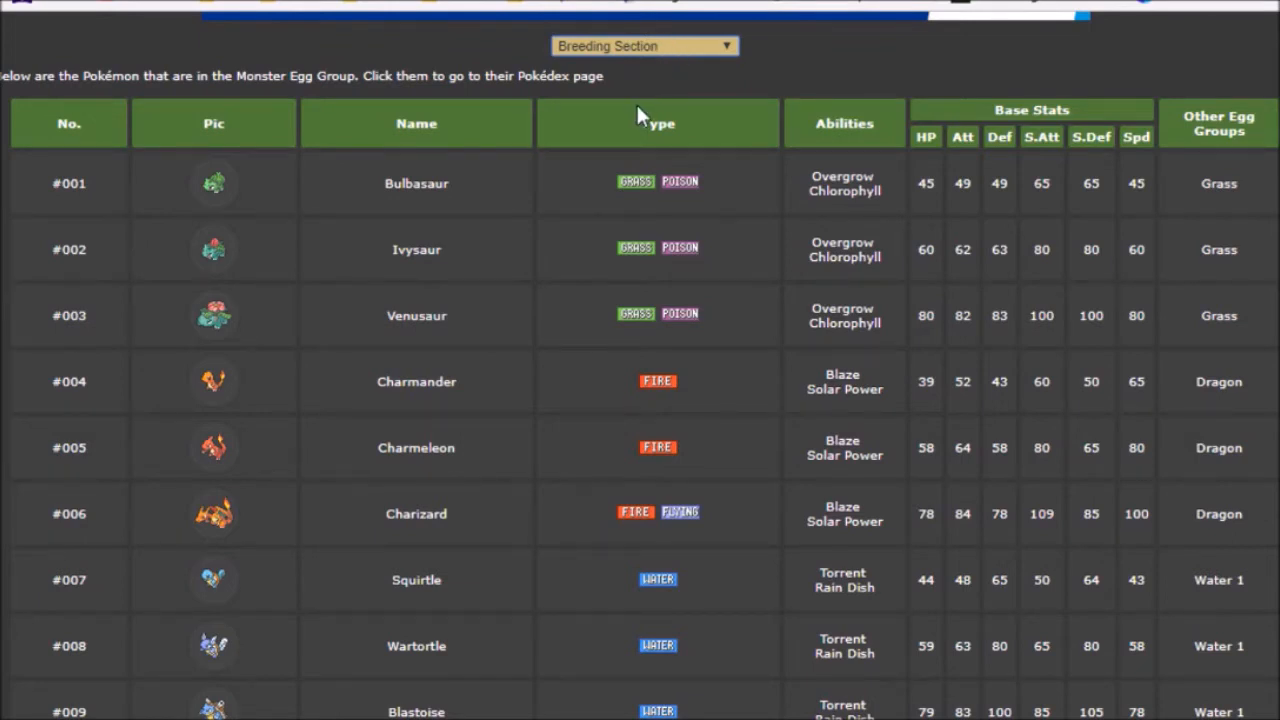
pyautogui.moveTo(648, 553)
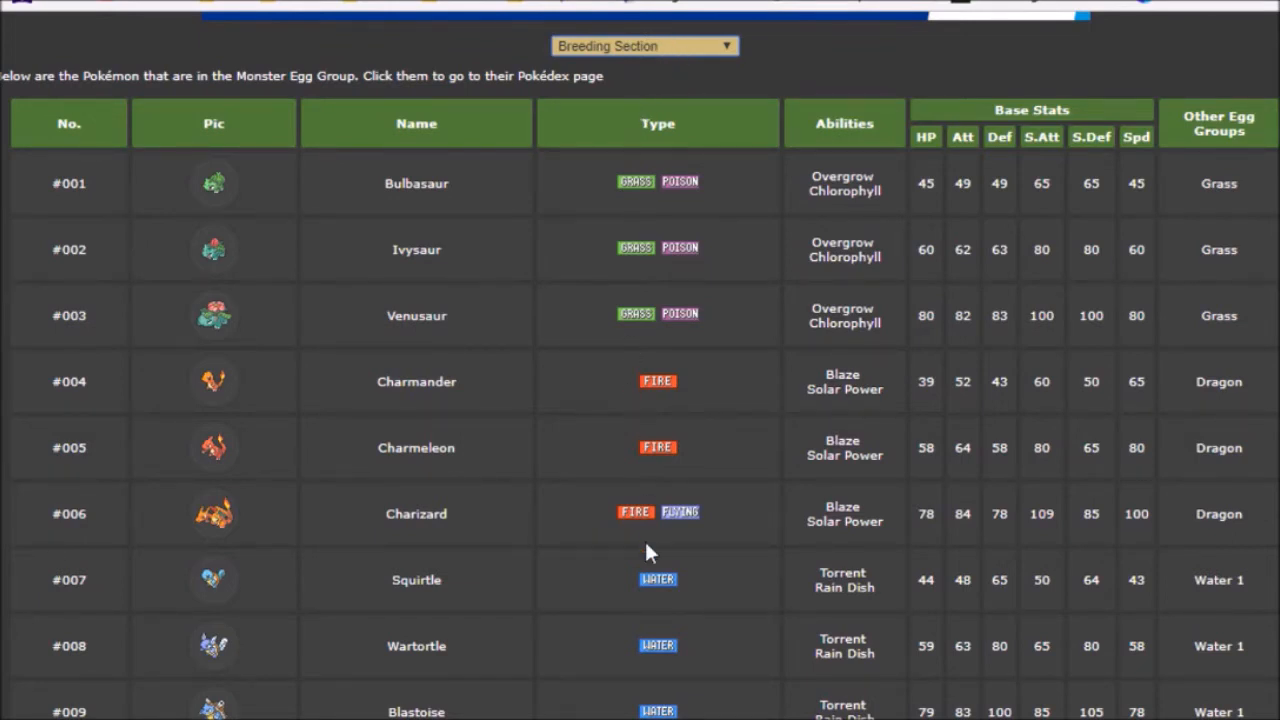
pyautogui.moveTo(697, 626)
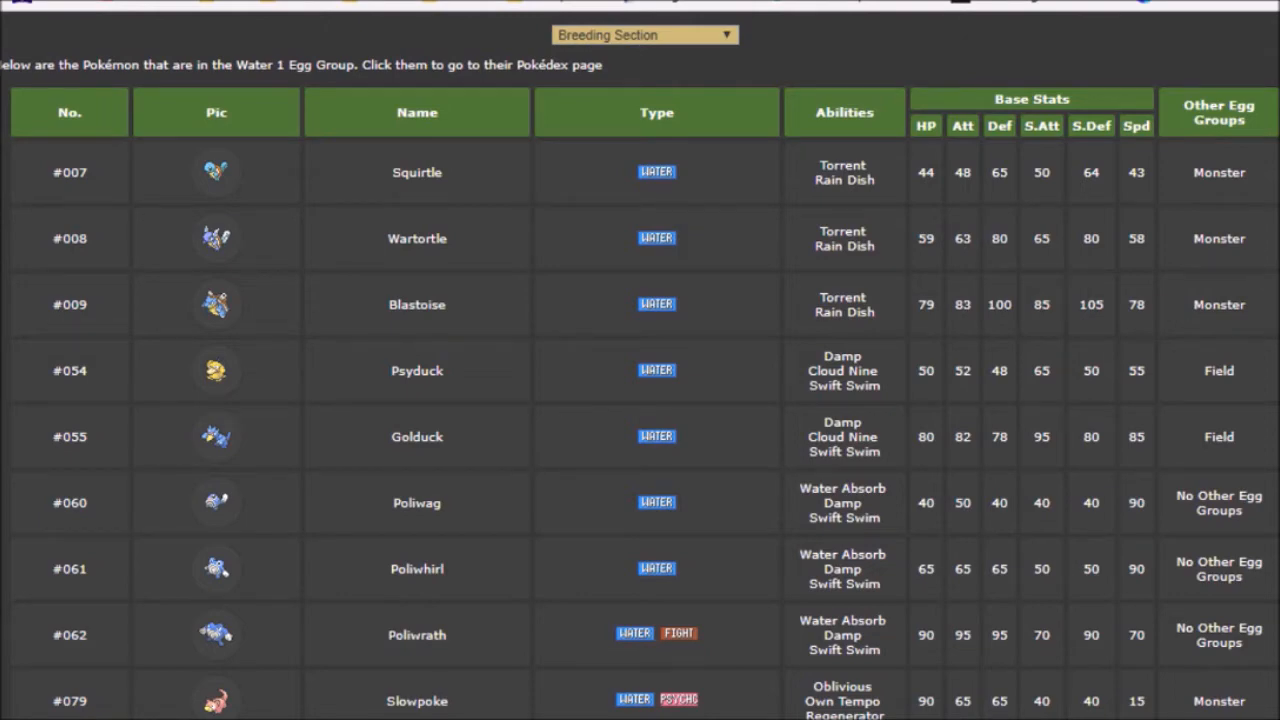
pyautogui.moveTo(370, 380)
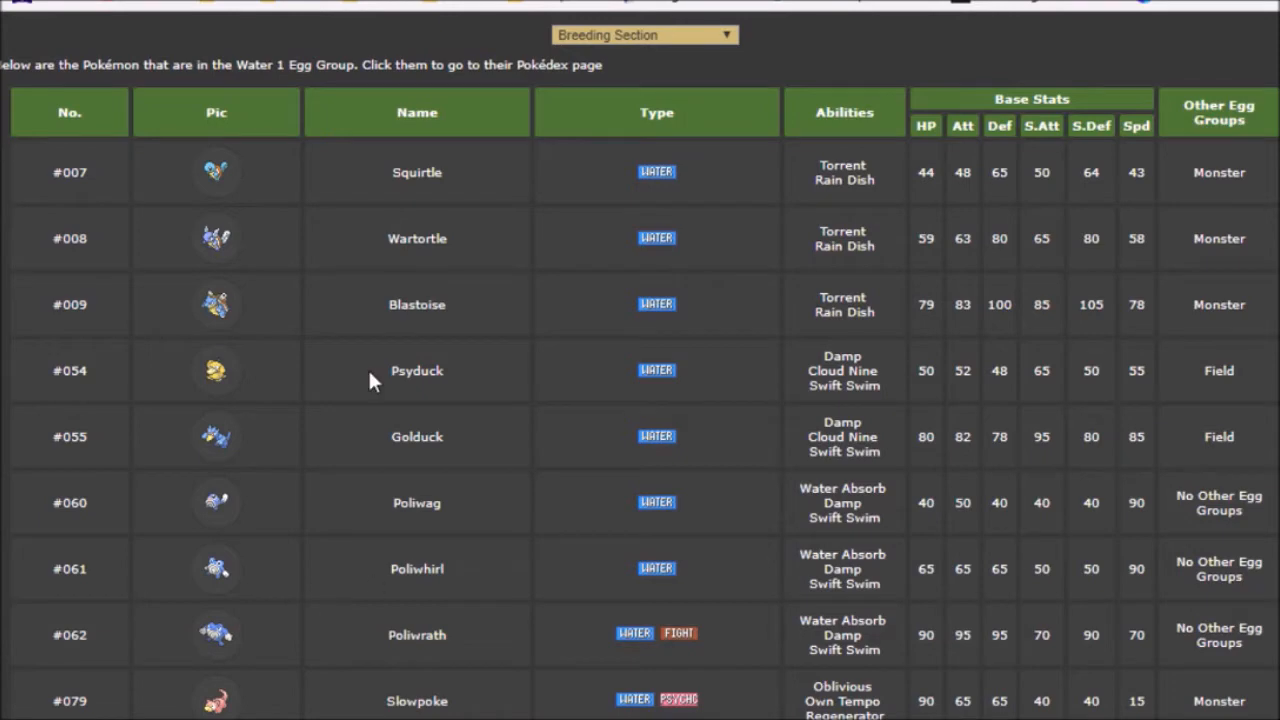
pyautogui.moveTo(318, 423)
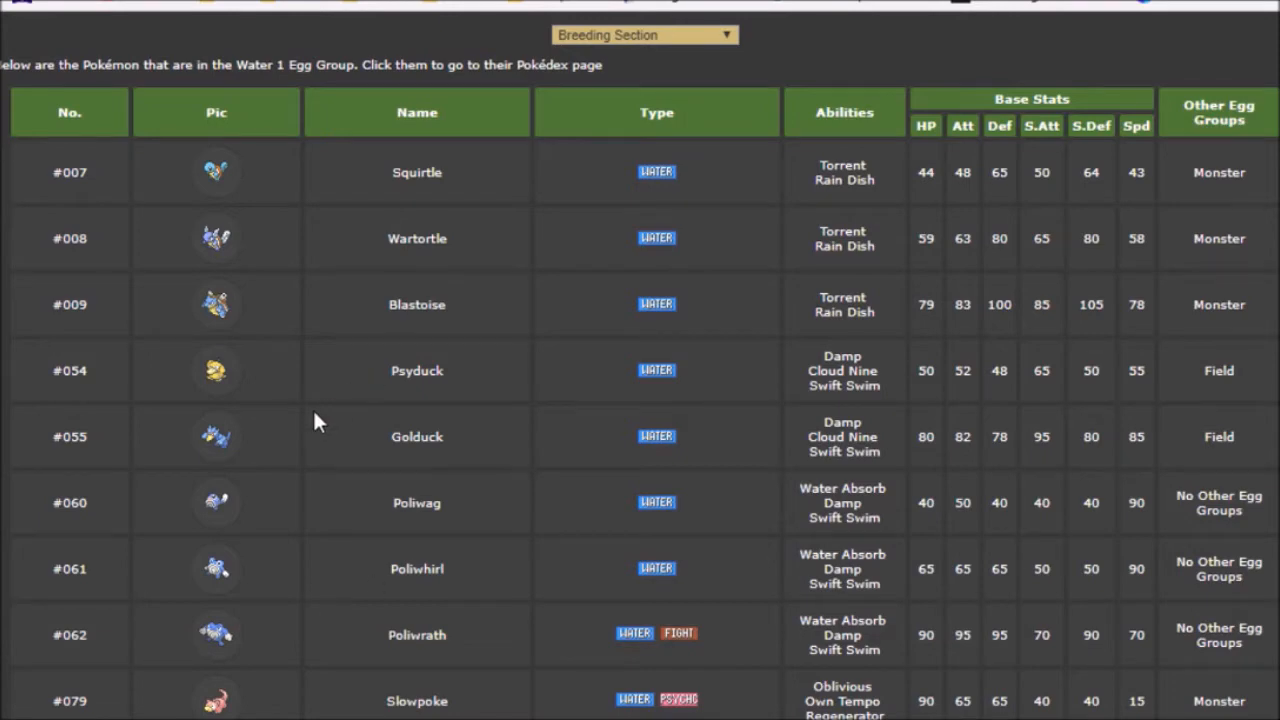
pyautogui.scroll(-3)
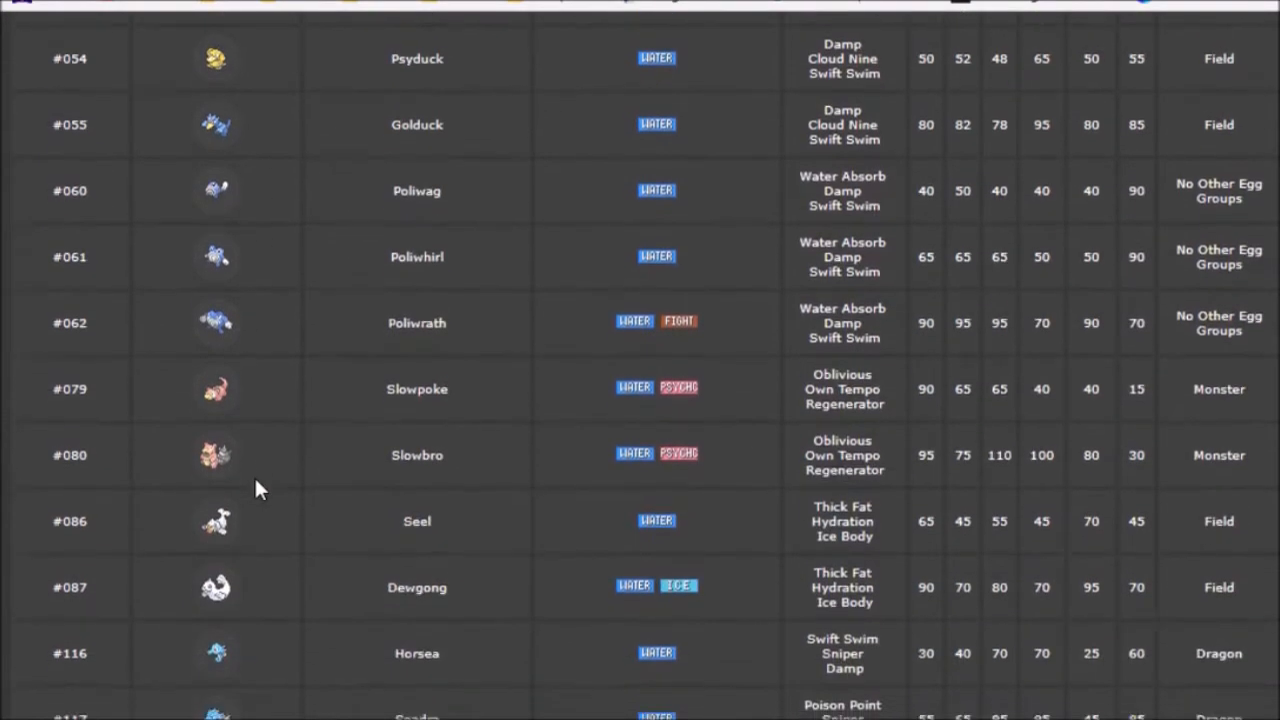
pyautogui.scroll(-3)
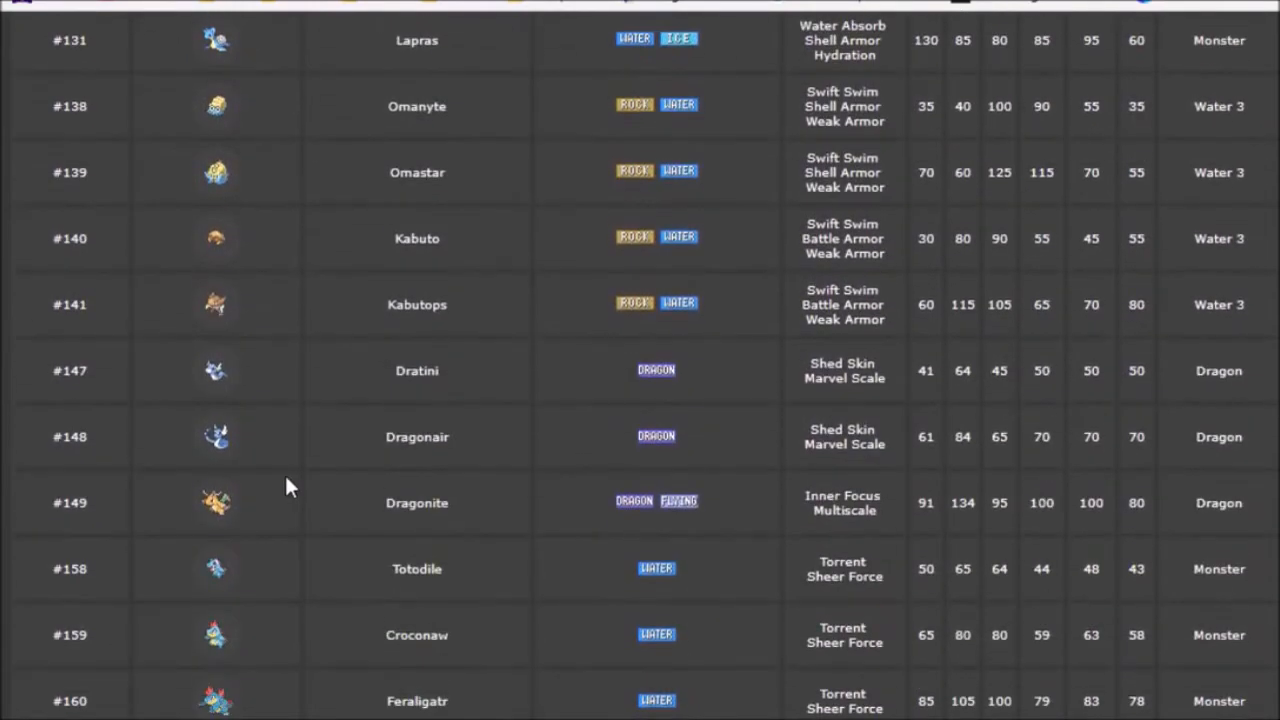
pyautogui.moveTo(298, 488)
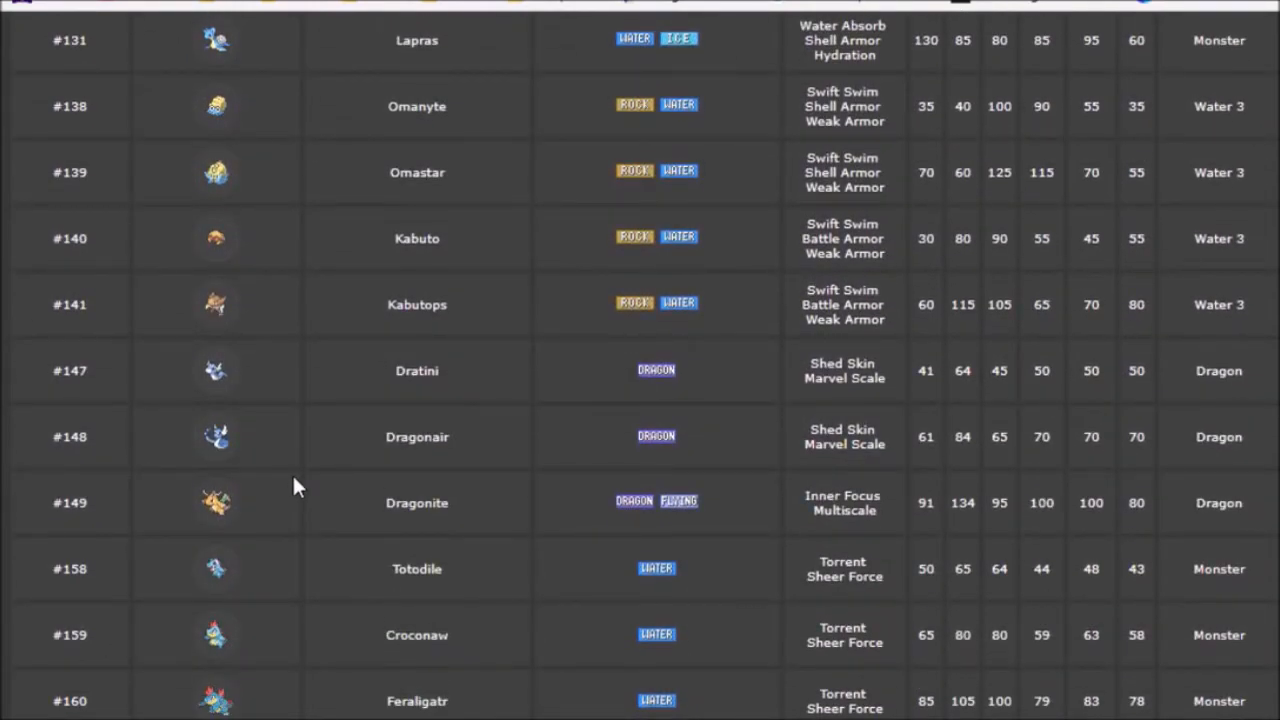
pyautogui.scroll(-3)
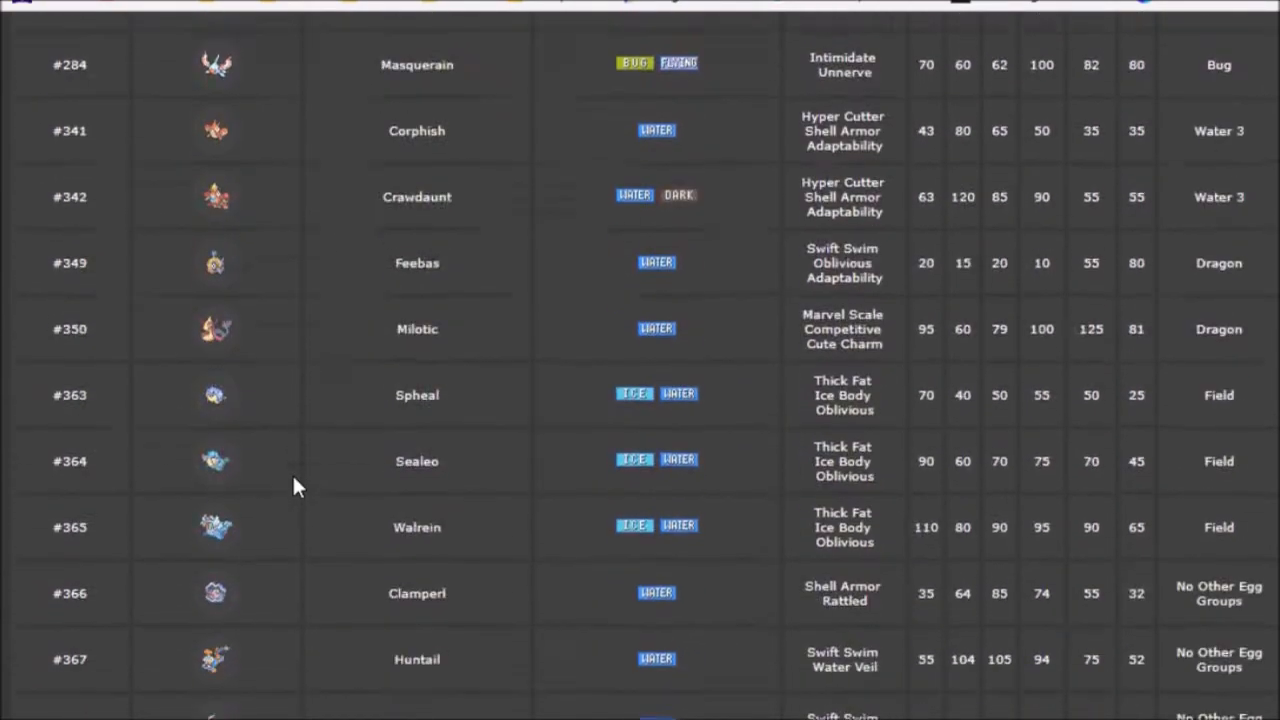
pyautogui.scroll(-3)
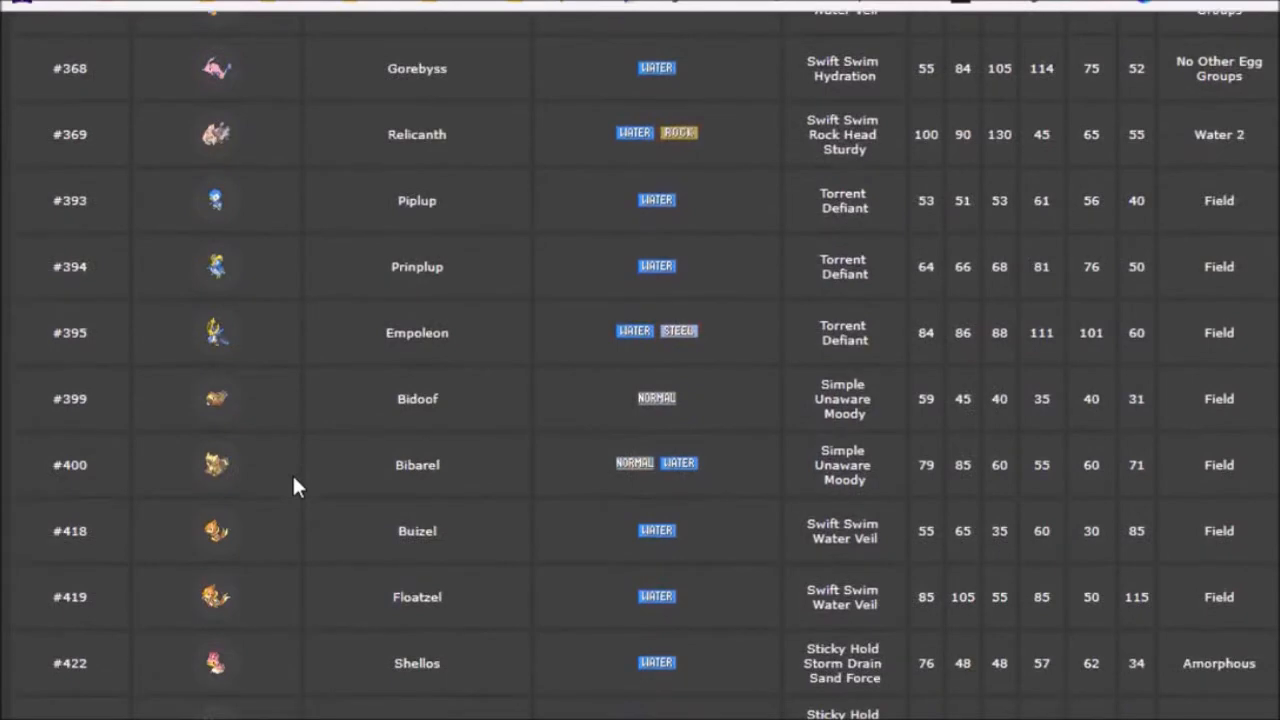
pyautogui.scroll(-3)
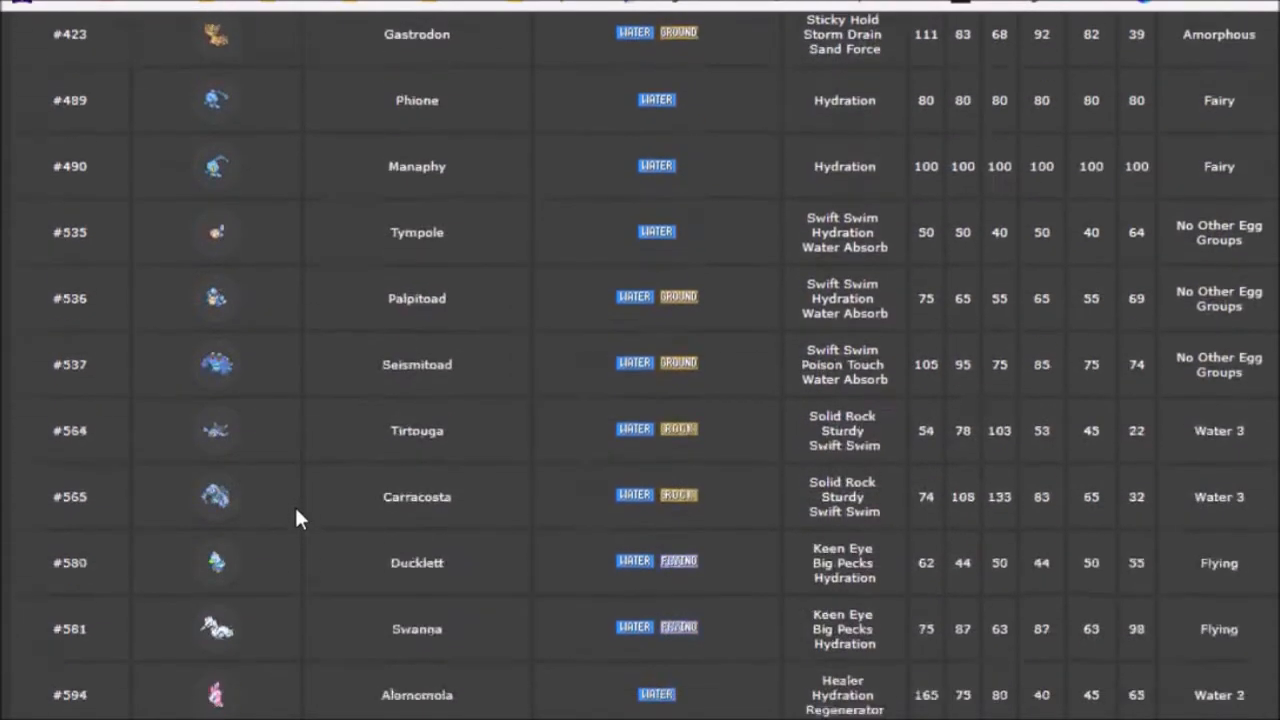
pyautogui.scroll(-3)
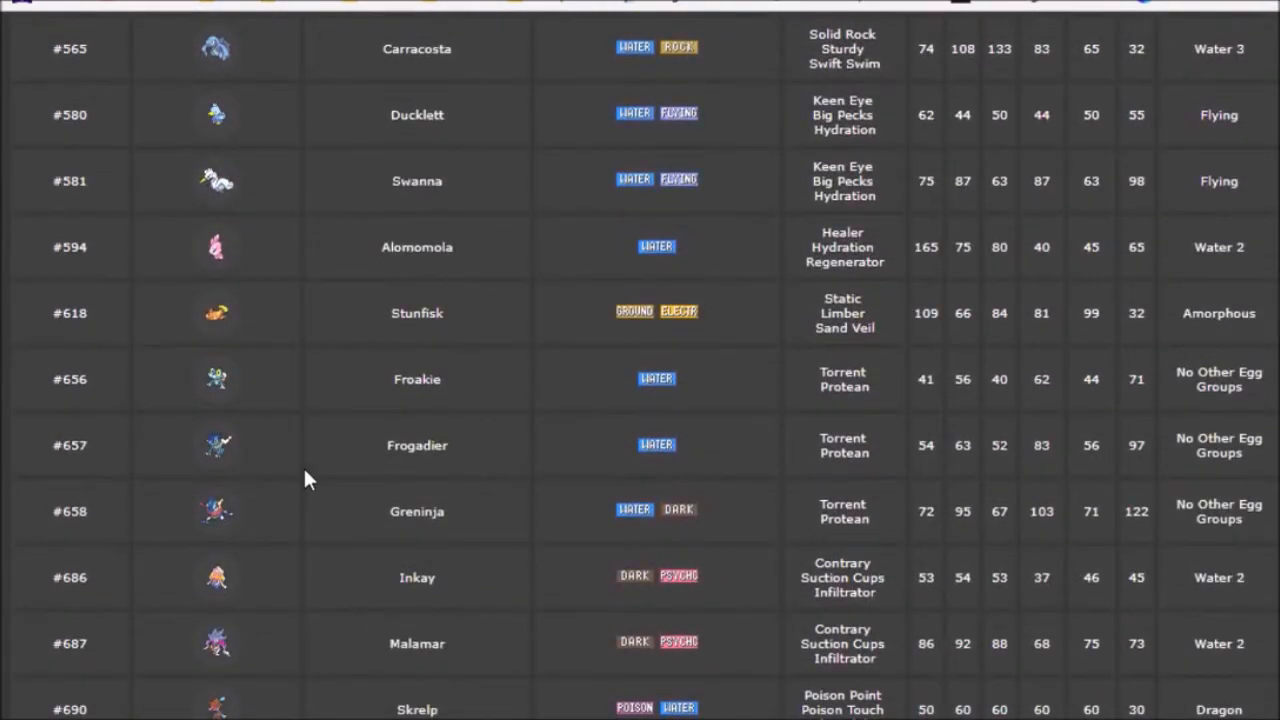
pyautogui.scroll(-3)
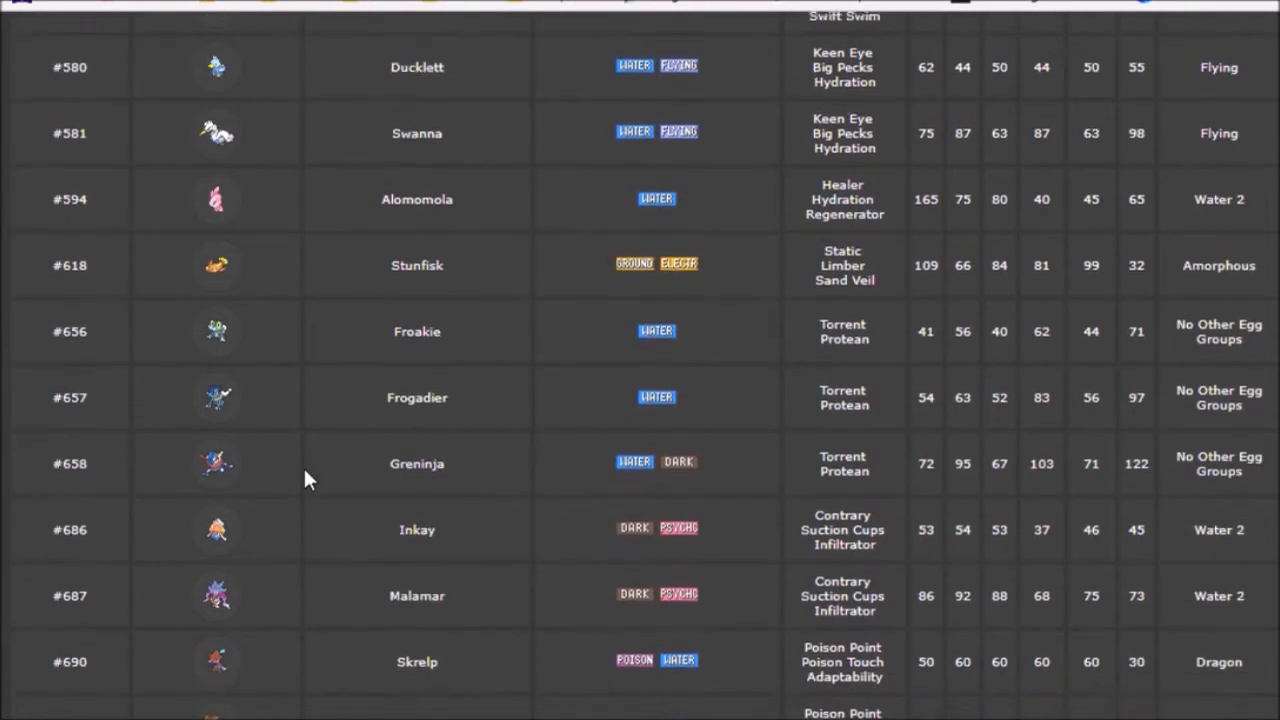
pyautogui.scroll(-3)
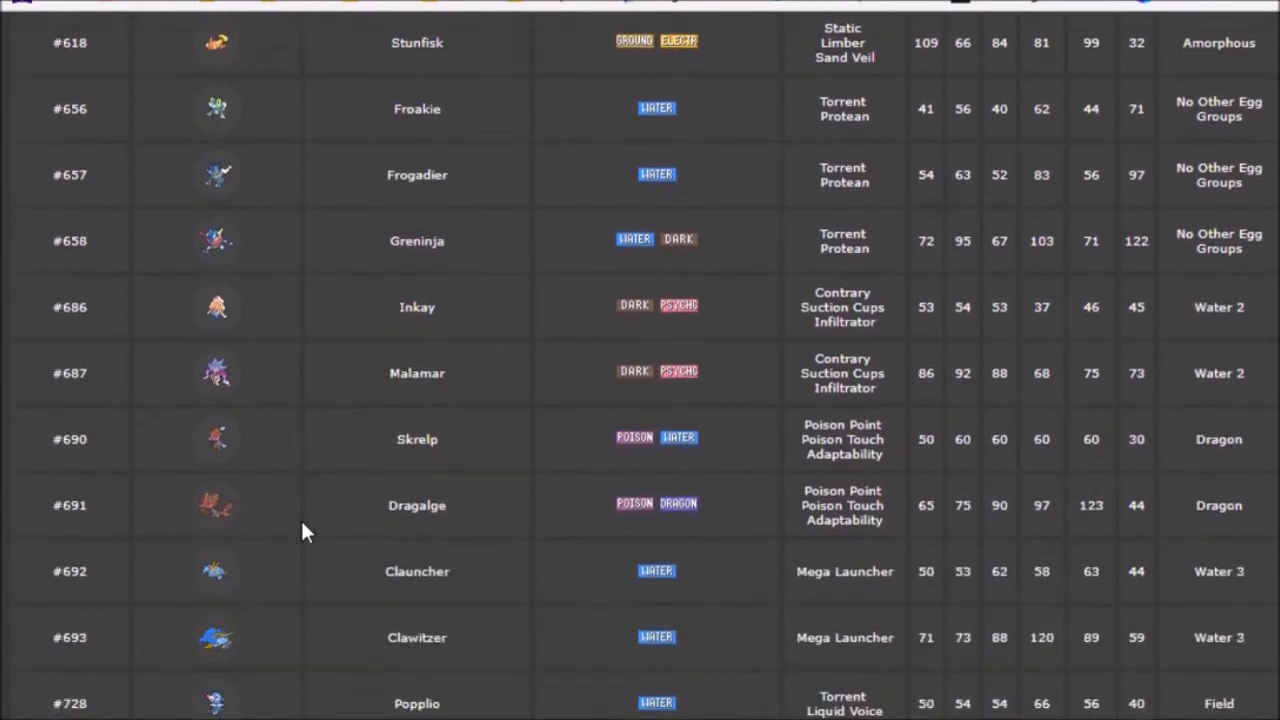
pyautogui.scroll(-3)
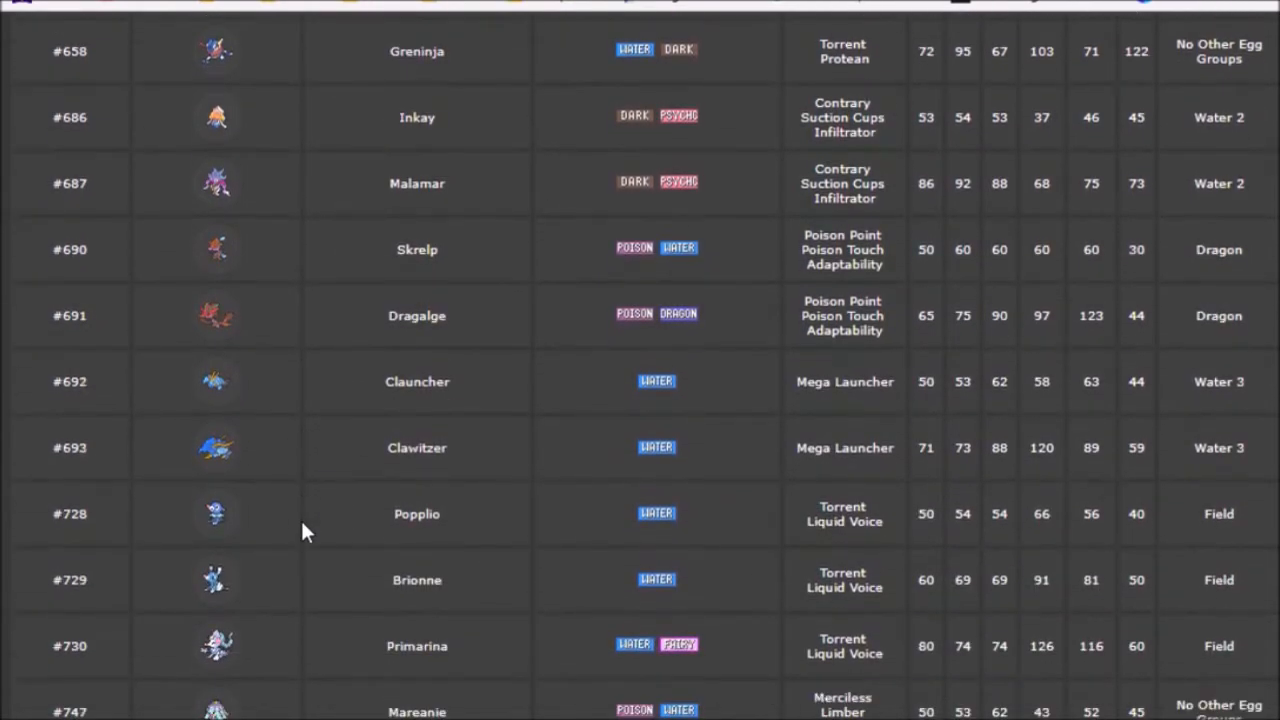
pyautogui.scroll(-3)
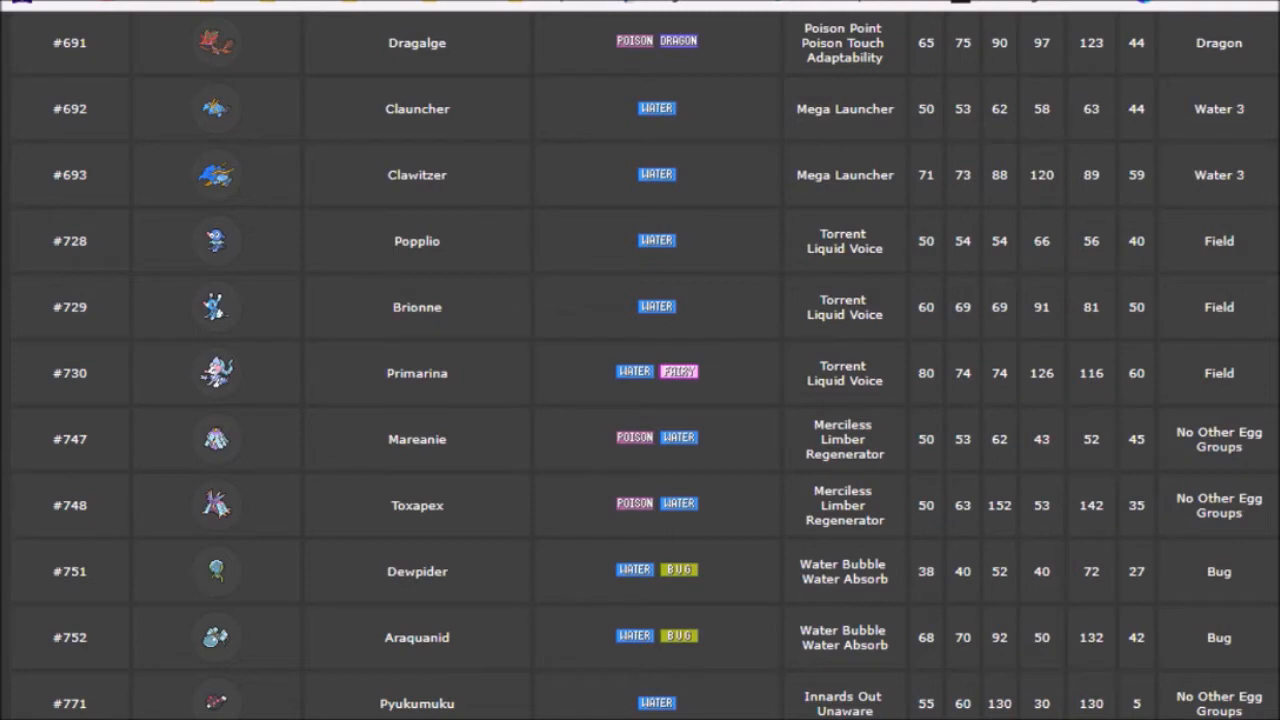
pyautogui.moveTo(323, 389)
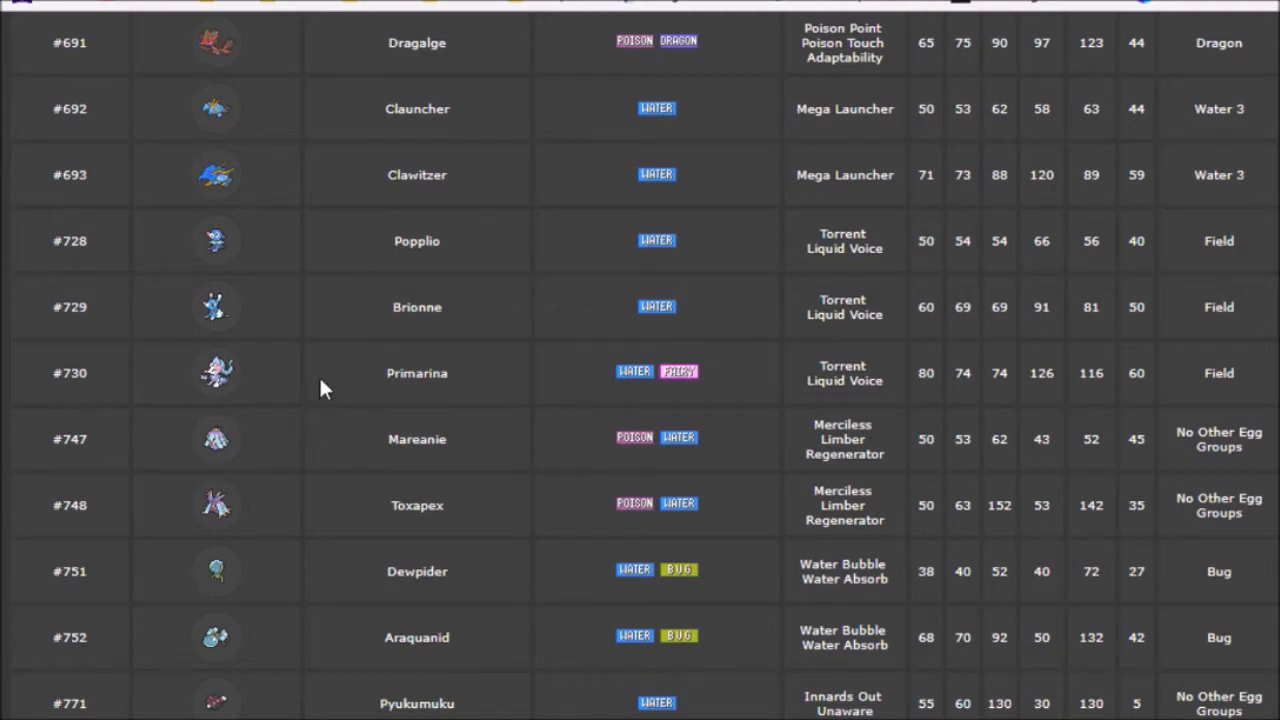
# Scroll the Water 1 table back up to the Unova and Kalos rows, Seismitoad to Greninja.
pyautogui.scroll(-3)
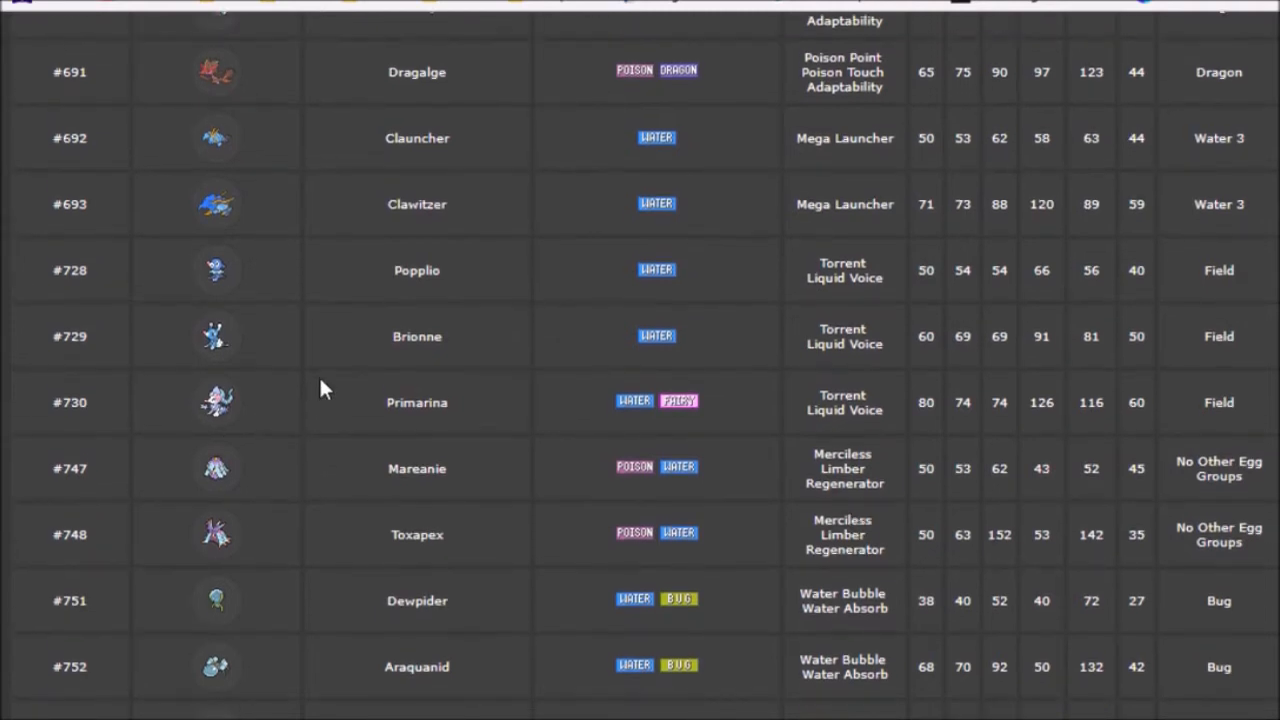
pyautogui.scroll(3)
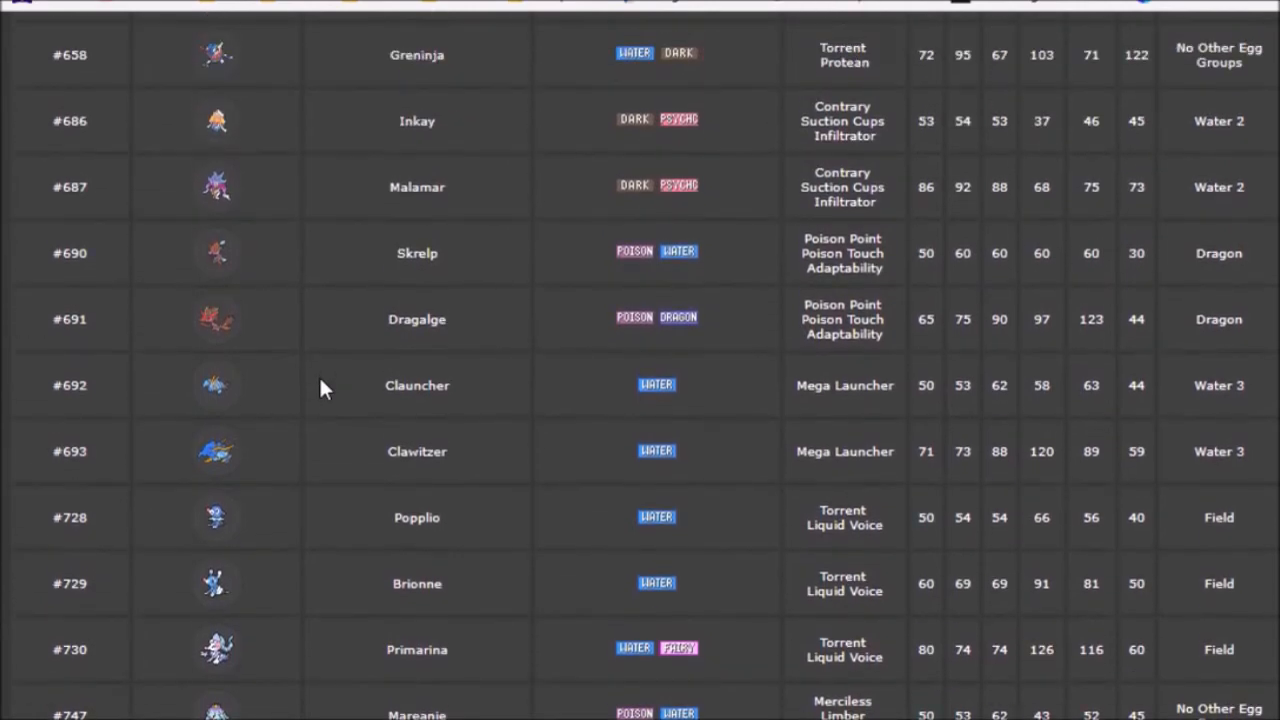
pyautogui.scroll(-3)
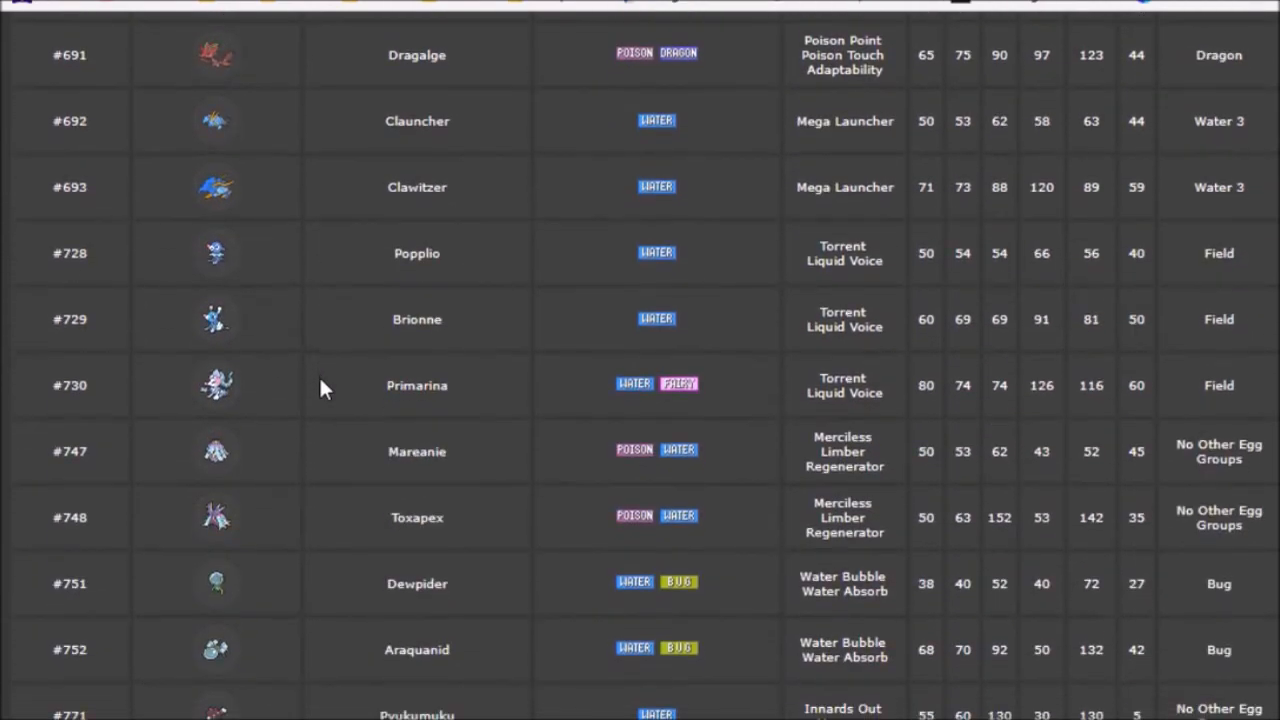
pyautogui.moveTo(310, 697)
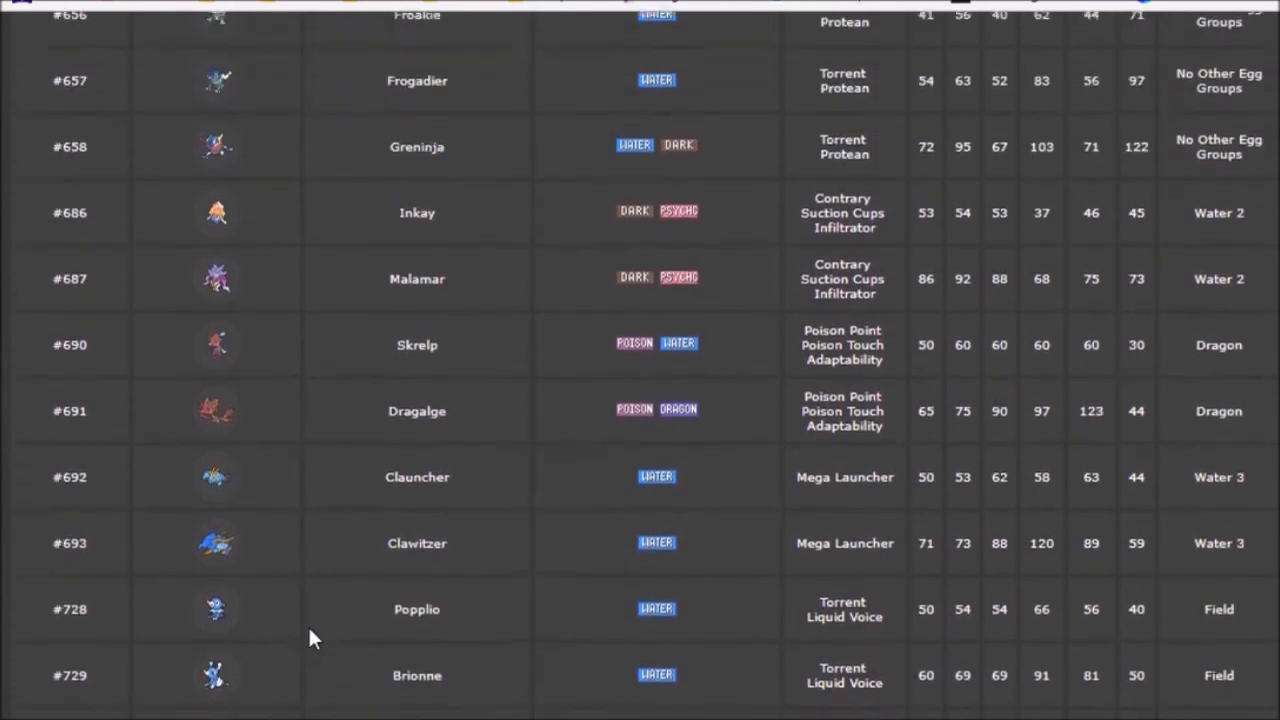
pyautogui.scroll(3)
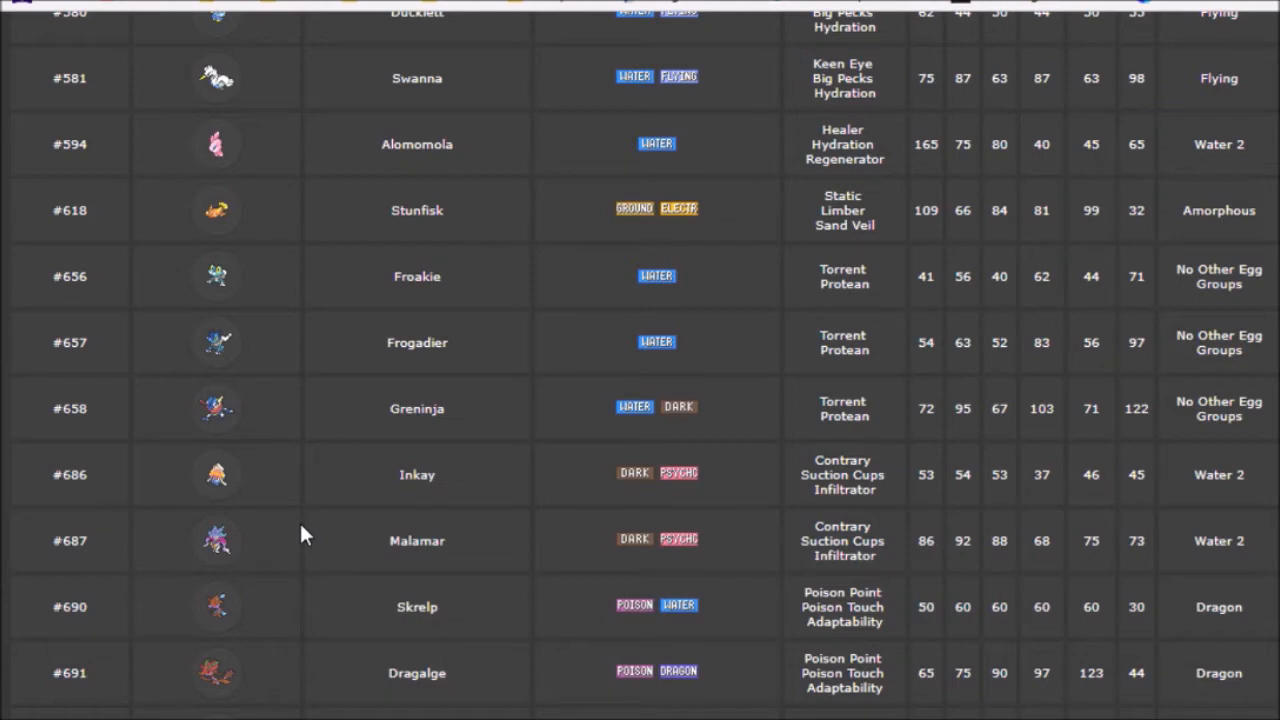
pyautogui.click(216, 540)
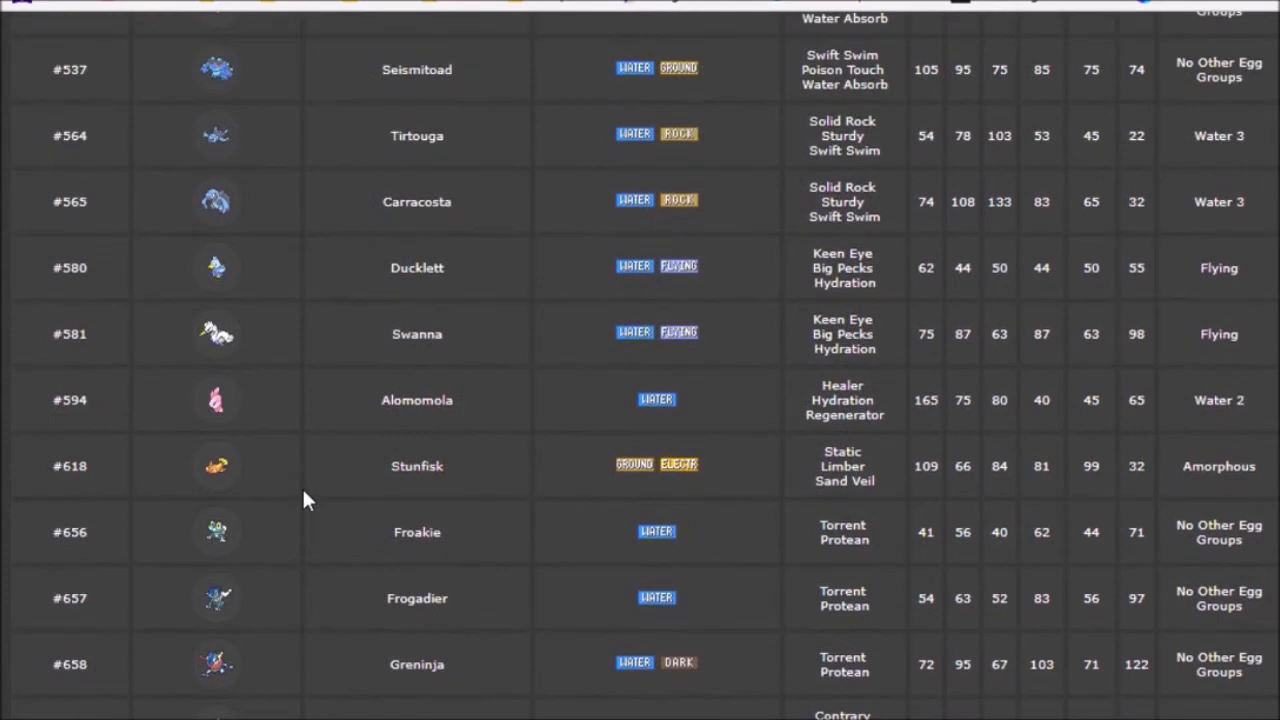
pyautogui.moveTo(290, 490)
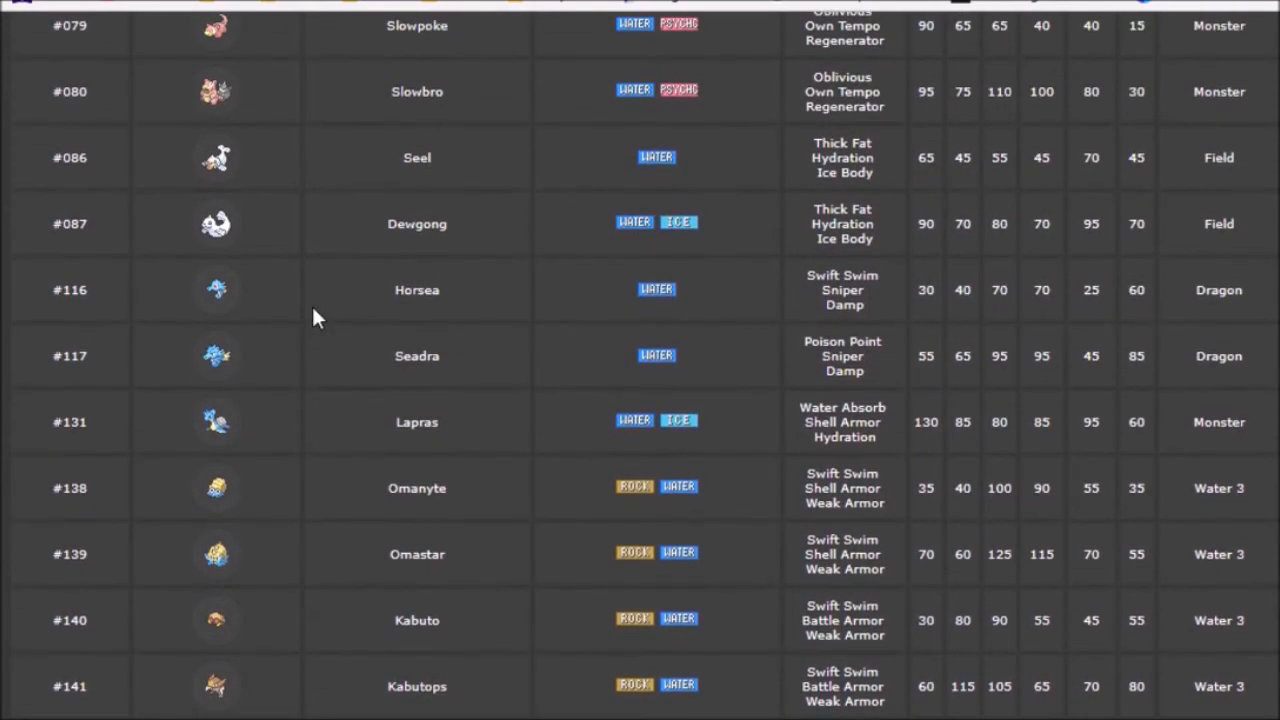
pyautogui.moveTo(308, 363)
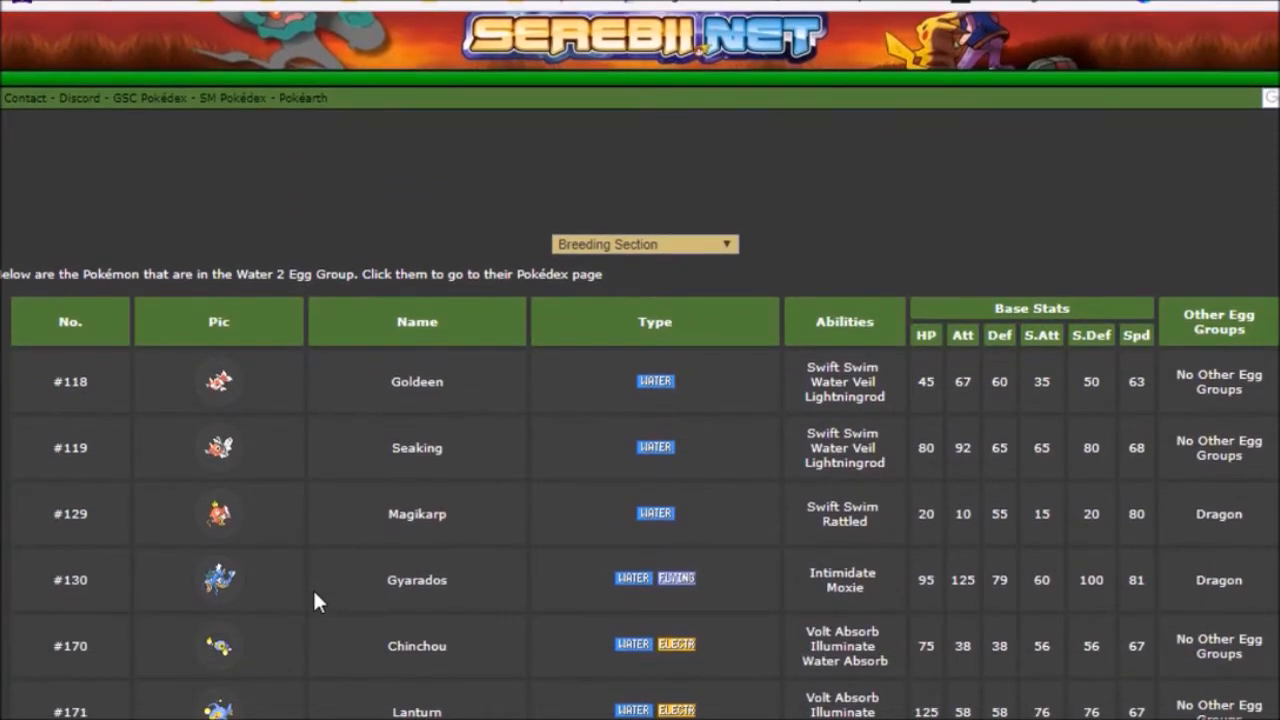
pyautogui.scroll(-3)
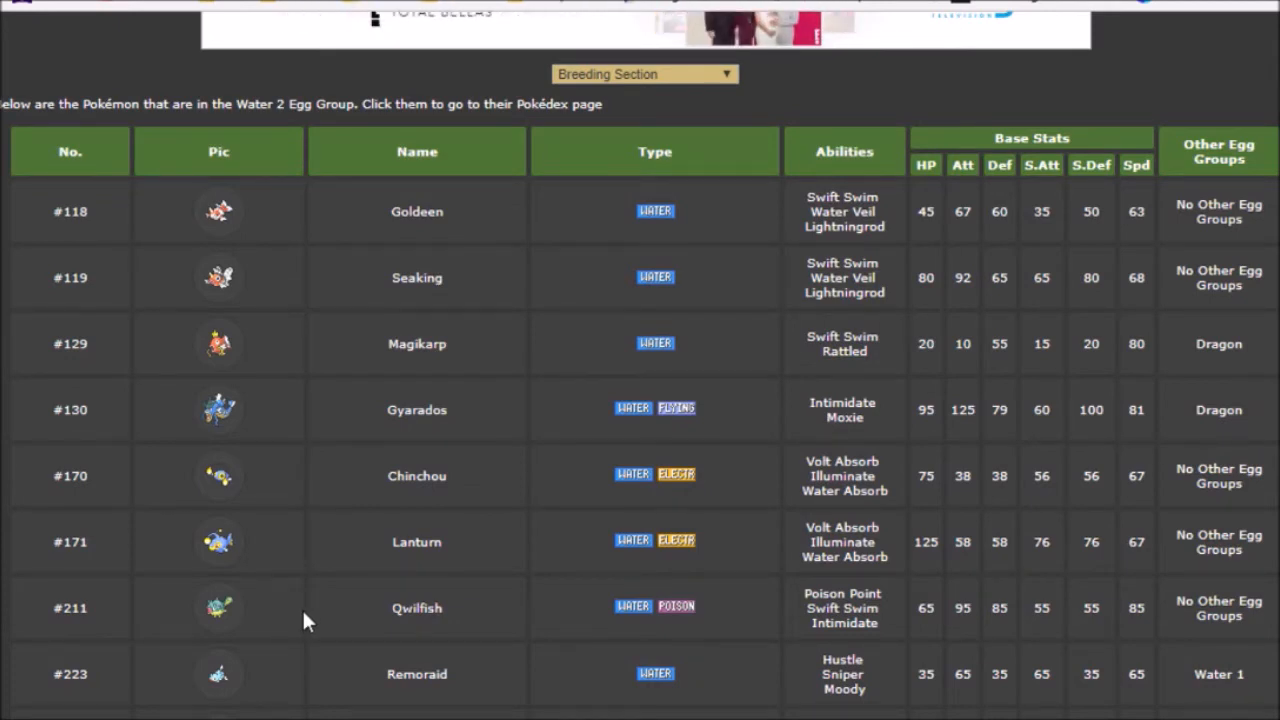
pyautogui.scroll(-3)
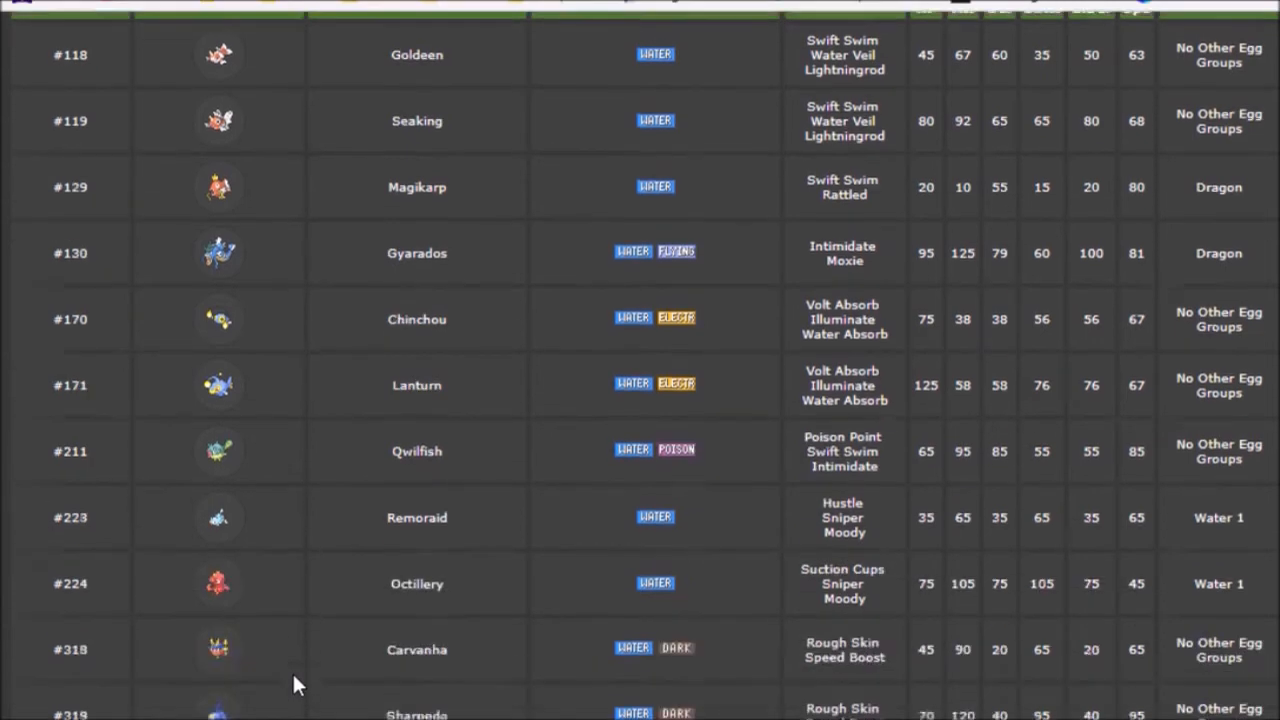
pyautogui.scroll(-3)
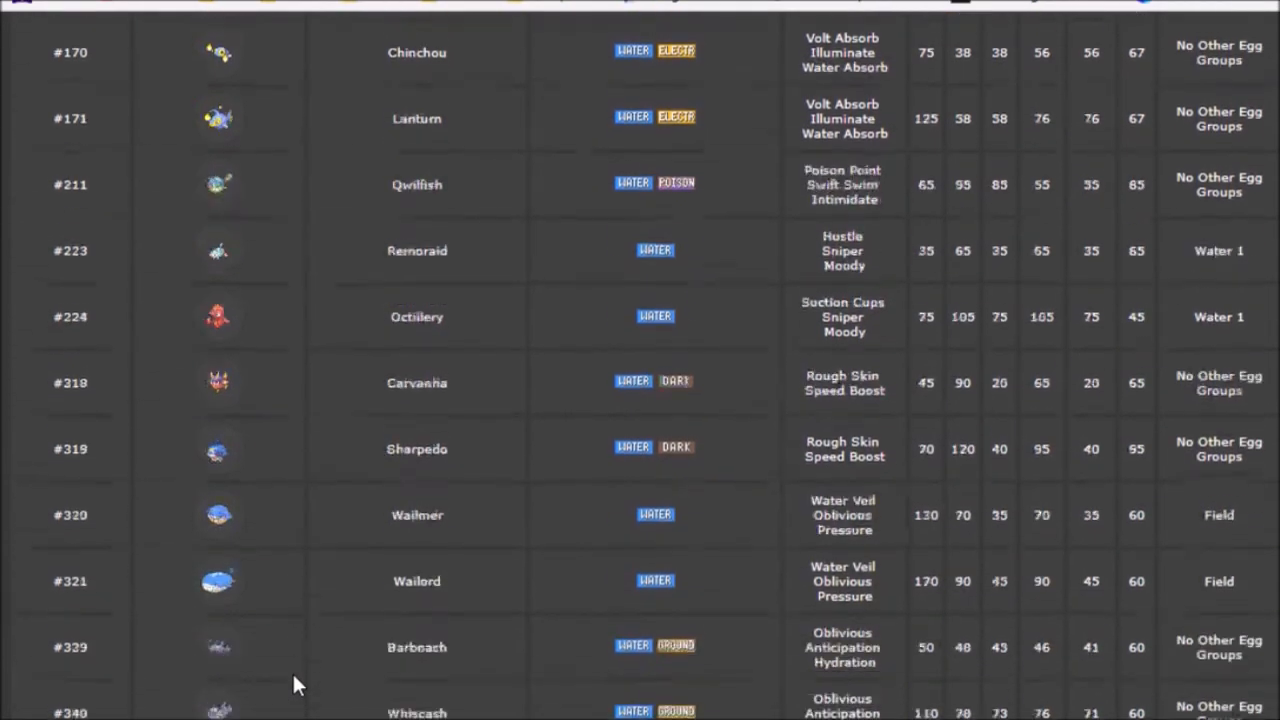
pyautogui.scroll(-3)
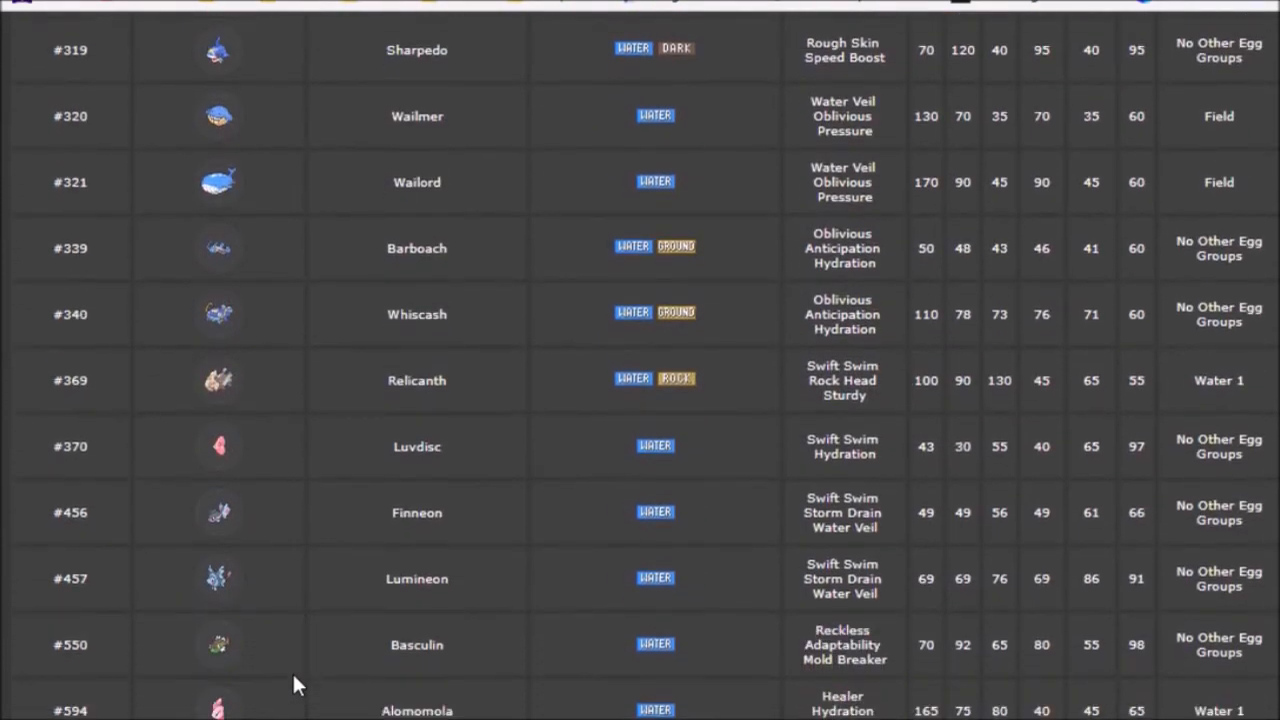
pyautogui.scroll(-3)
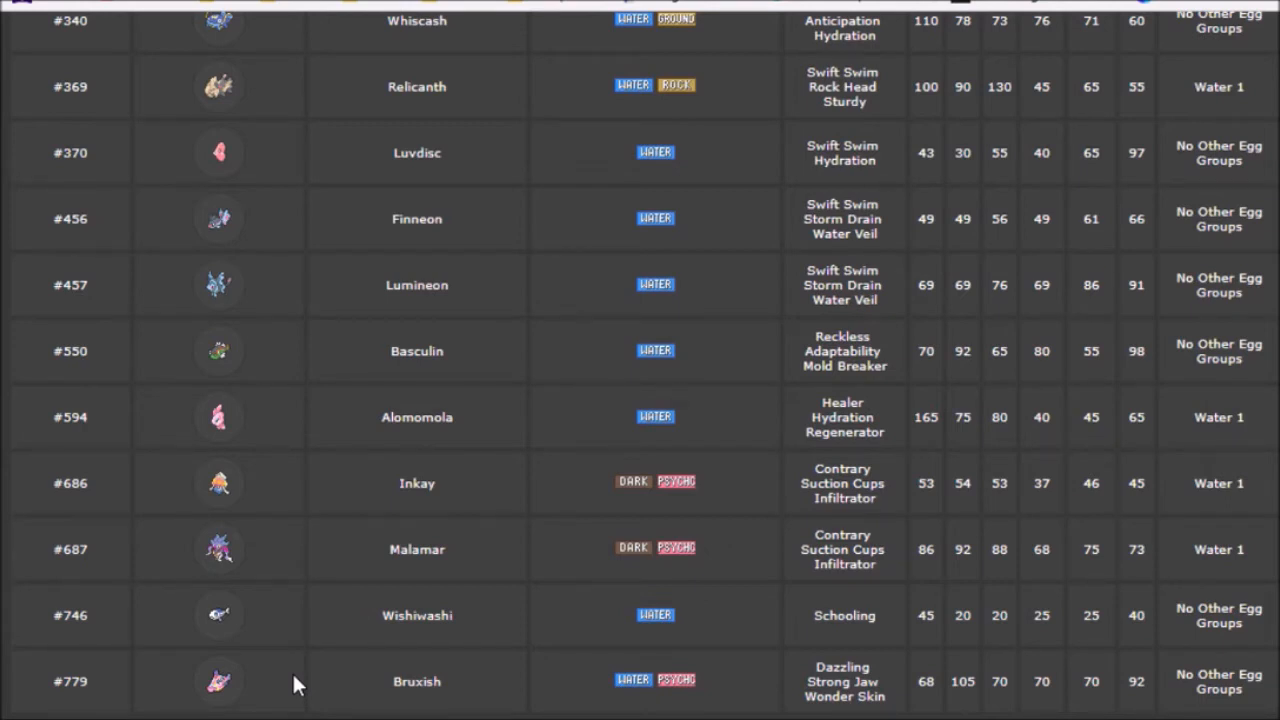
pyautogui.moveTo(310, 585)
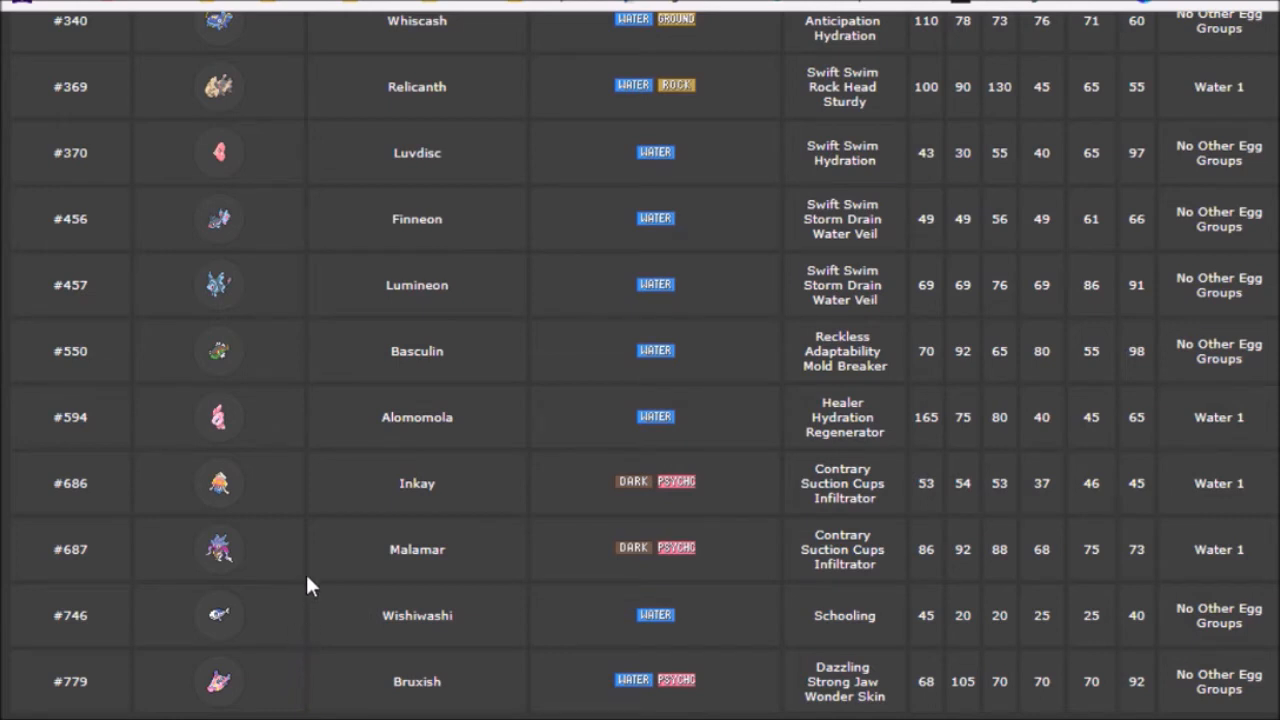
pyautogui.scroll(-3)
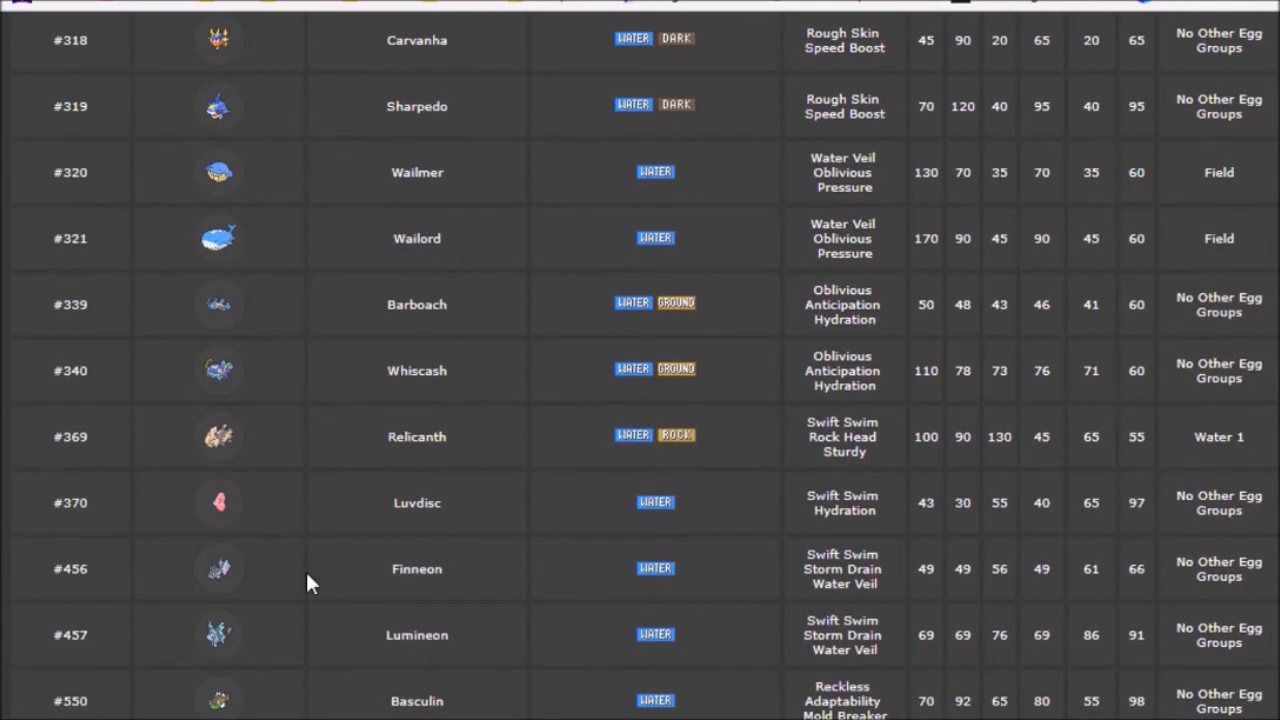
pyautogui.moveTo(320, 285)
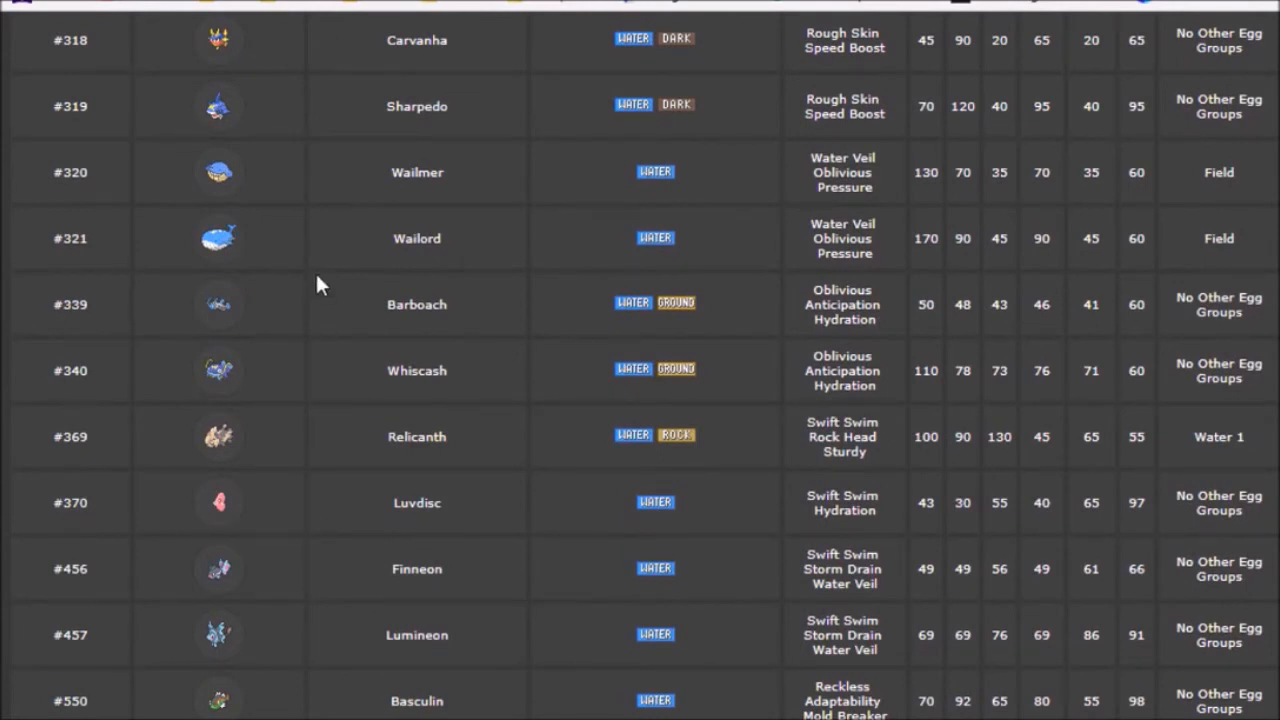
pyautogui.moveTo(315, 372)
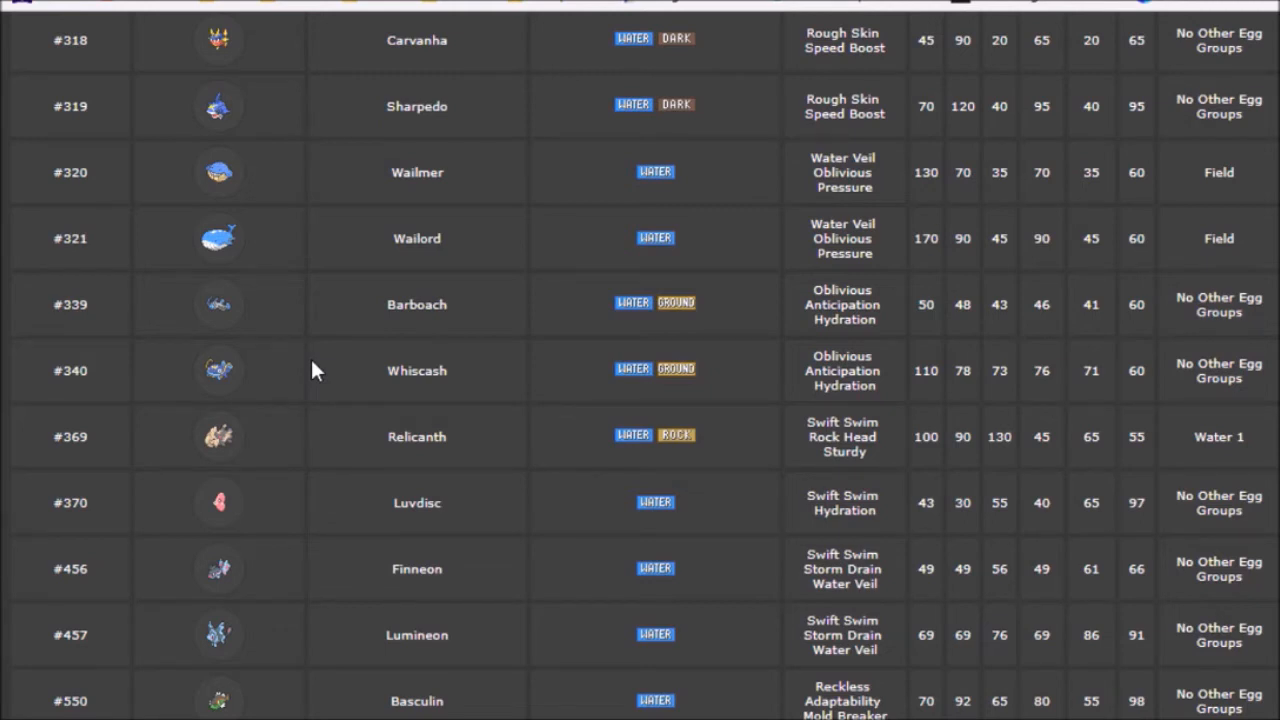
pyautogui.scroll(-3)
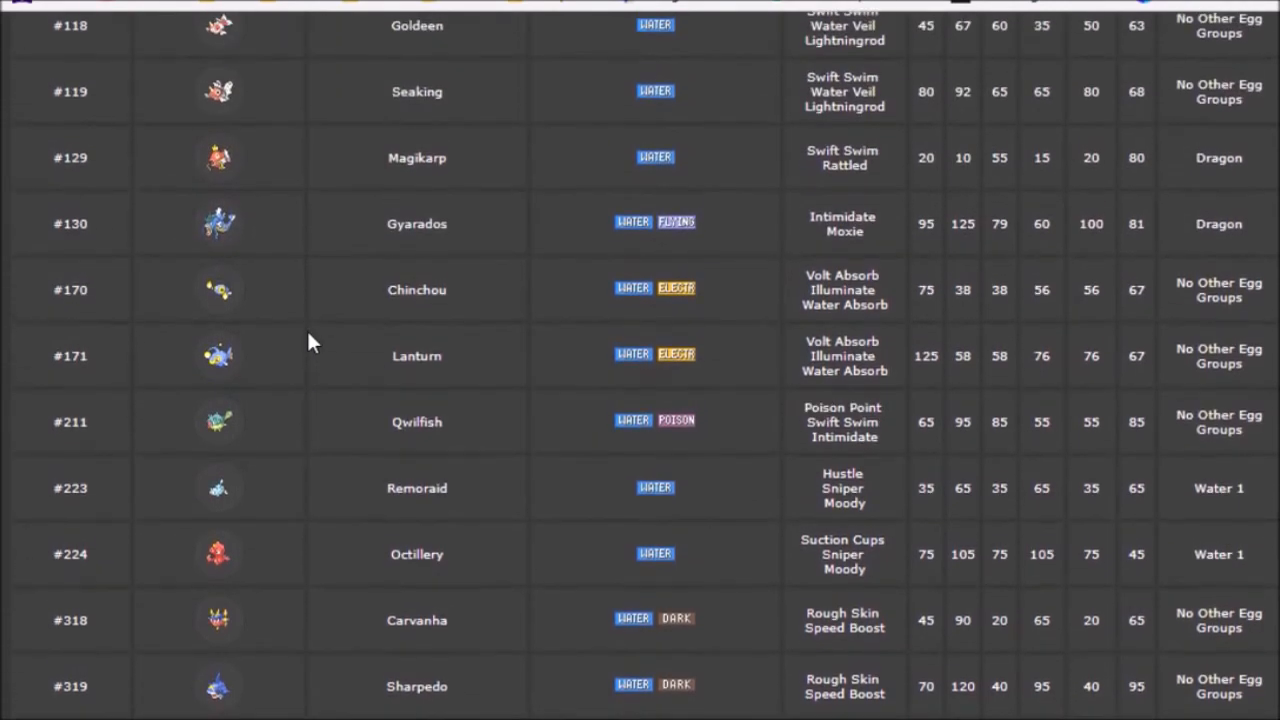
# Scroll the Water 2 table down to Barboach and back to the top at Goldeen.
pyautogui.scroll(3)
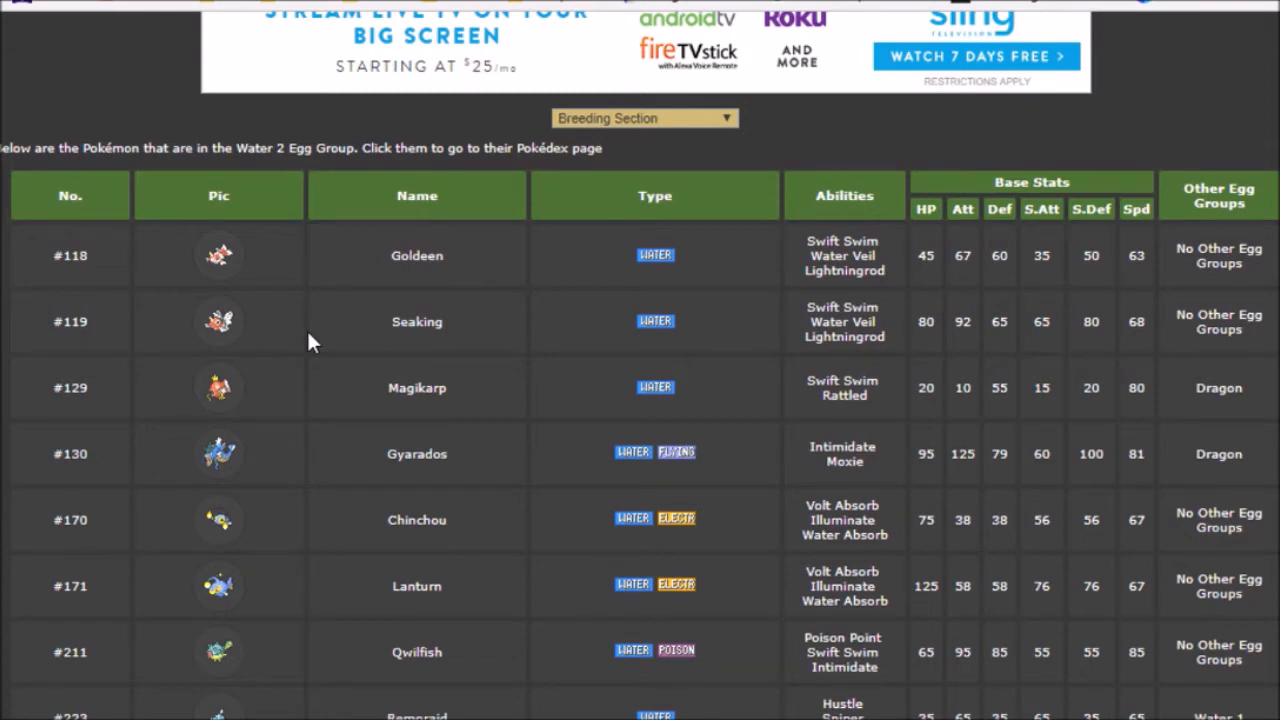
pyautogui.moveTo(808, 182)
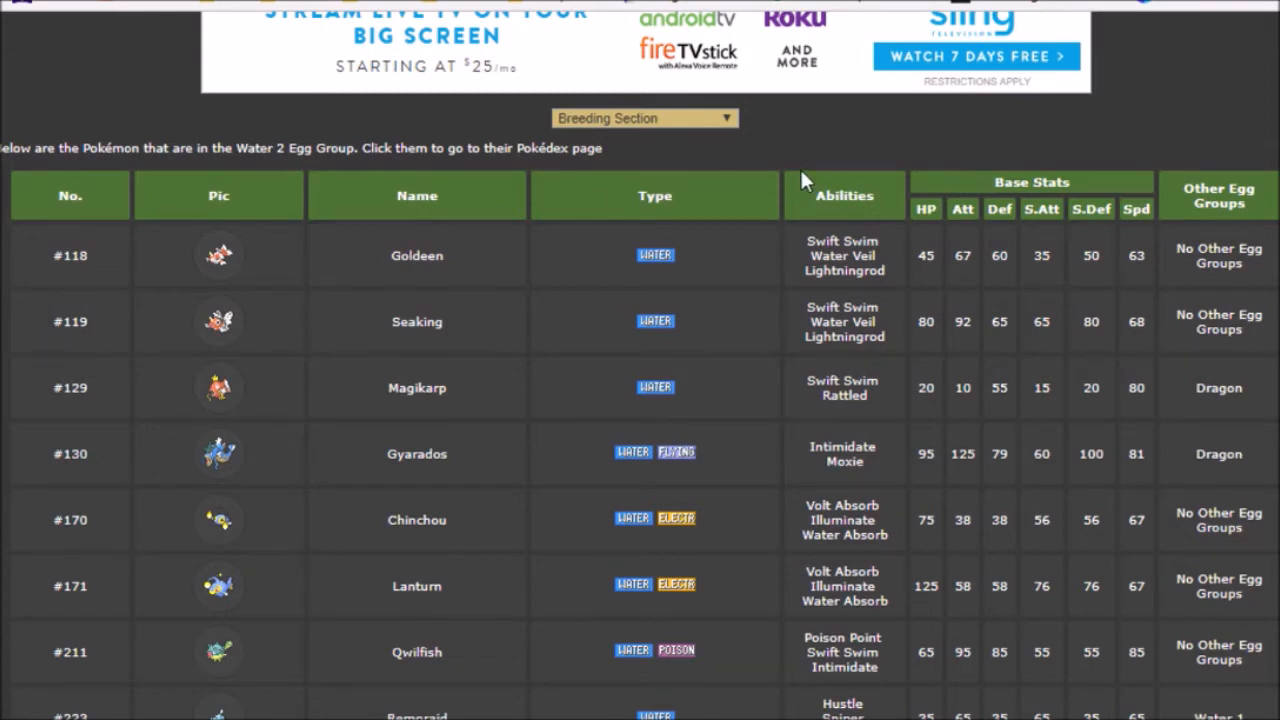
pyautogui.moveTo(505, 318)
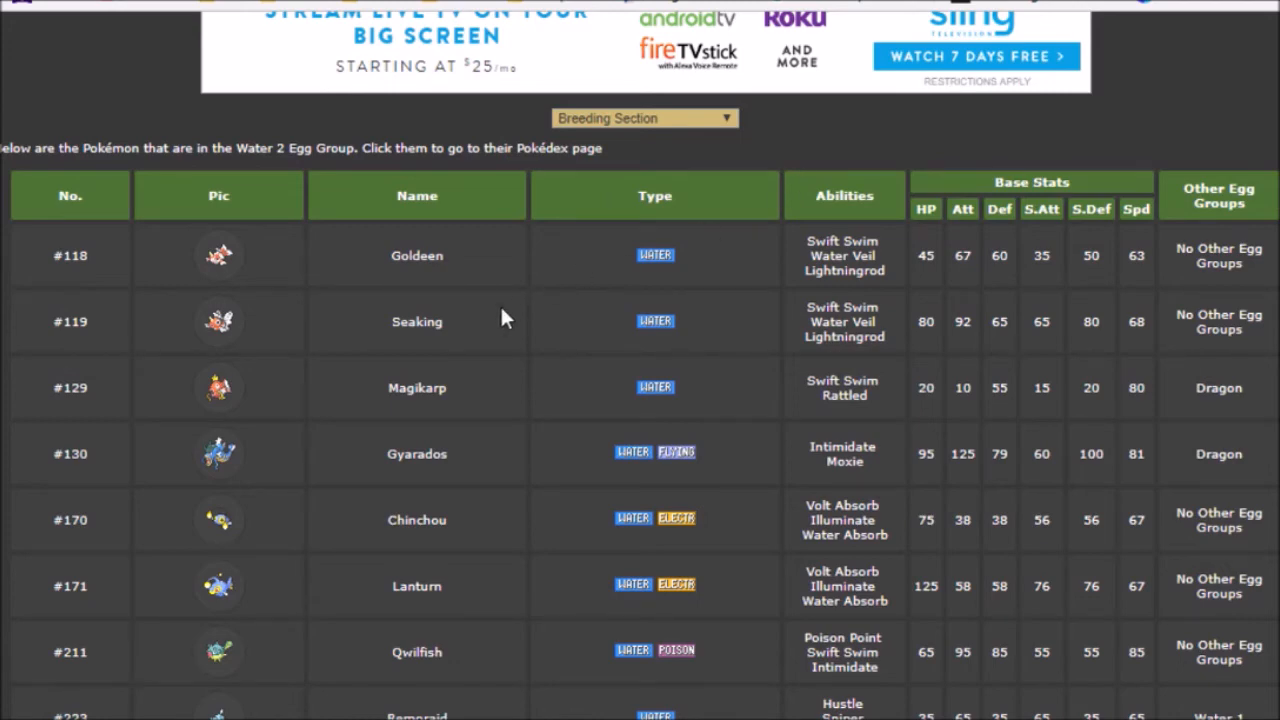
pyautogui.scroll(-3)
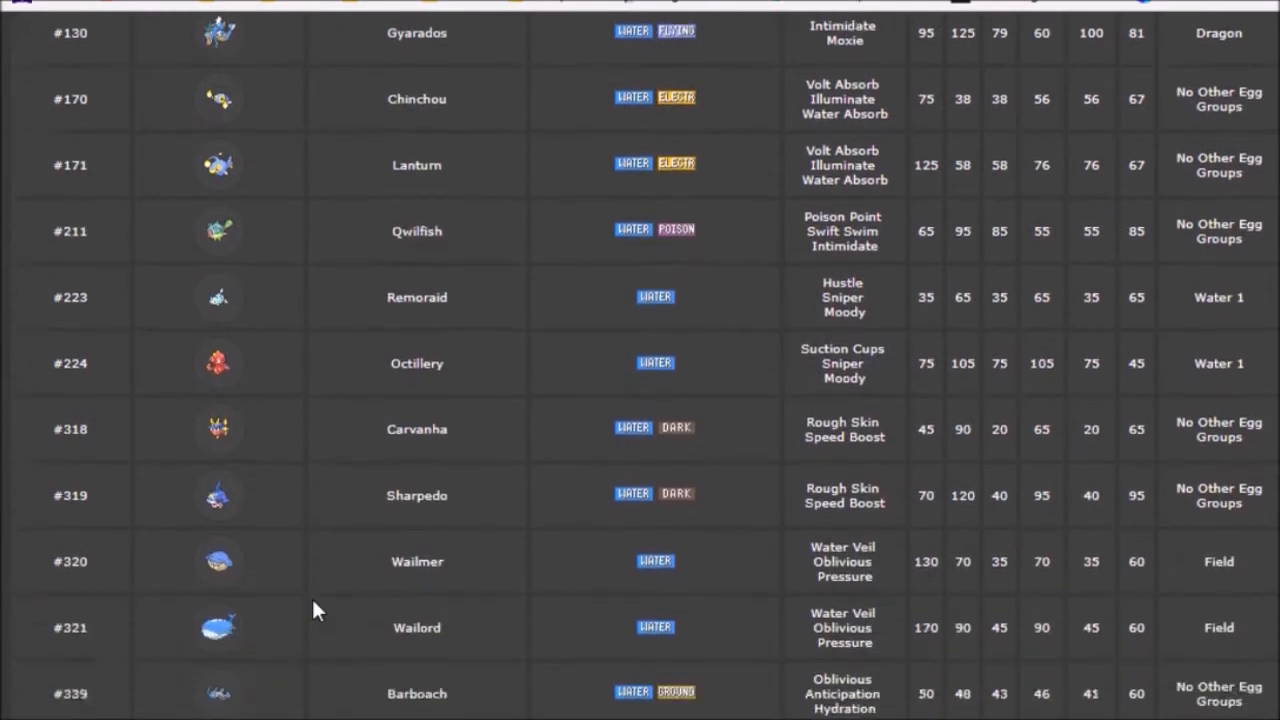
pyautogui.scroll(-3)
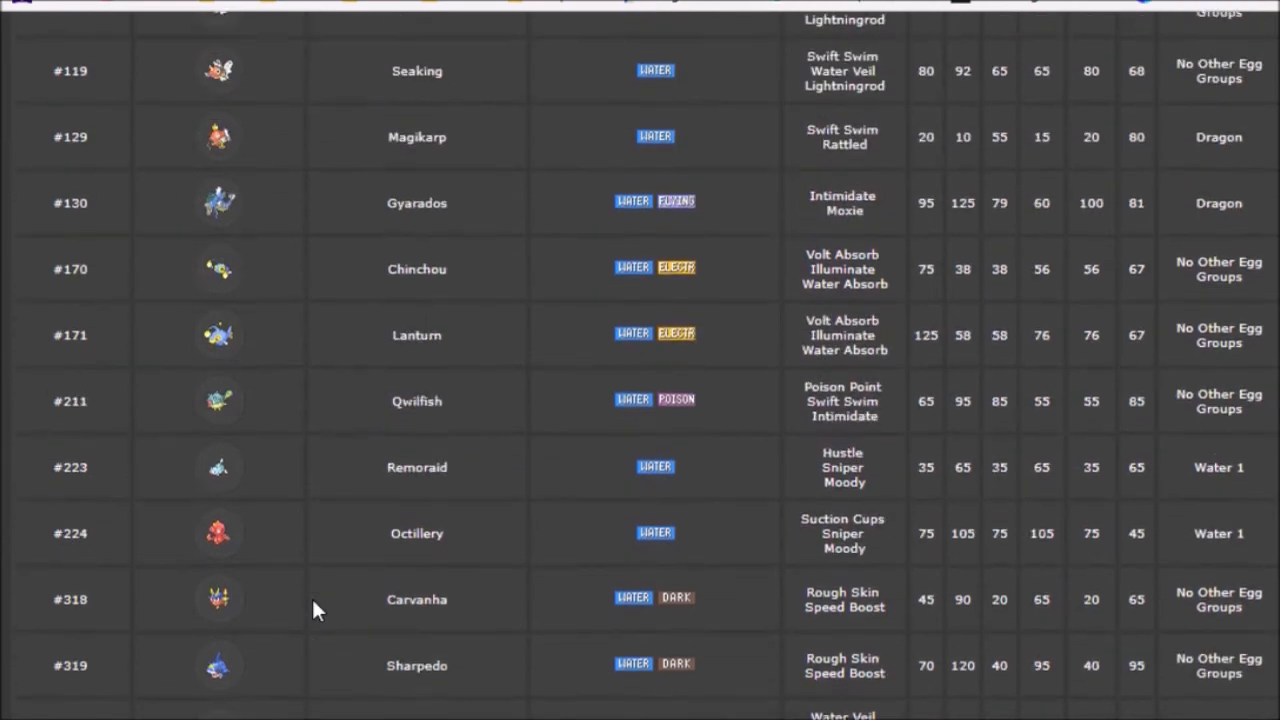
pyautogui.scroll(3)
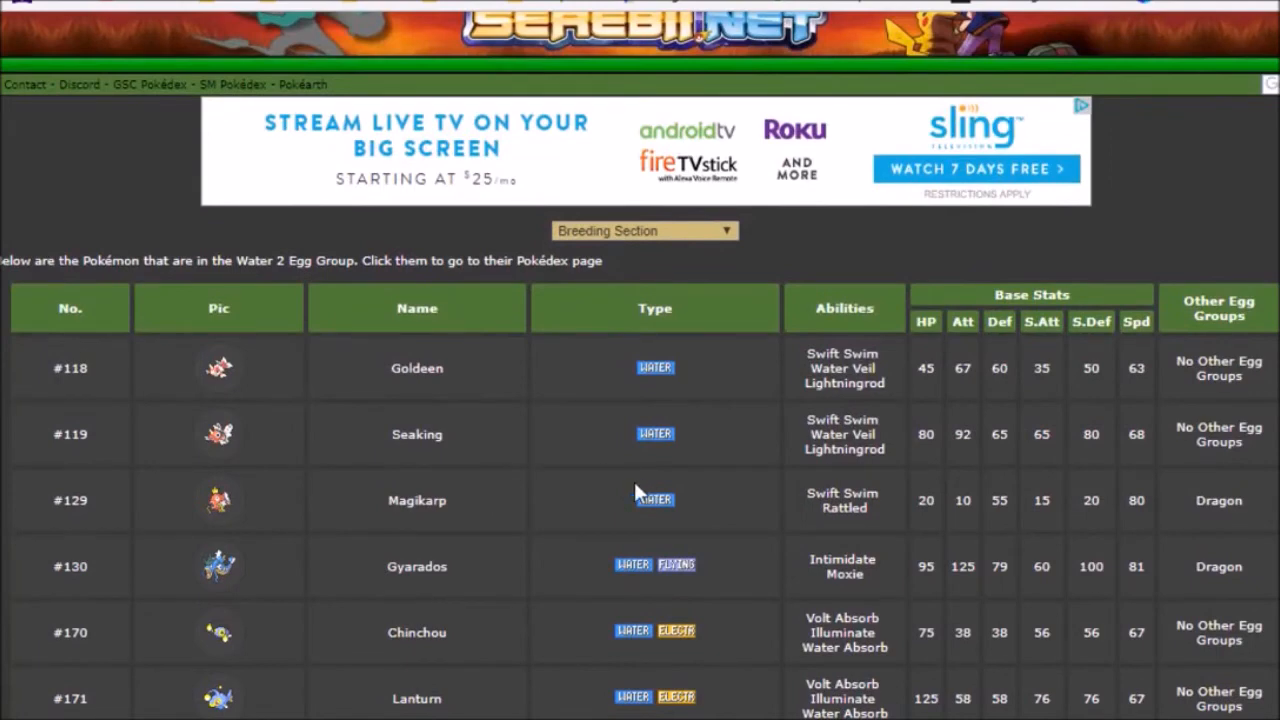
pyautogui.moveTo(540, 483)
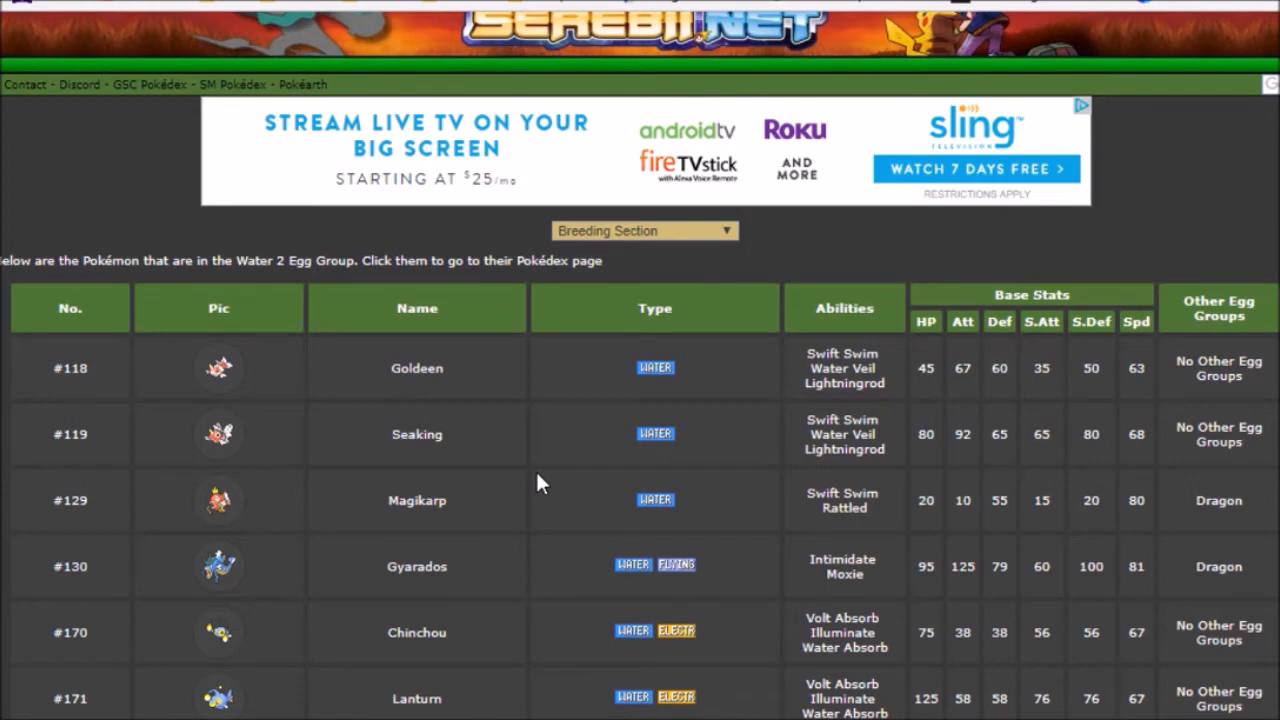
pyautogui.moveTo(675, 270)
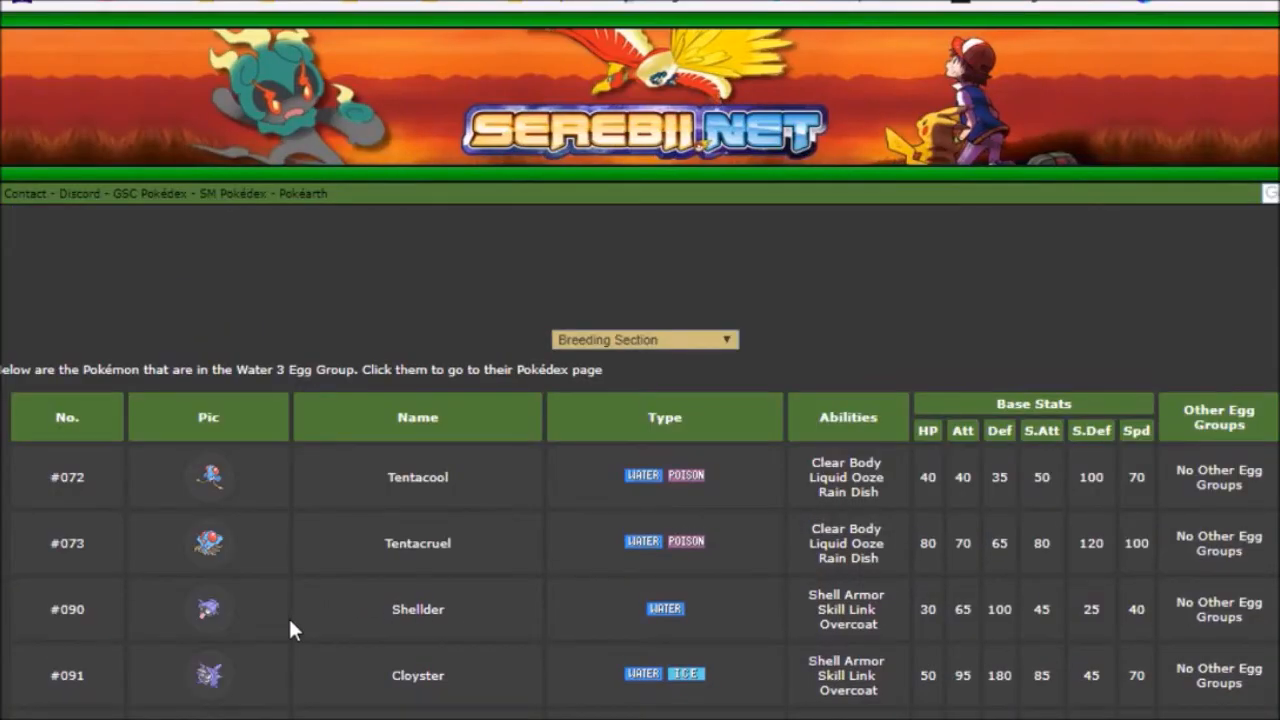
# Scroll the Water 3 table down to show Tentacool through Starmie and Omanyte.
pyautogui.scroll(-3)
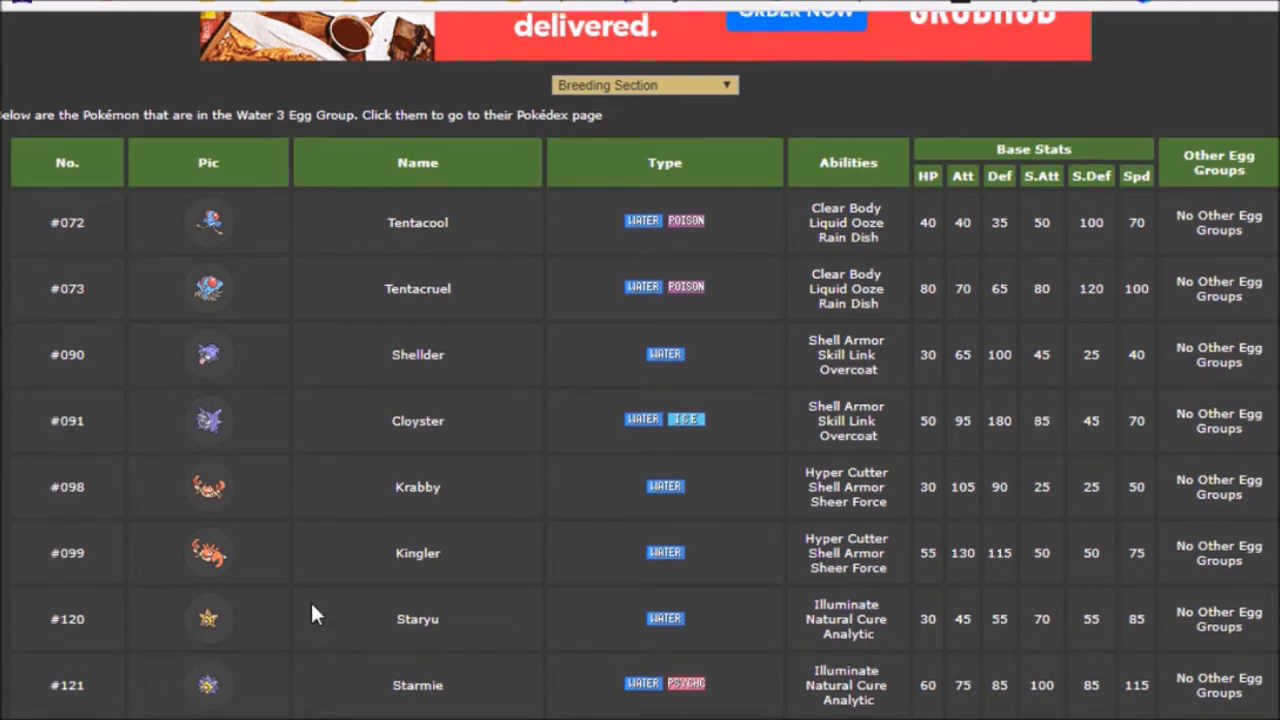
pyautogui.scroll(-3)
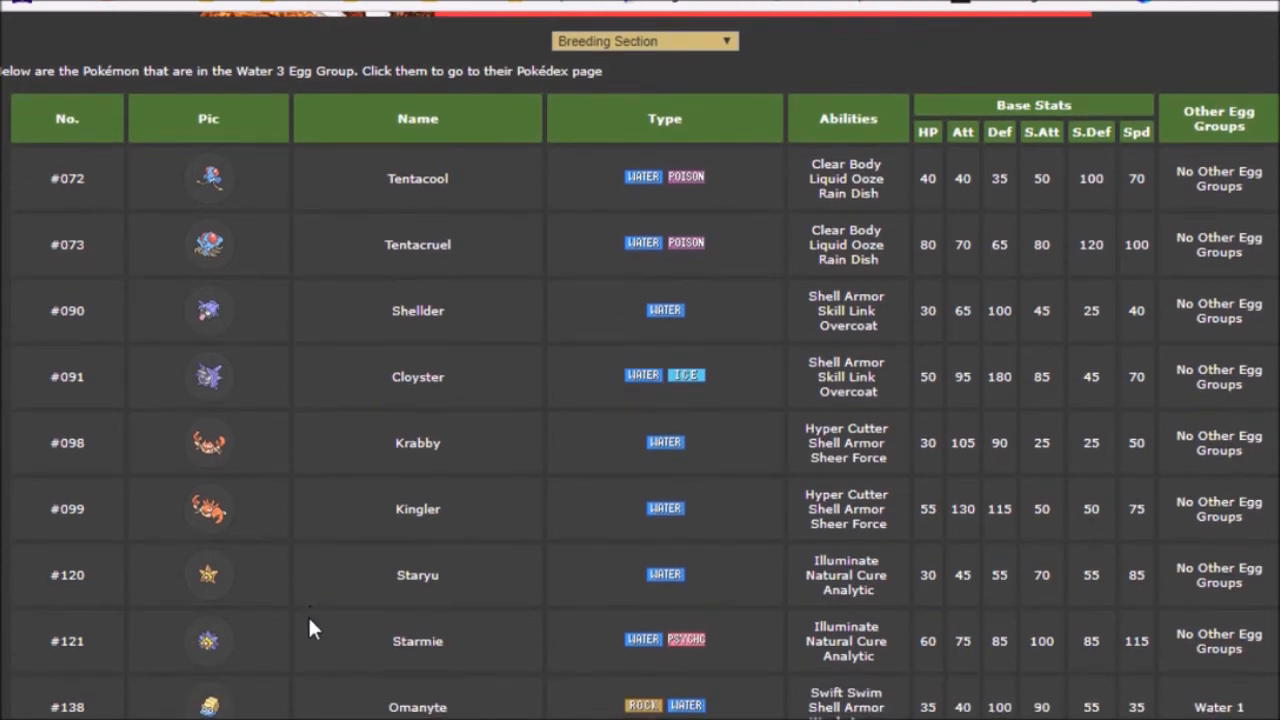
pyautogui.moveTo(315, 643)
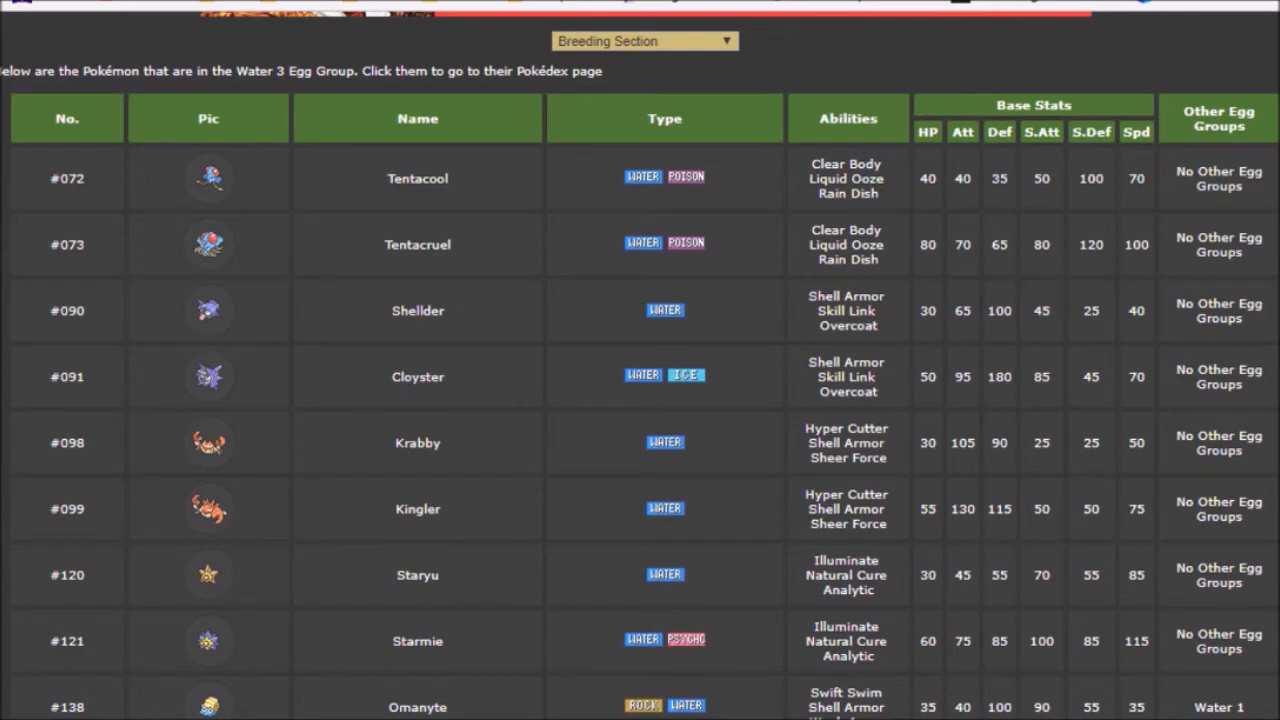
pyautogui.moveTo(418, 163)
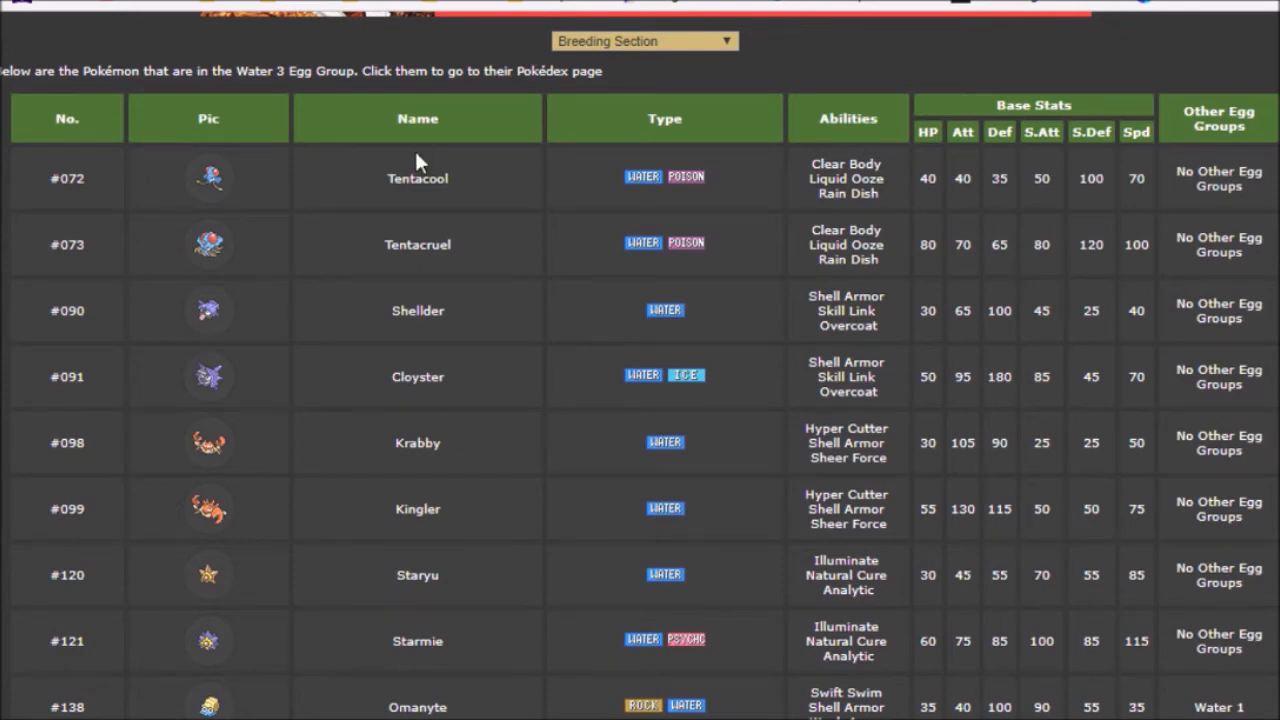
pyautogui.moveTo(298, 472)
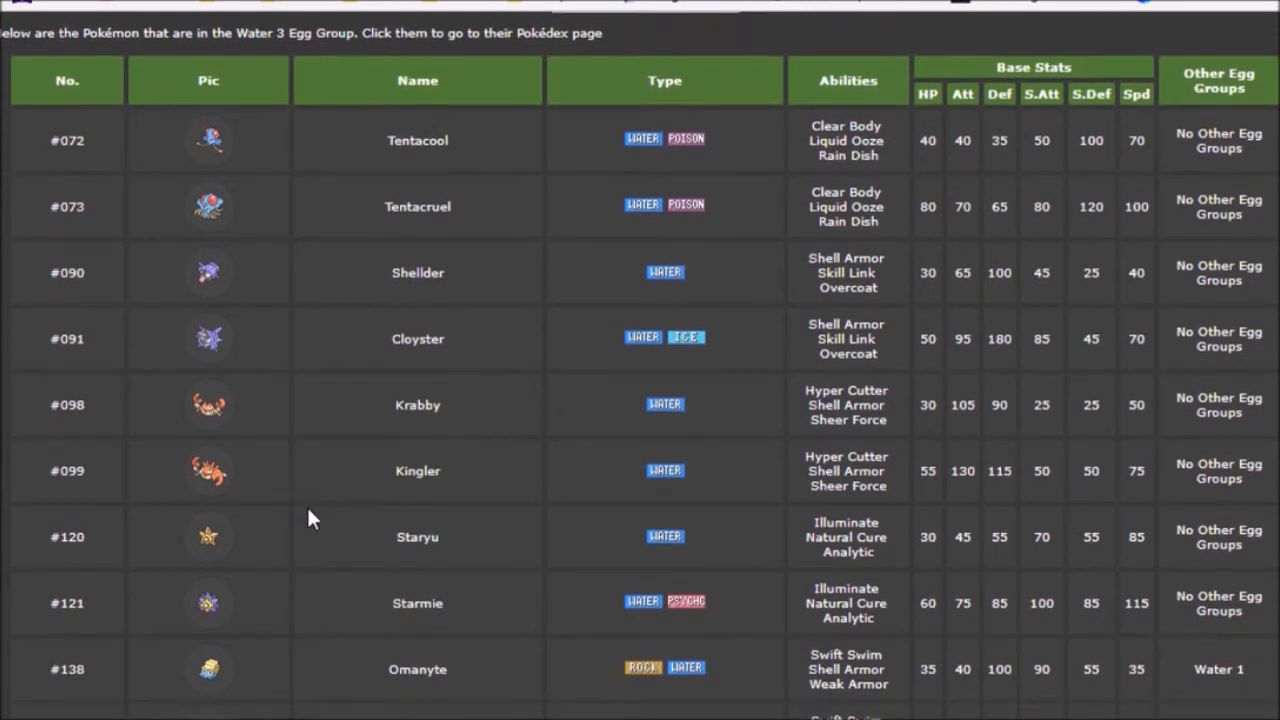
pyautogui.scroll(-3)
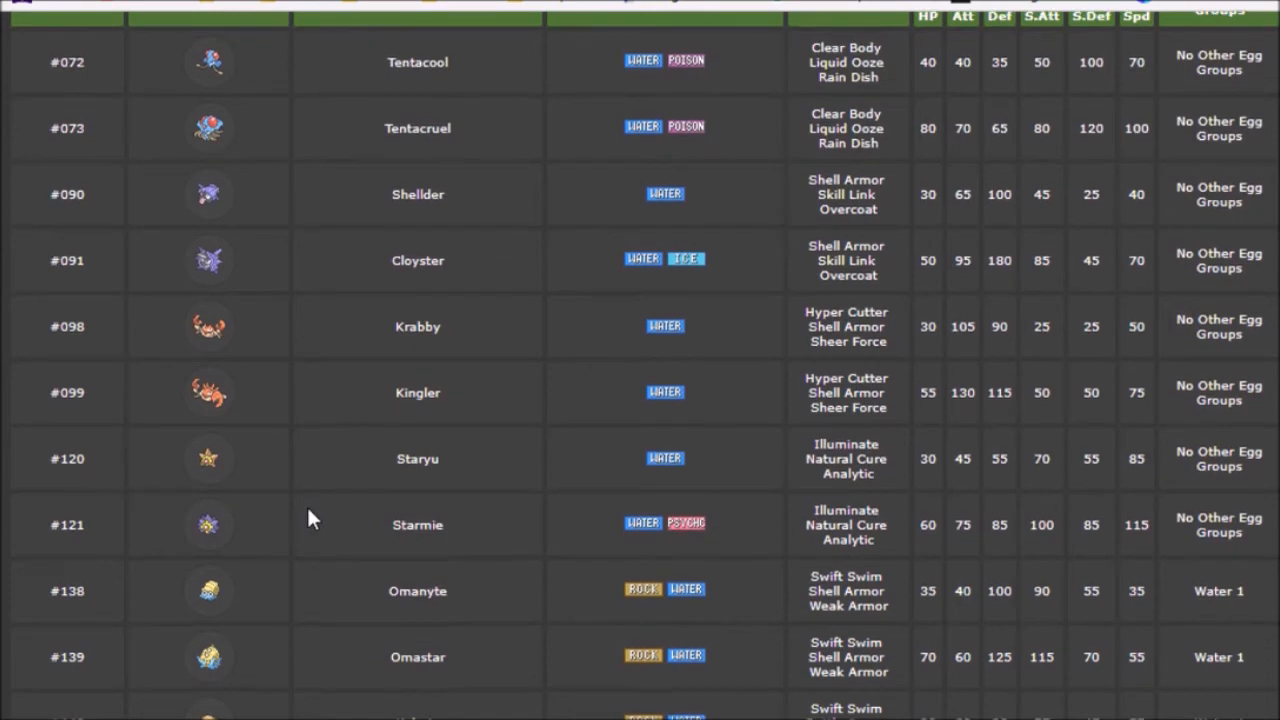
pyautogui.scroll(-3)
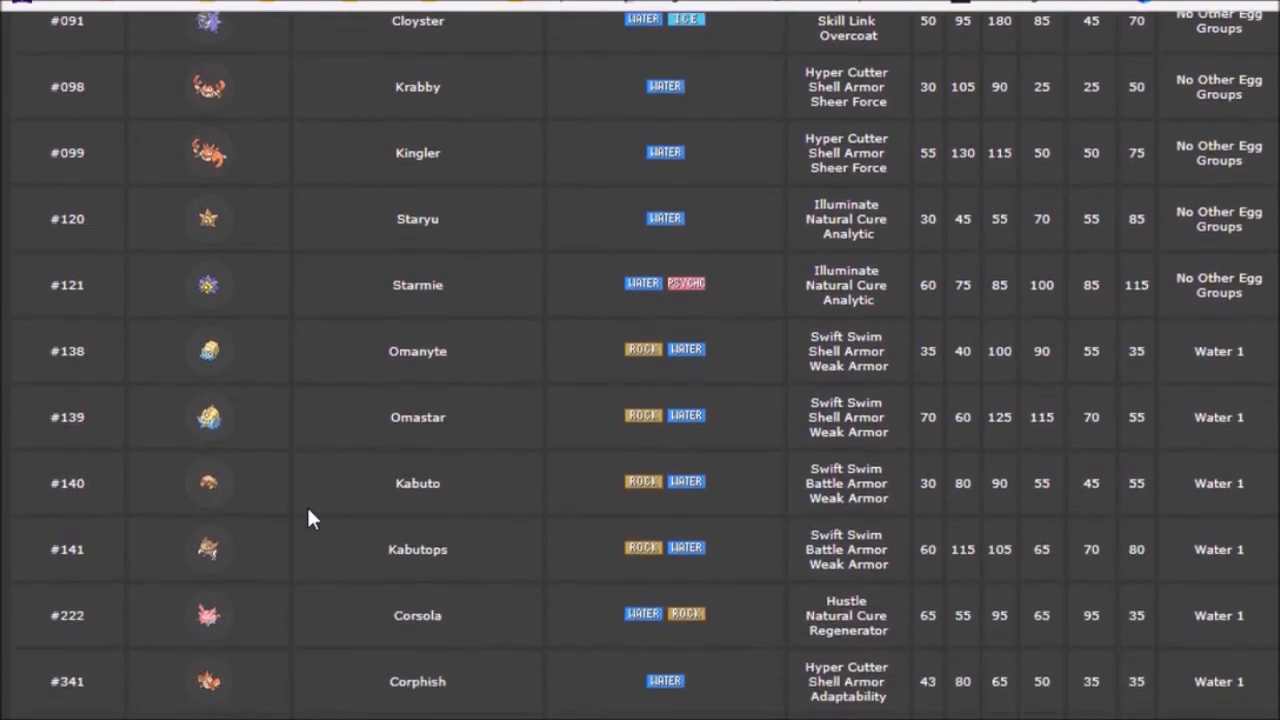
pyautogui.scroll(-3)
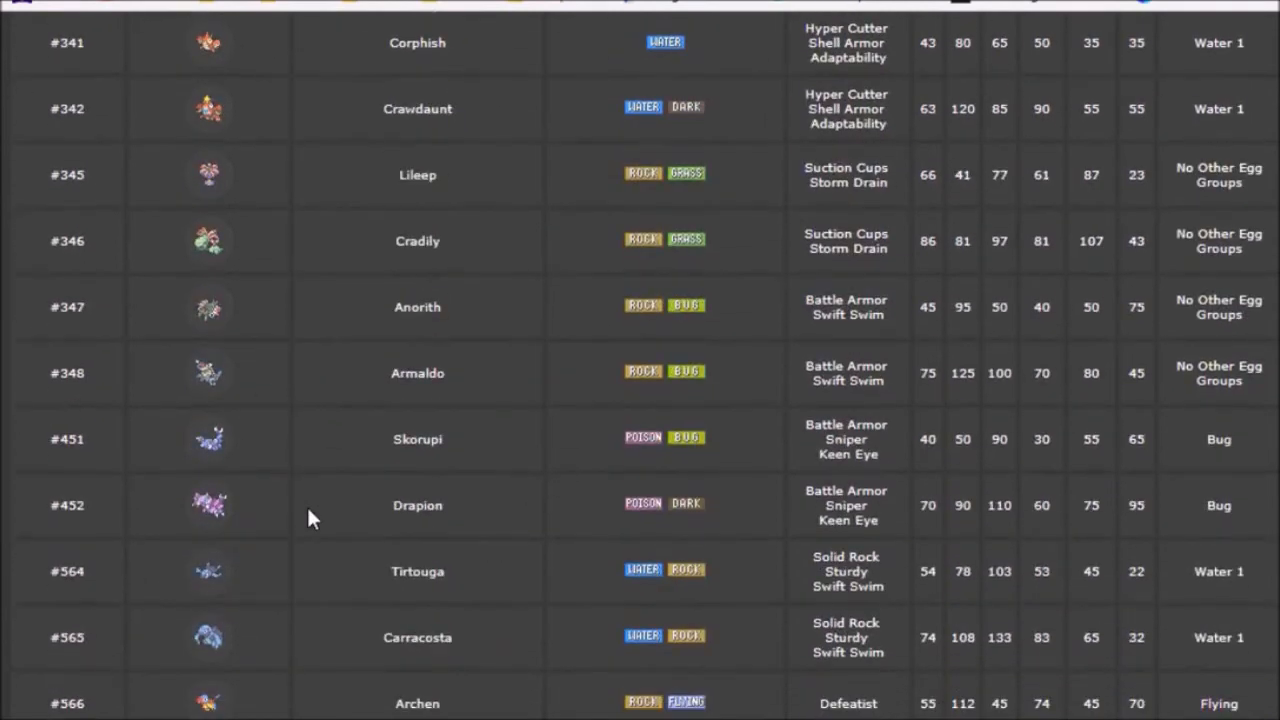
pyautogui.scroll(-3)
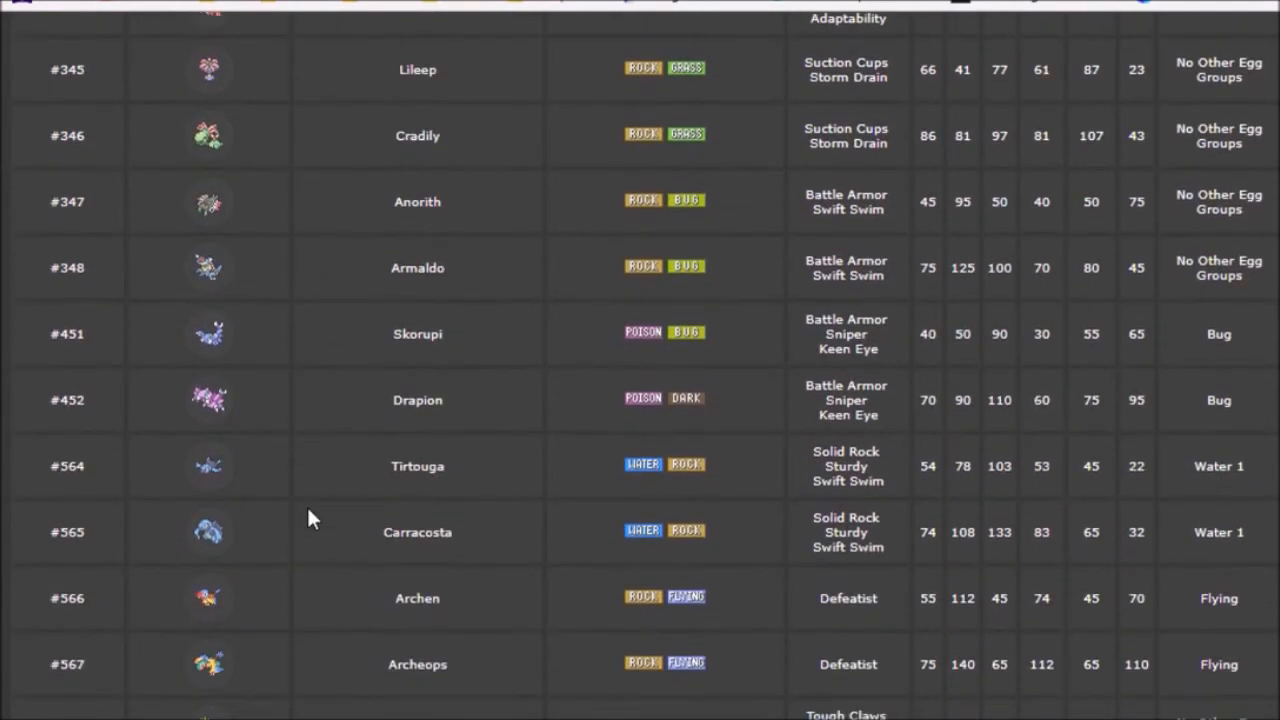
pyautogui.scroll(-3)
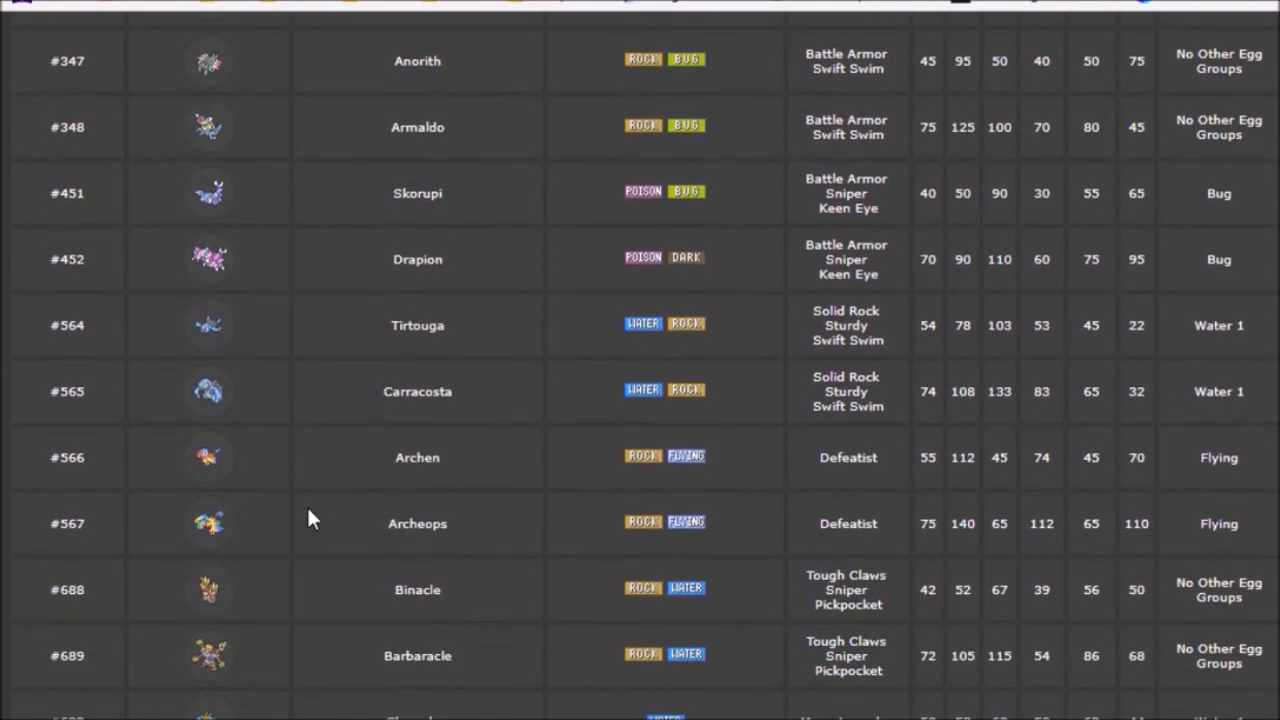
pyautogui.scroll(-3)
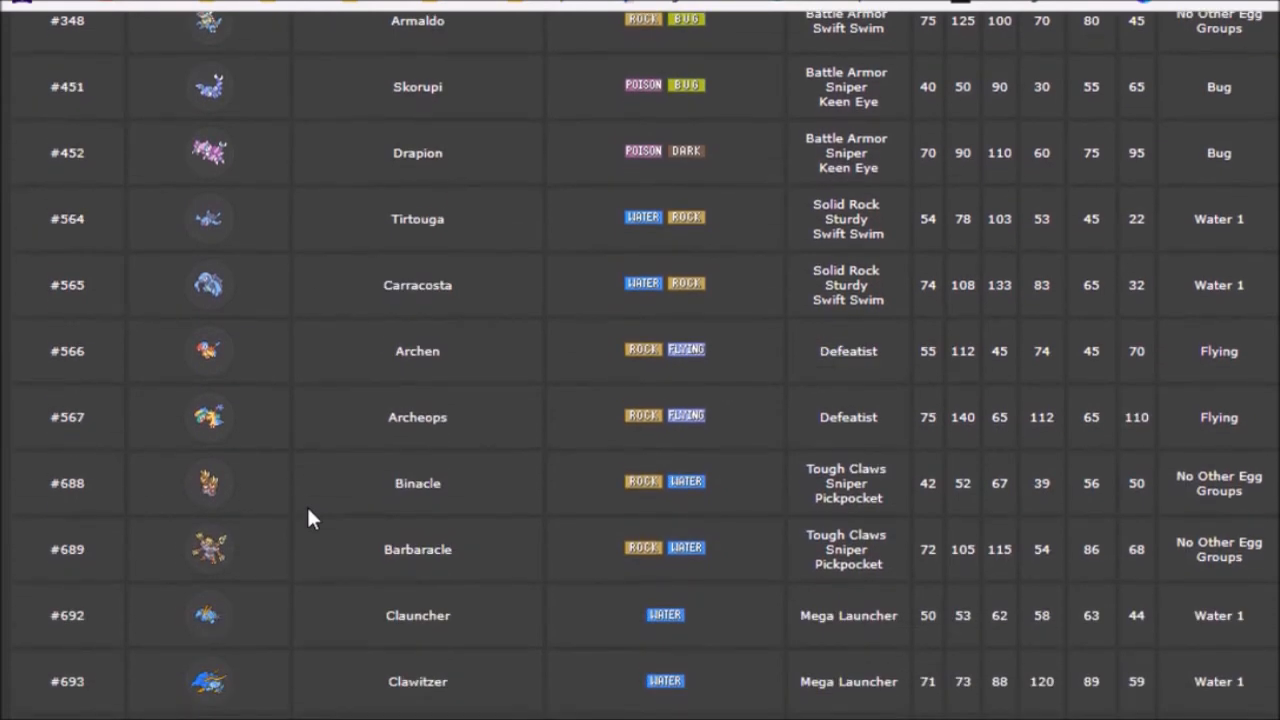
pyautogui.scroll(-3)
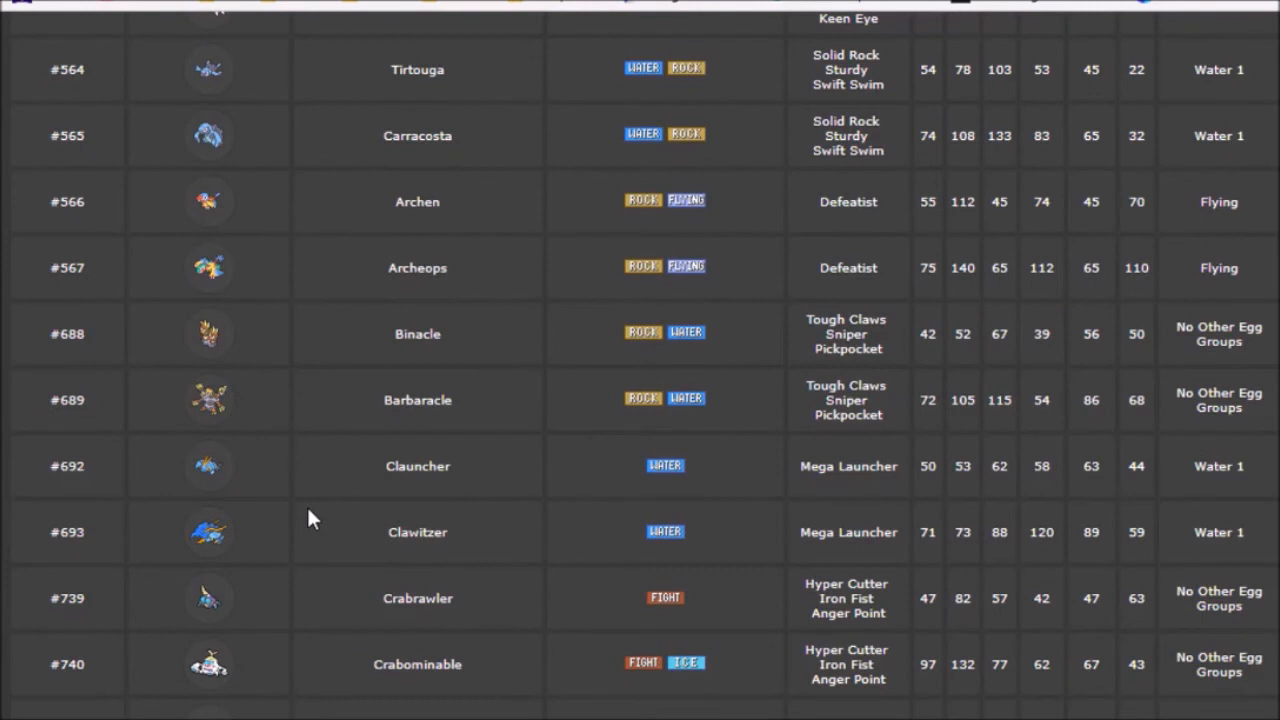
pyautogui.scroll(-3)
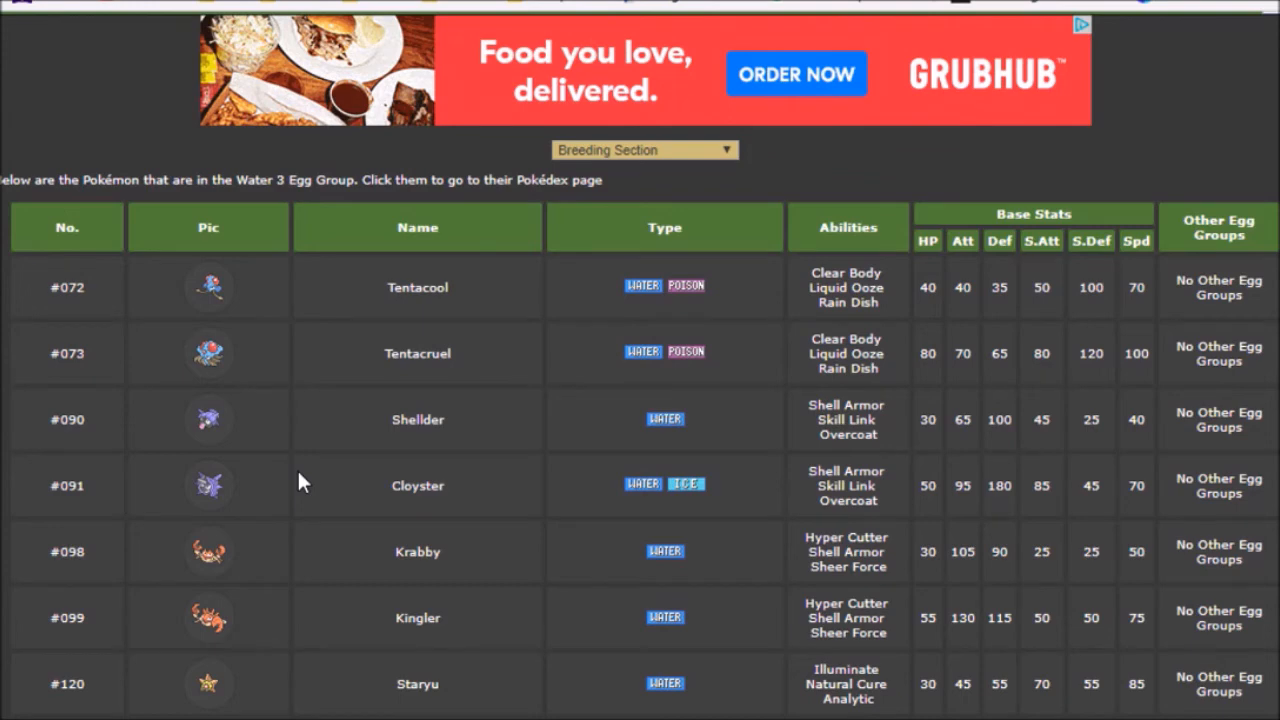
# Scroll the Water 3 table down to Wimpod, then back up to Anorith through Clauncher.
pyautogui.scroll(-3)
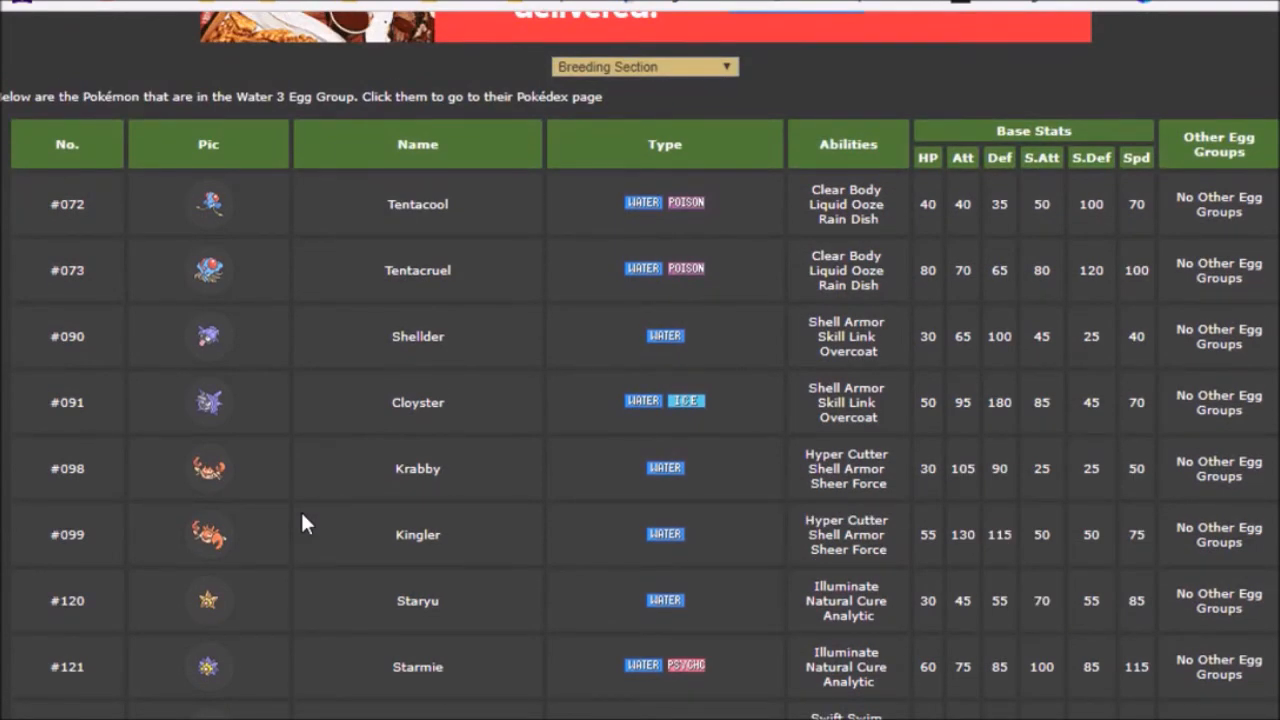
pyautogui.scroll(-3)
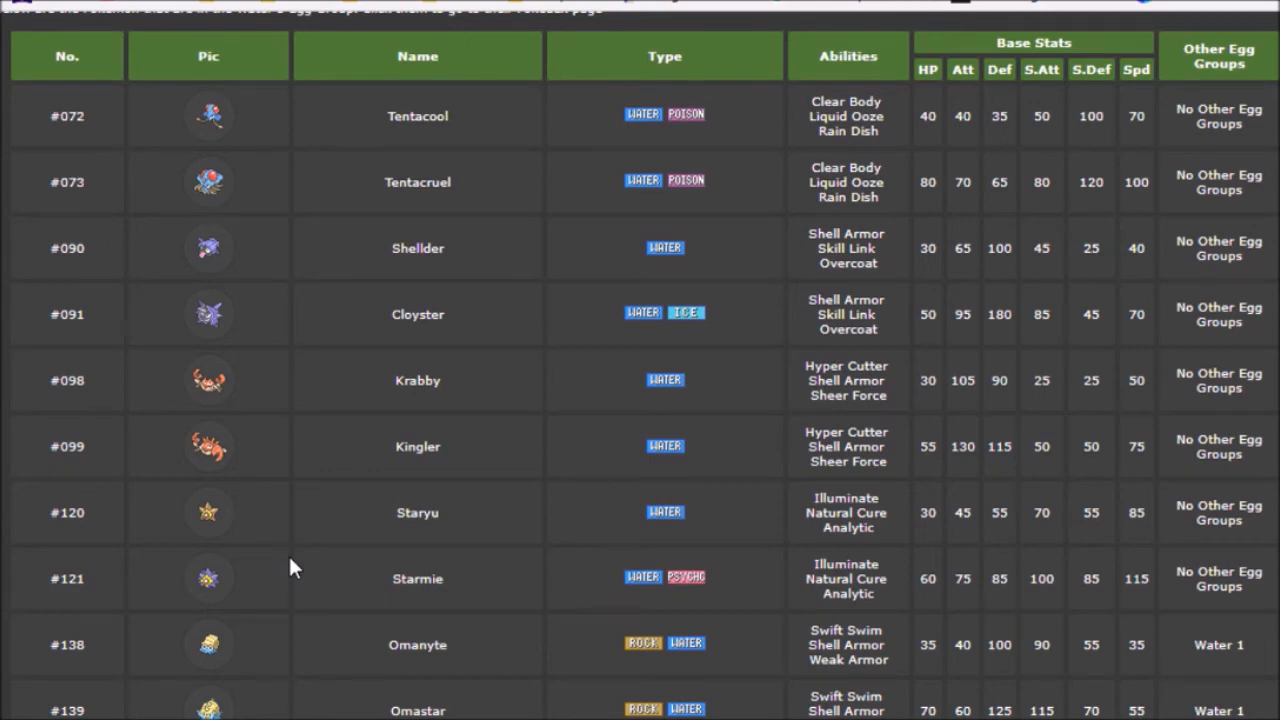
pyautogui.moveTo(307, 581)
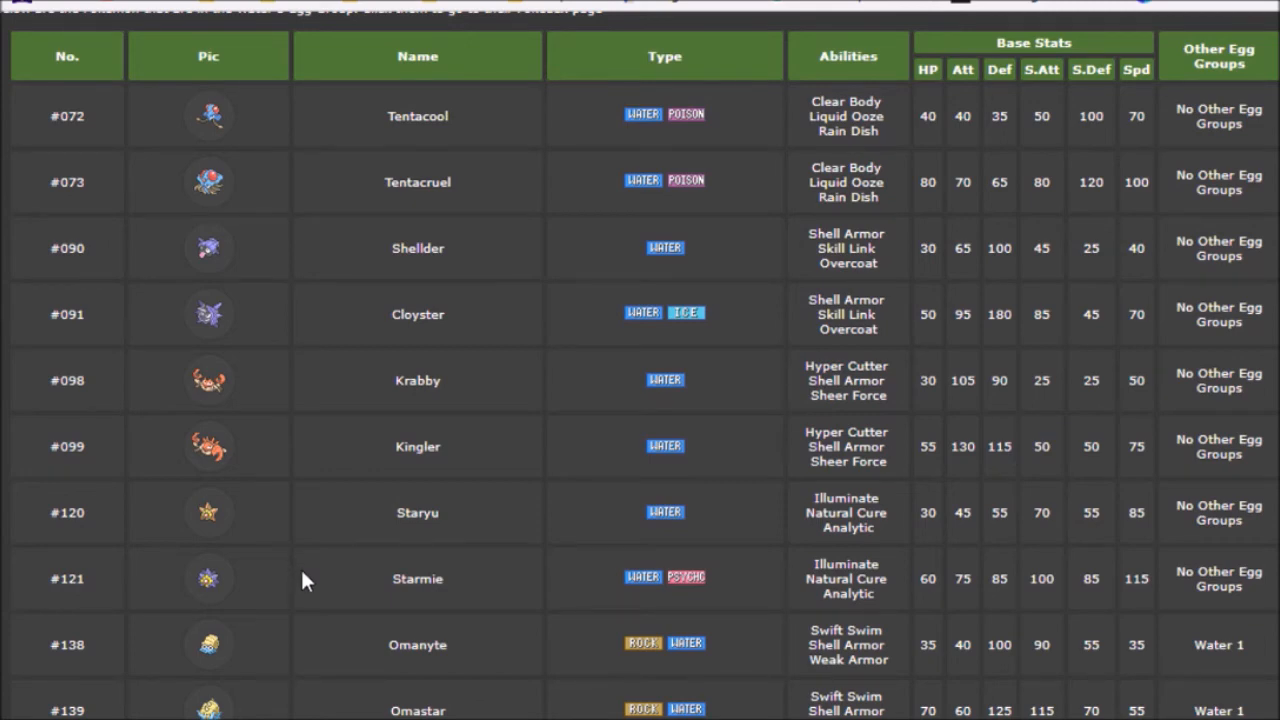
pyautogui.scroll(-3)
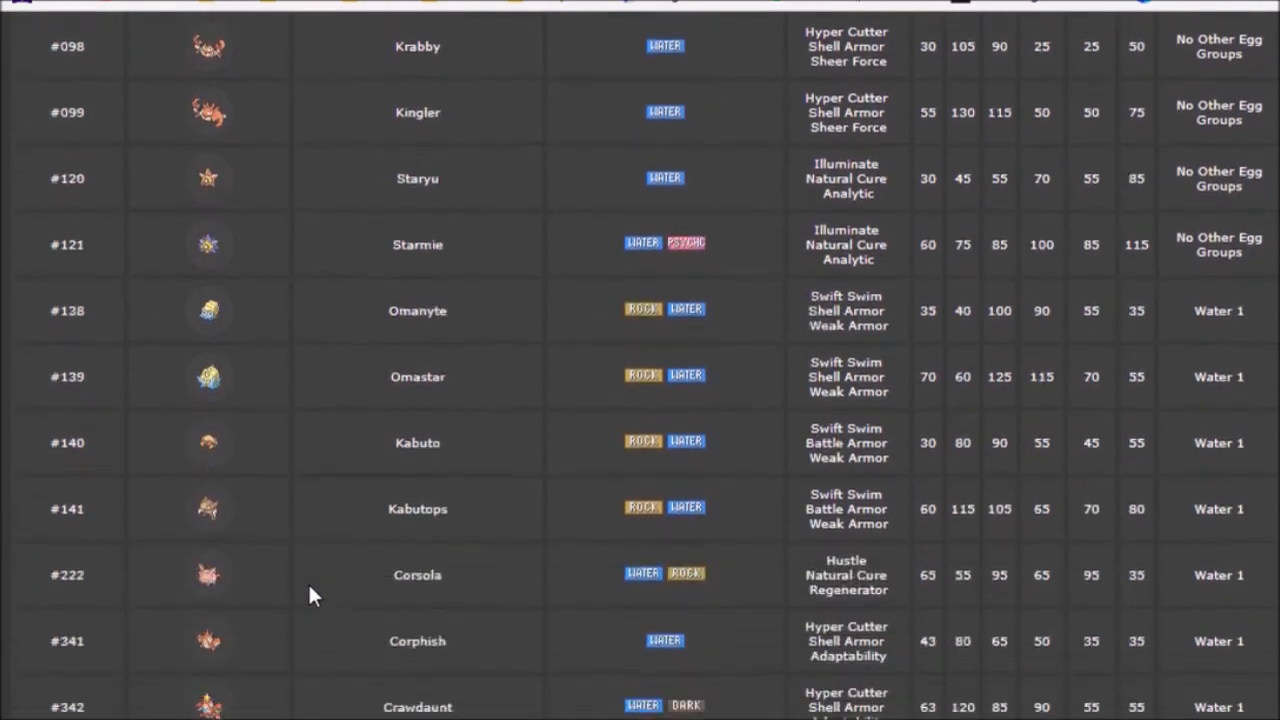
pyautogui.scroll(-3)
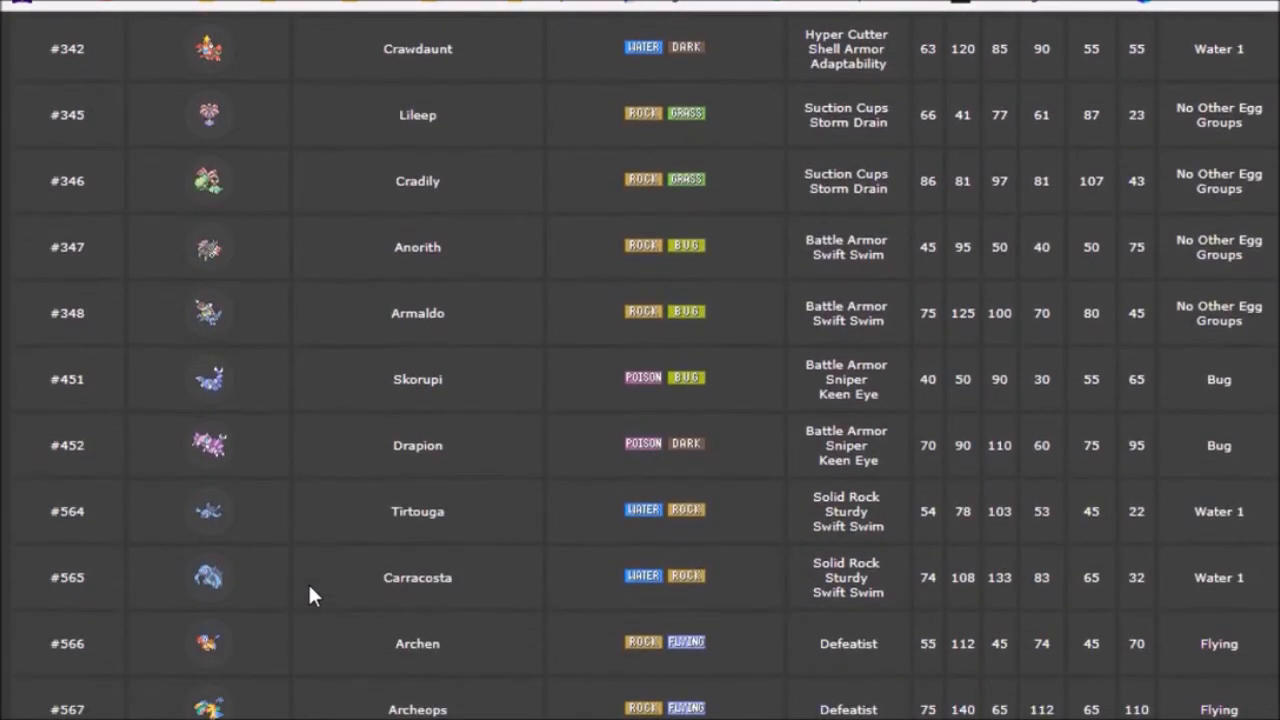
pyautogui.scroll(-3)
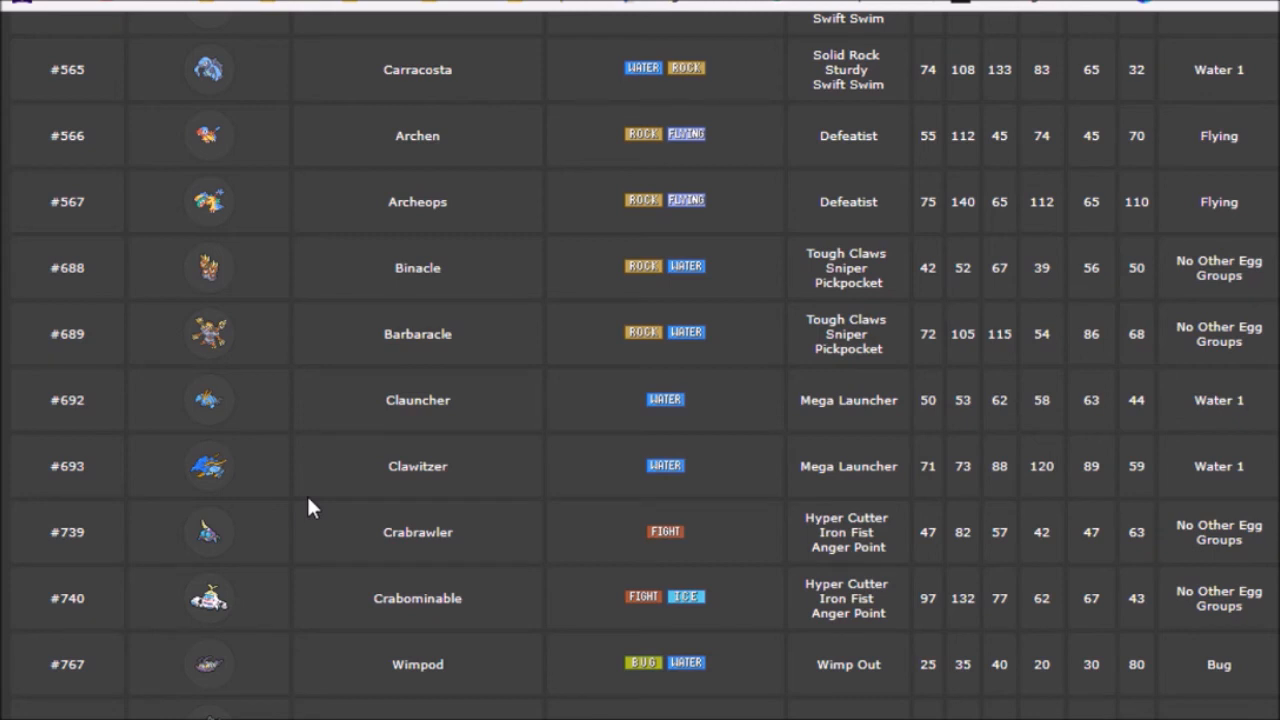
pyautogui.scroll(3)
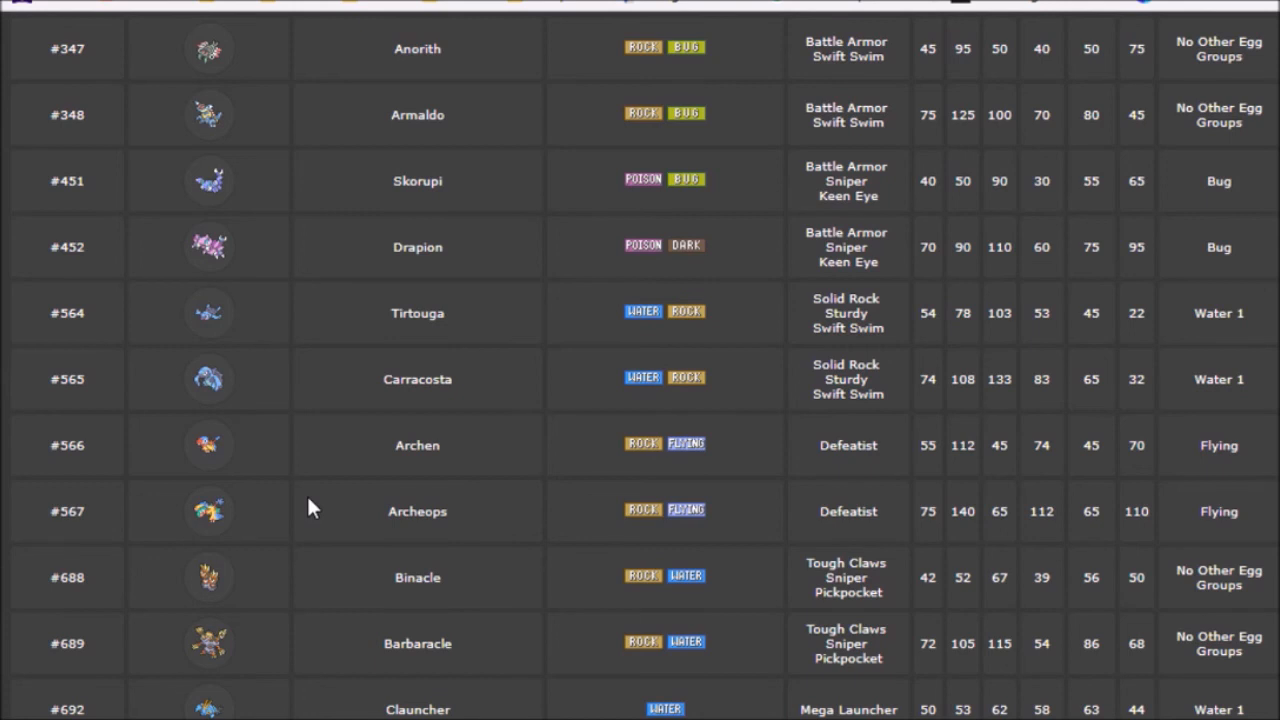
# Scroll the Water 3 table from Tentacool at the top down to the Carracosta–Wimpod rows.
pyautogui.scroll(-3)
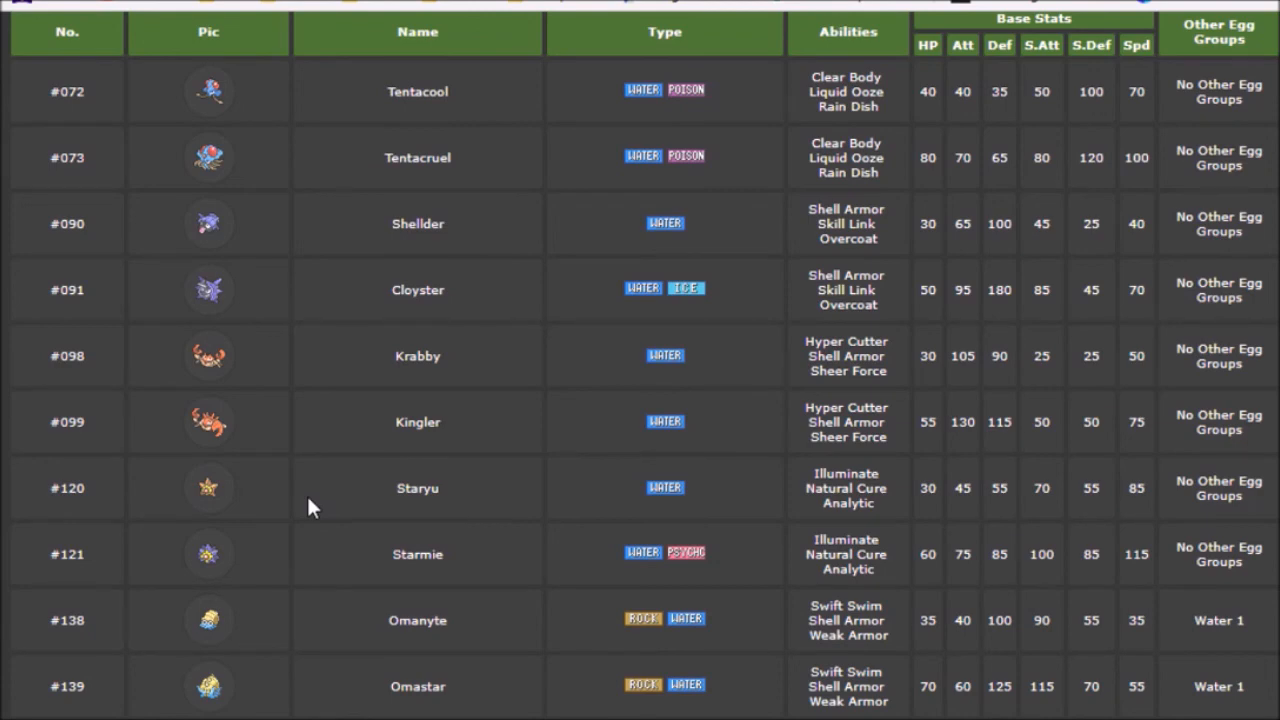
pyautogui.moveTo(313, 540)
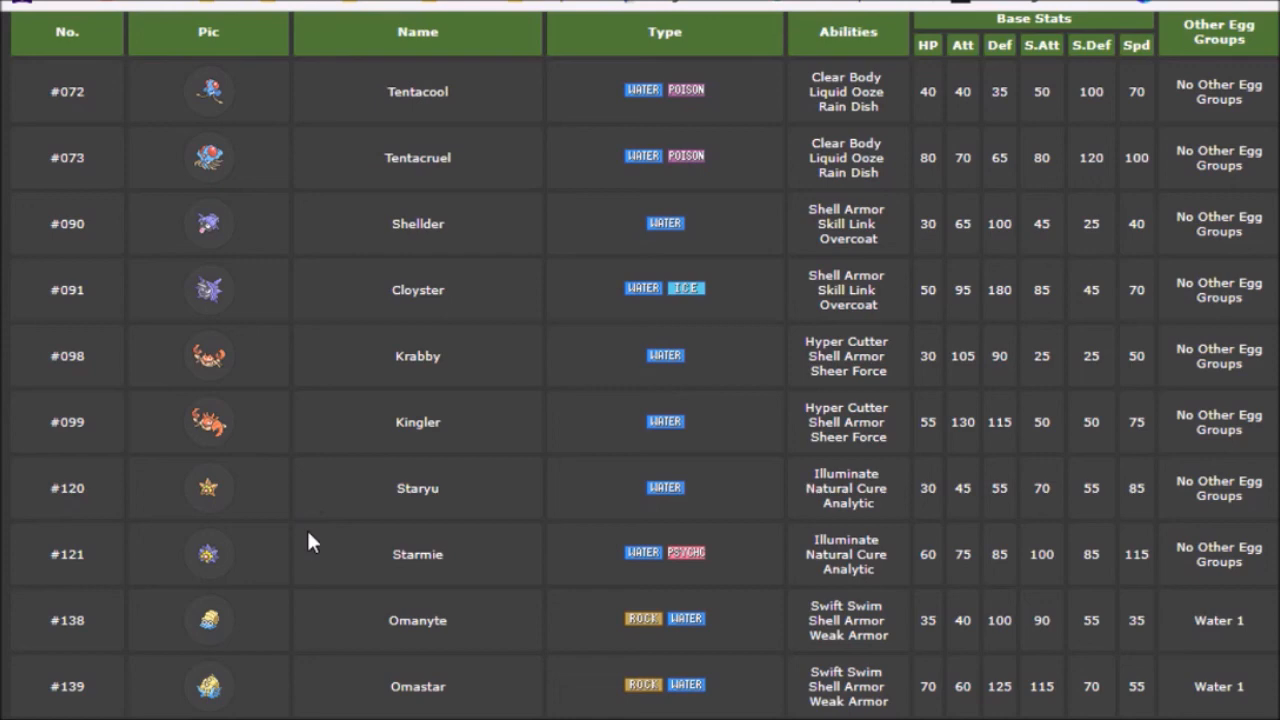
pyautogui.scroll(-3)
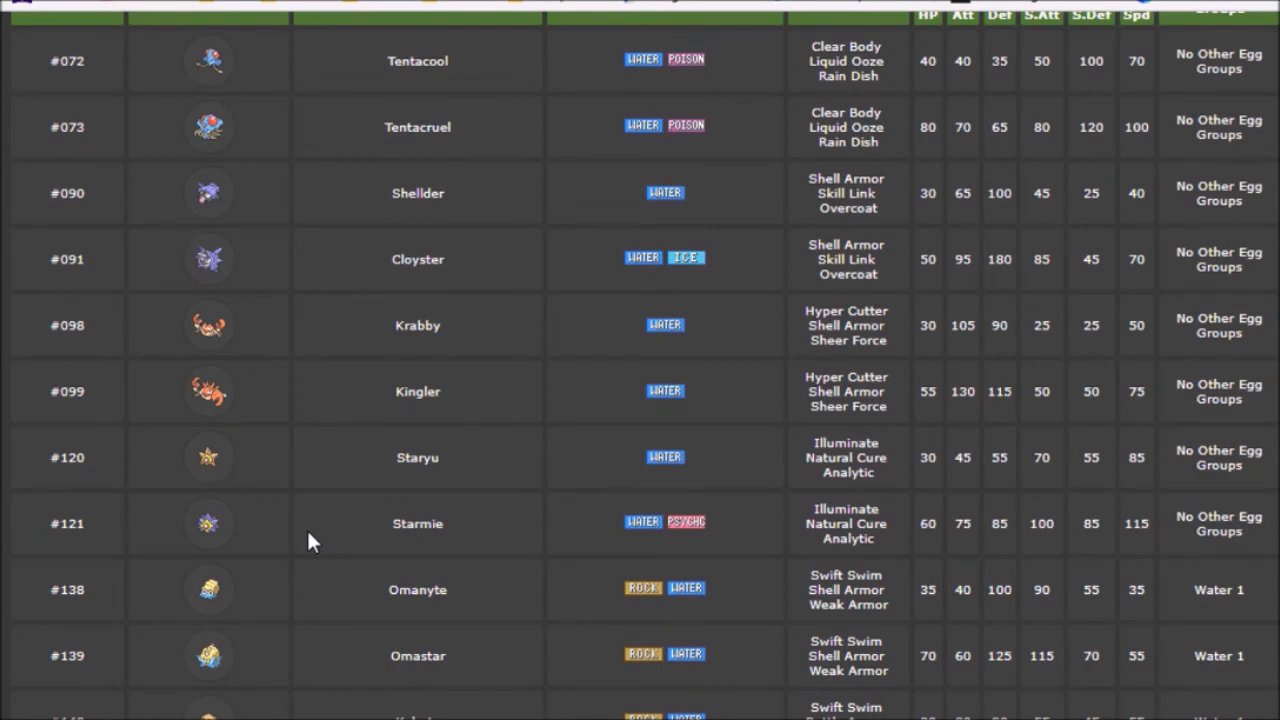
pyautogui.scroll(-3)
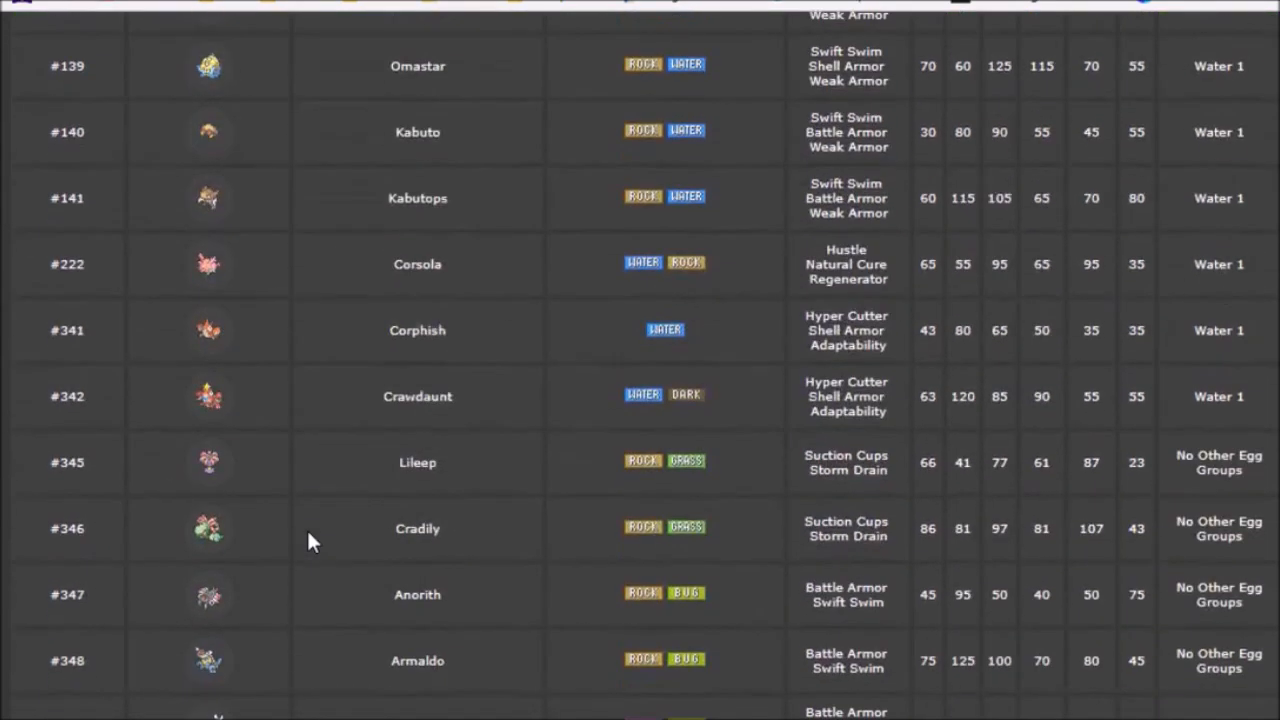
pyautogui.scroll(-3)
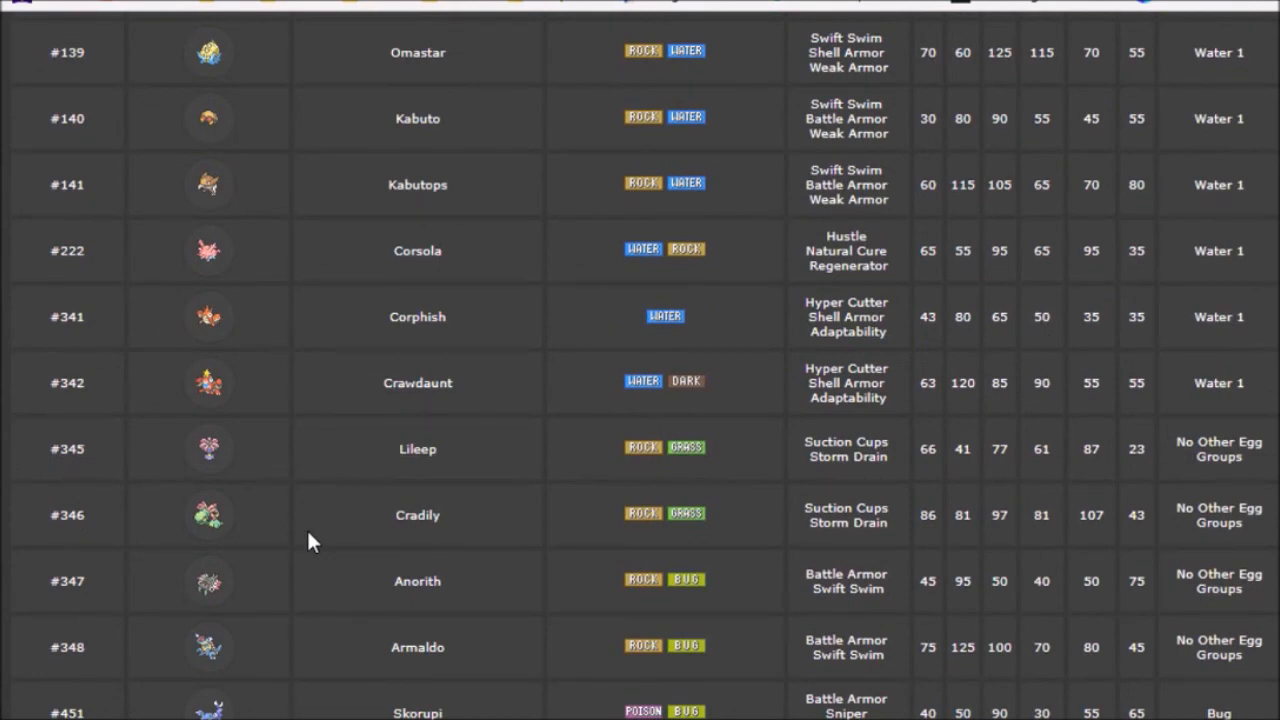
pyautogui.scroll(-3)
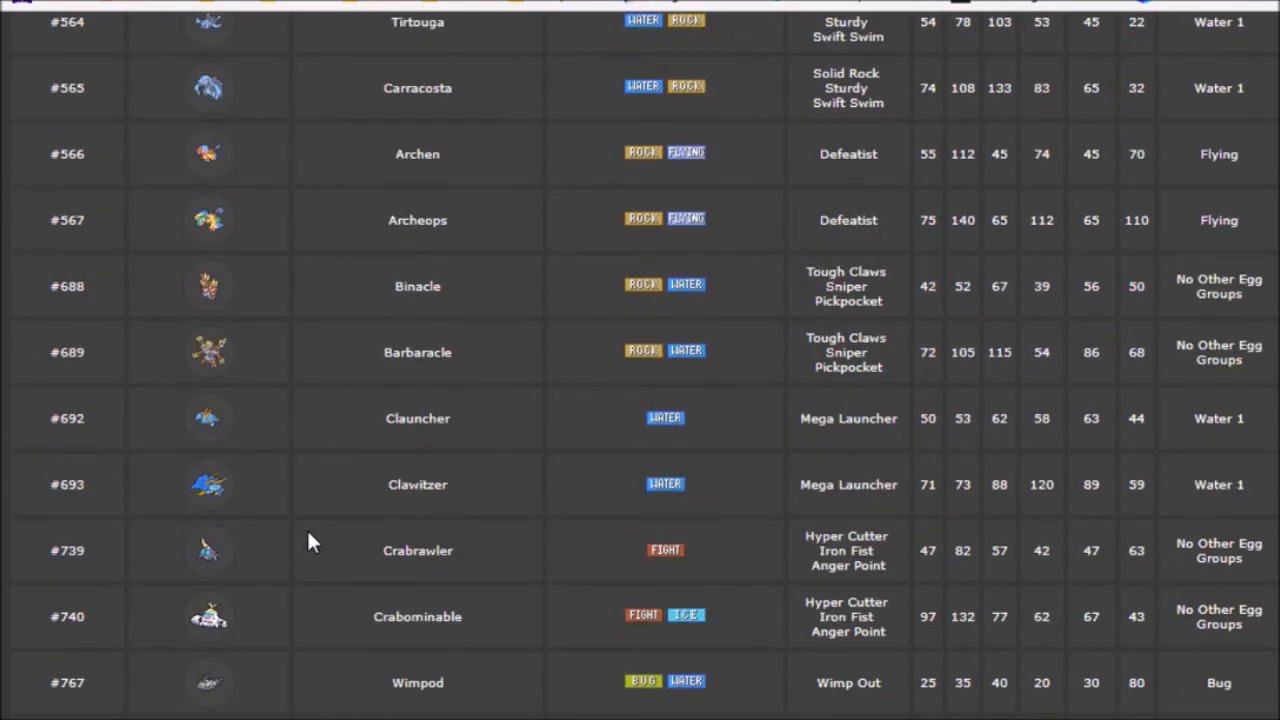